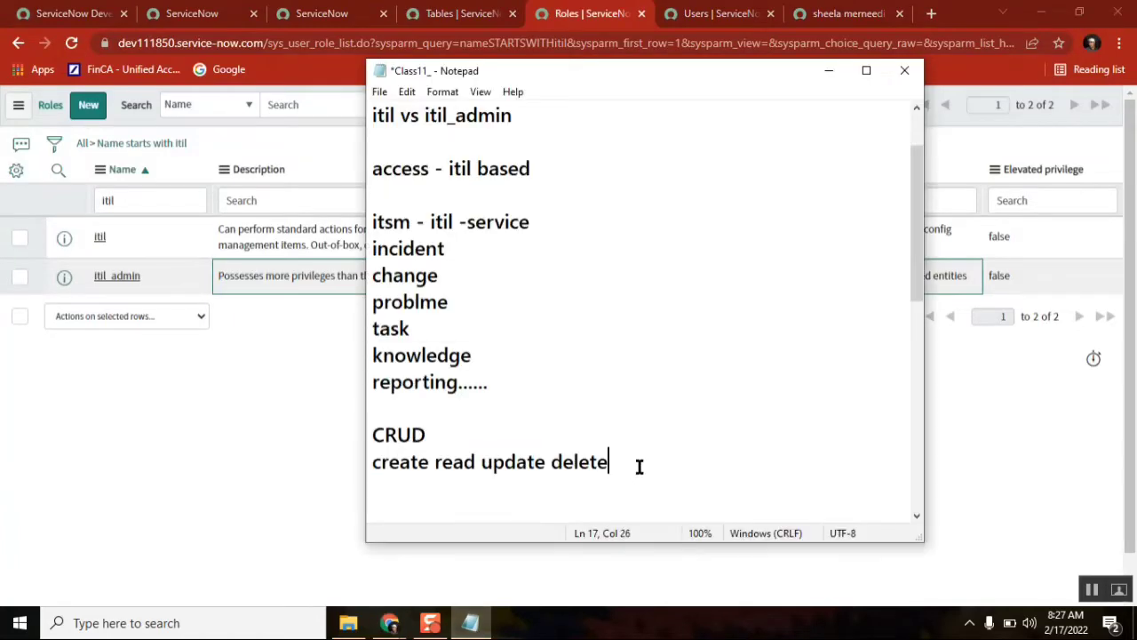
# Finish reviewing the CRUD notes in Notepad and bring back the ServiceNow tables list
pyautogui.doubleClick(580, 461)
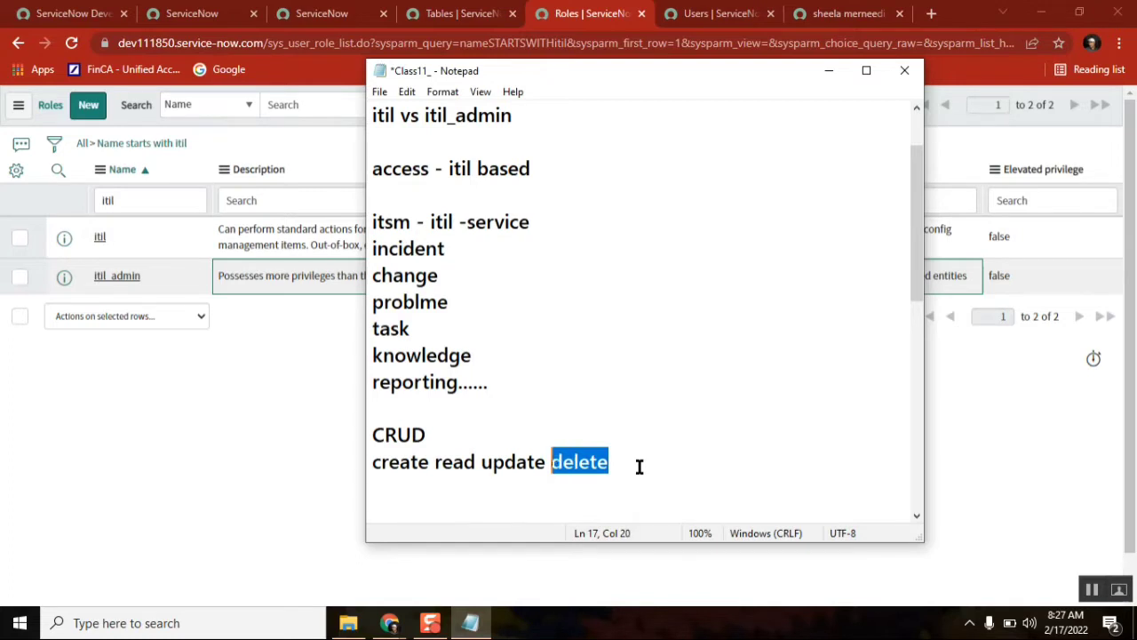
pyautogui.click(512, 115)
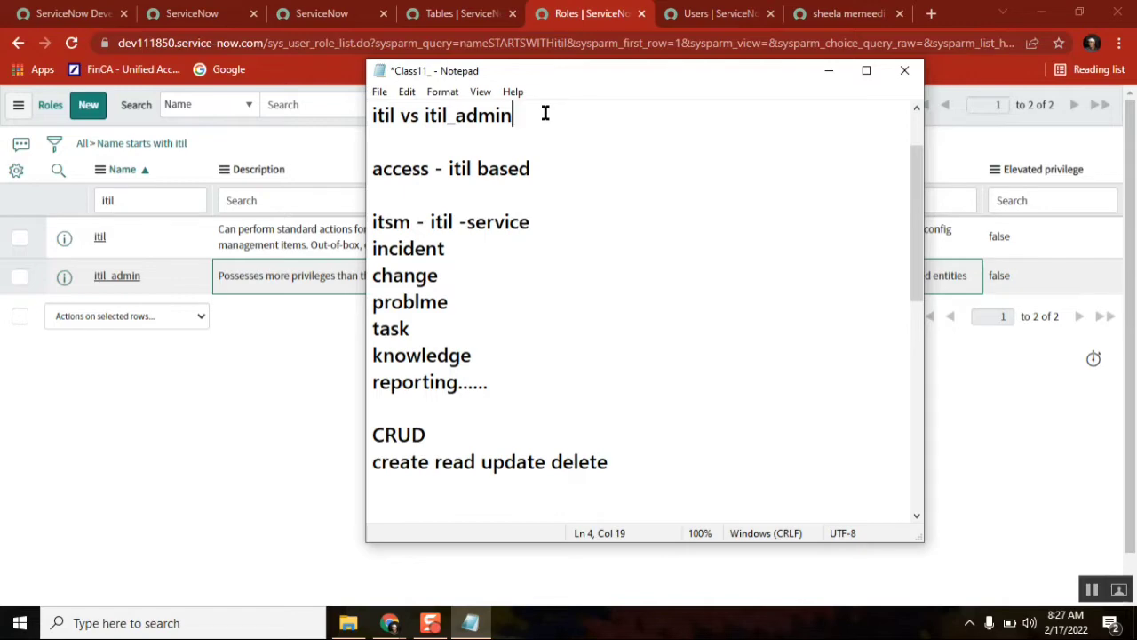
pyautogui.click(458, 14)
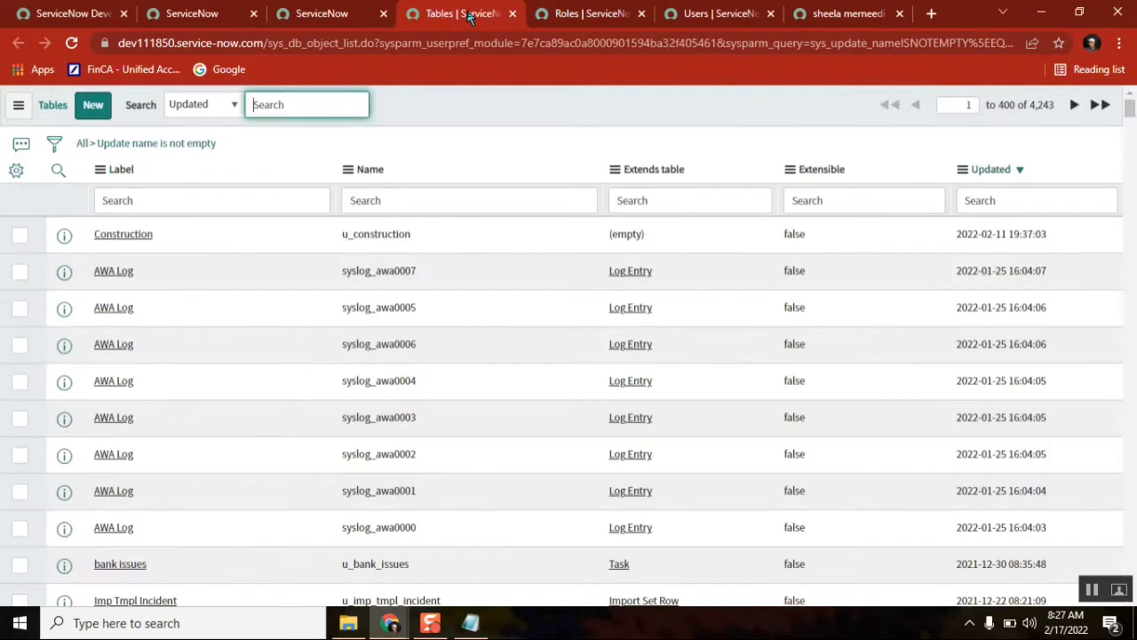
# Filter the navigator for 'Incidents' and browse the open incidents list
pyautogui.click(186, 13)
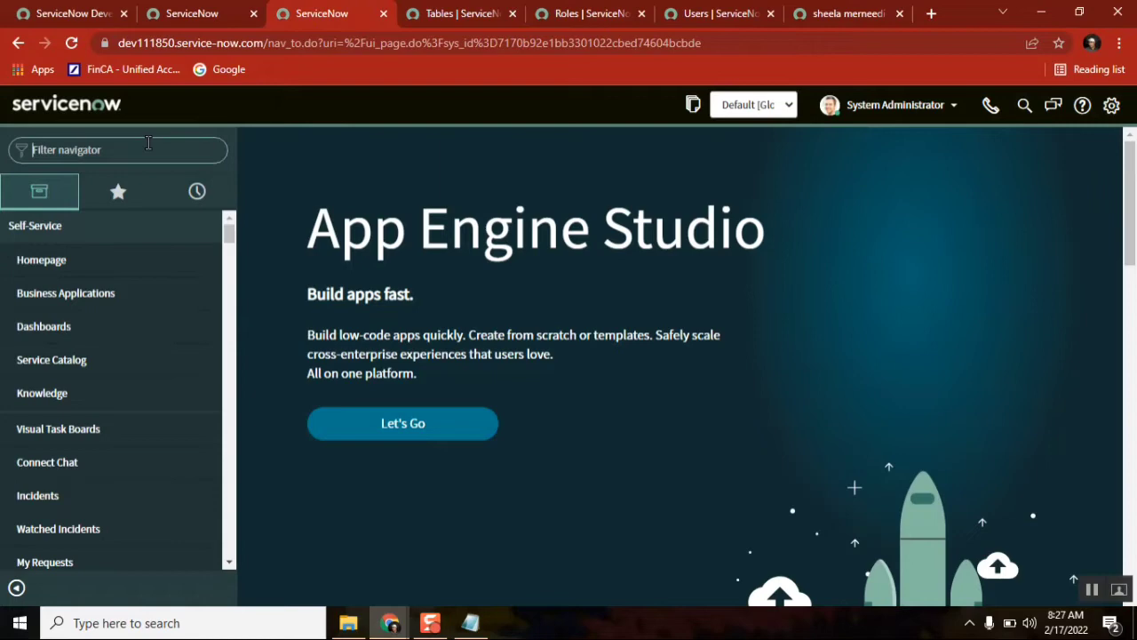
pyautogui.write('Inci')
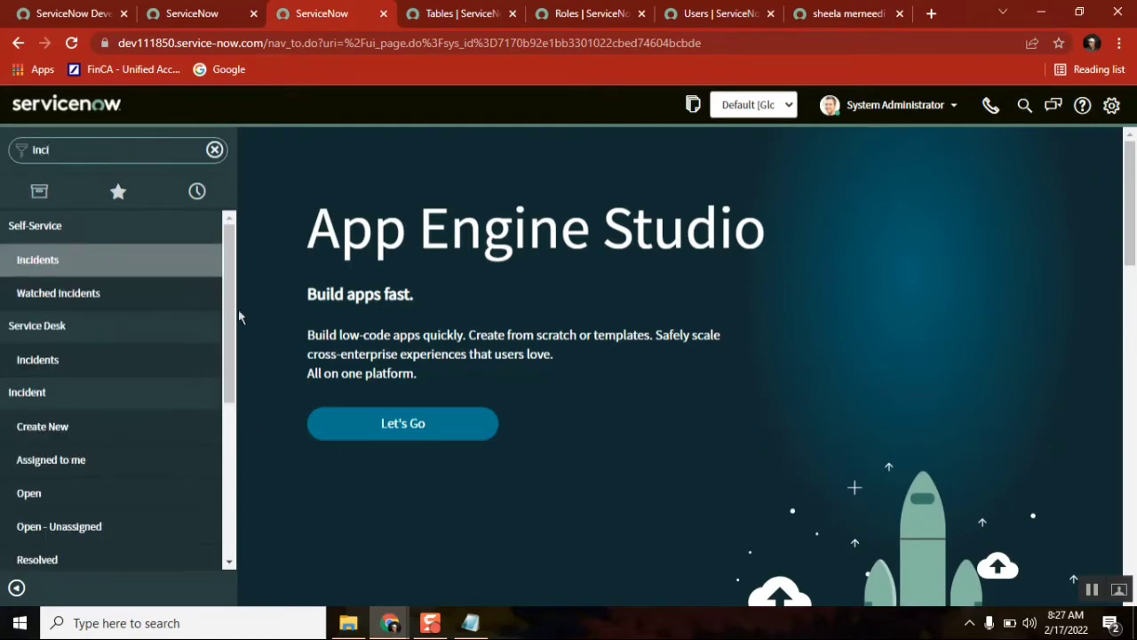
pyautogui.scroll(-3)
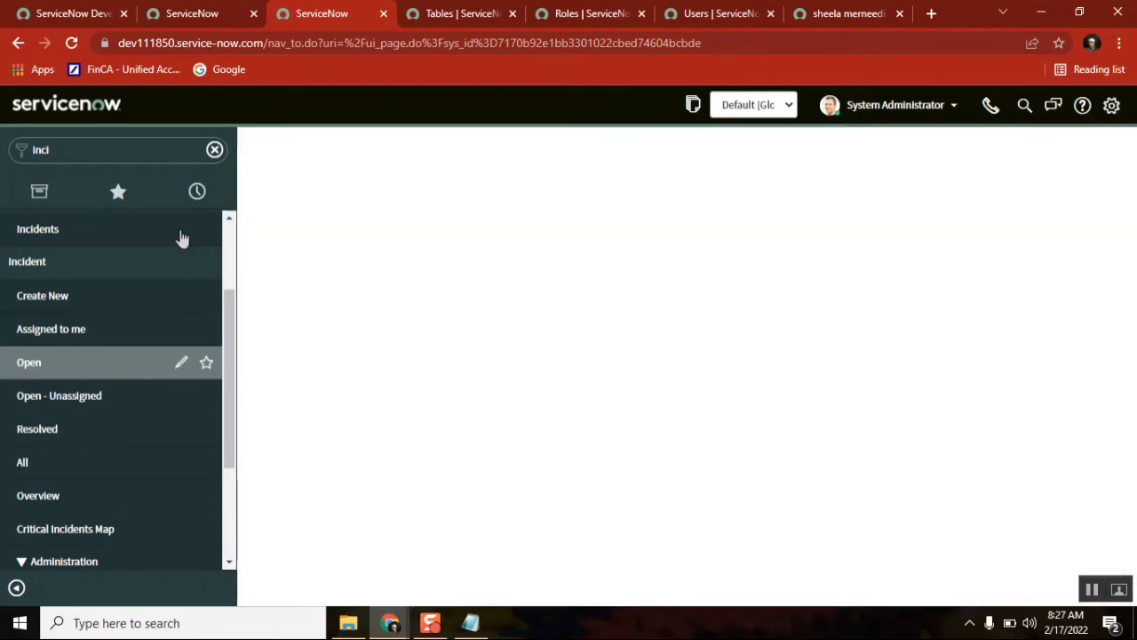
# Filter the navigator for 'users' and open User Administration > Users (624 records)
pyautogui.click(28, 361)
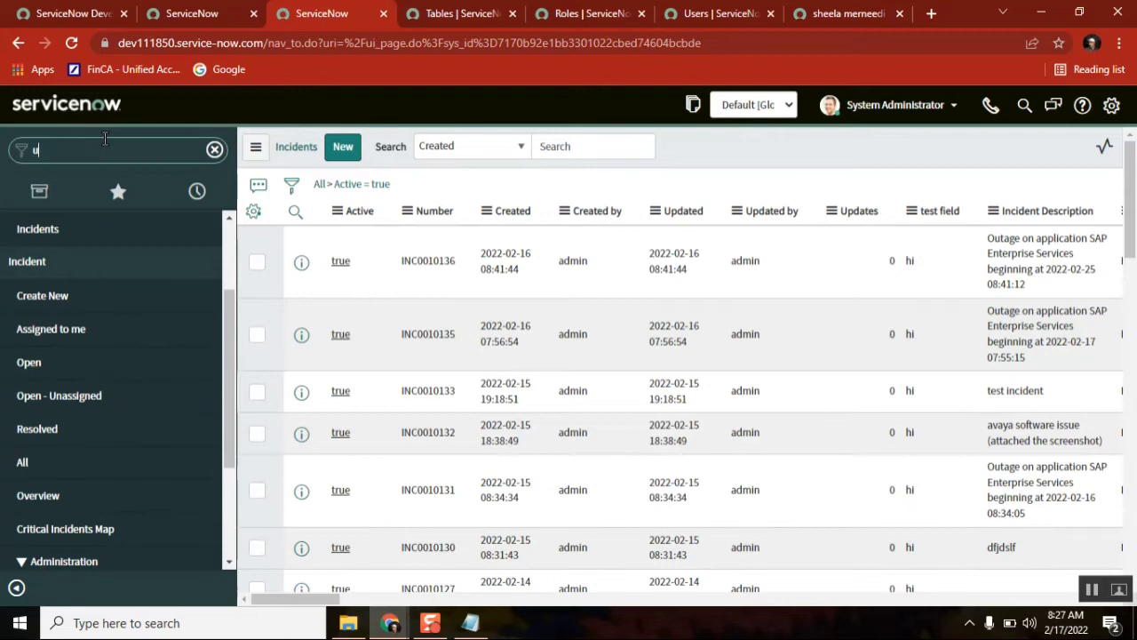
pyautogui.write('sers')
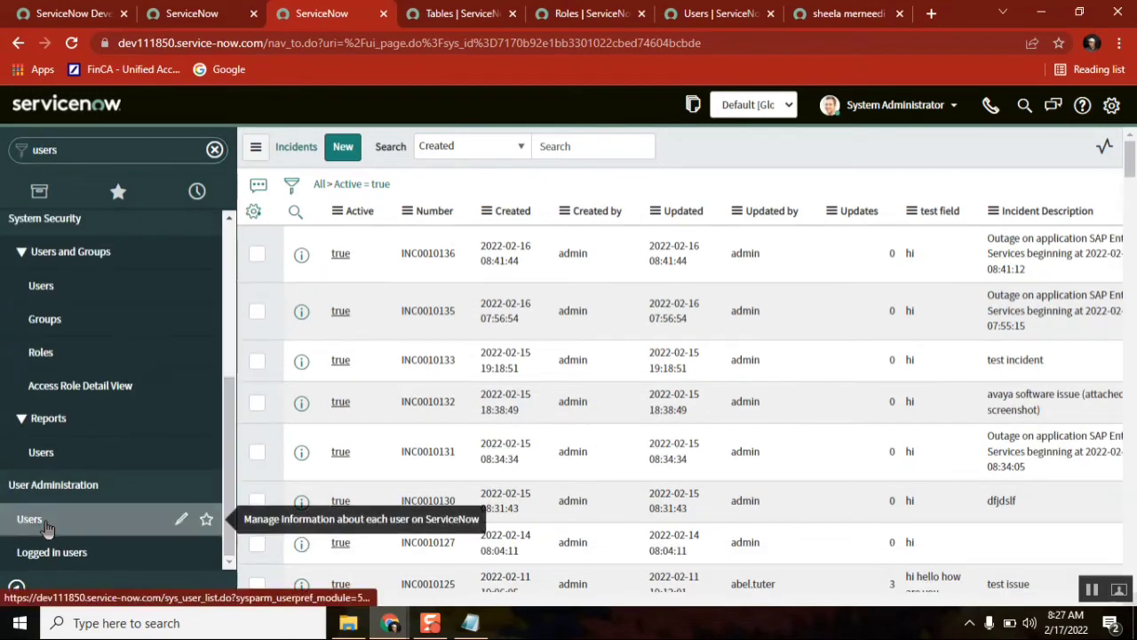
pyautogui.click(30, 519)
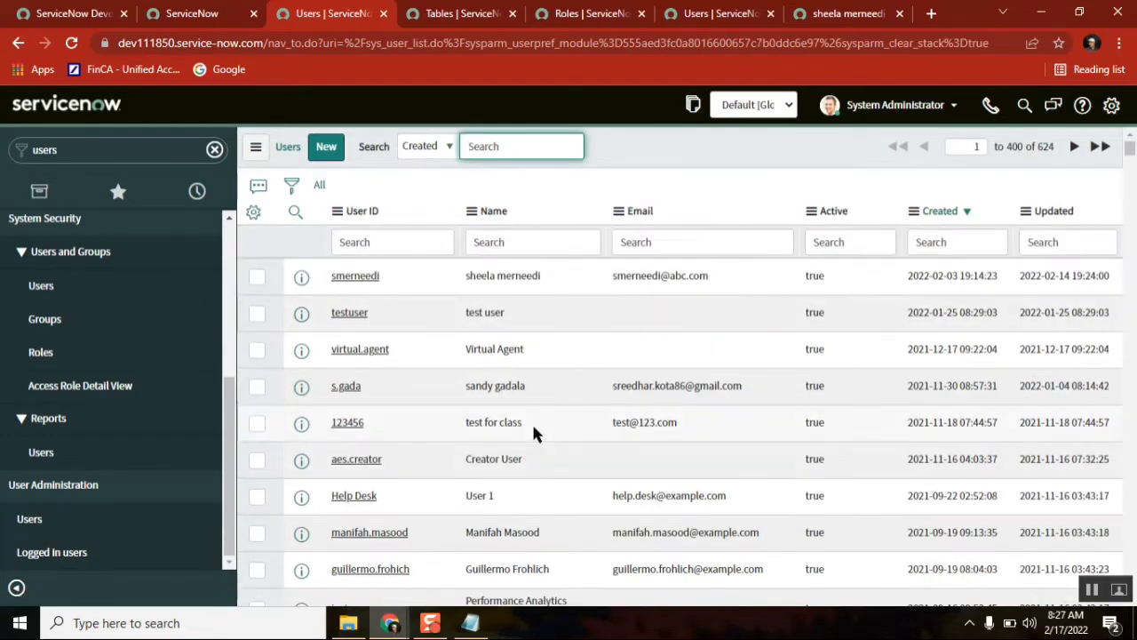
pyautogui.click(532, 422)
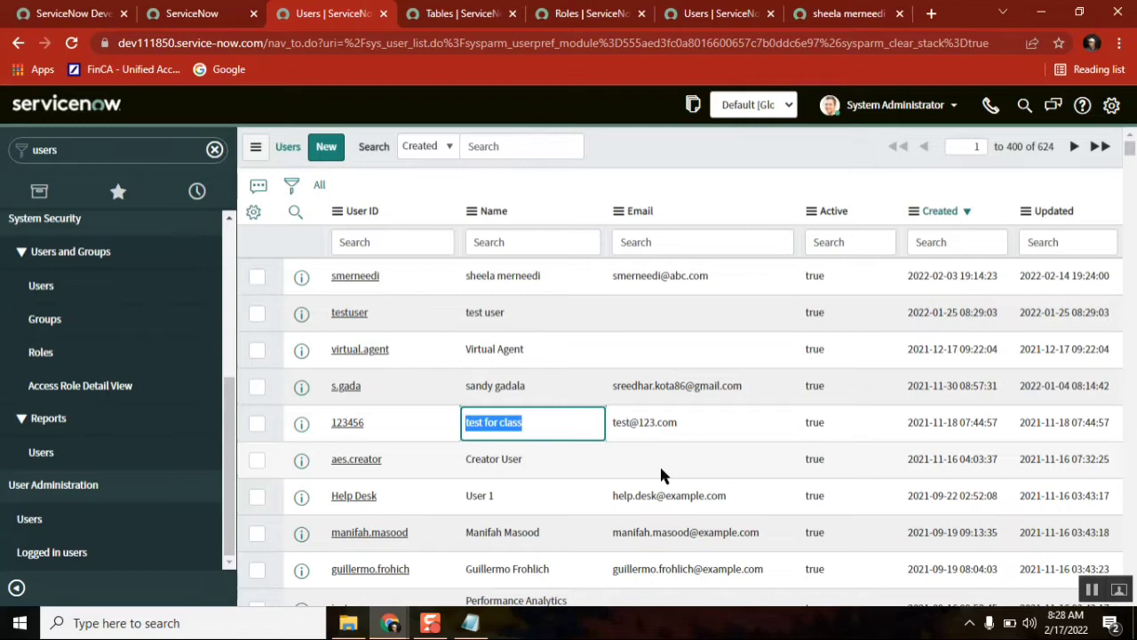
pyautogui.moveTo(395, 444)
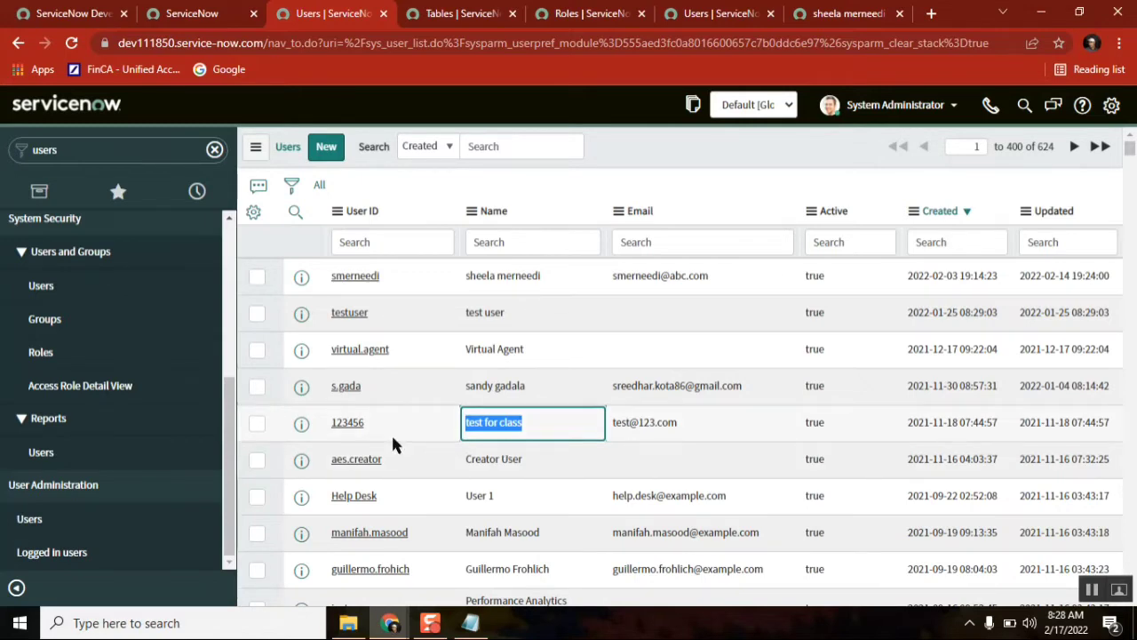
pyautogui.moveTo(417, 435)
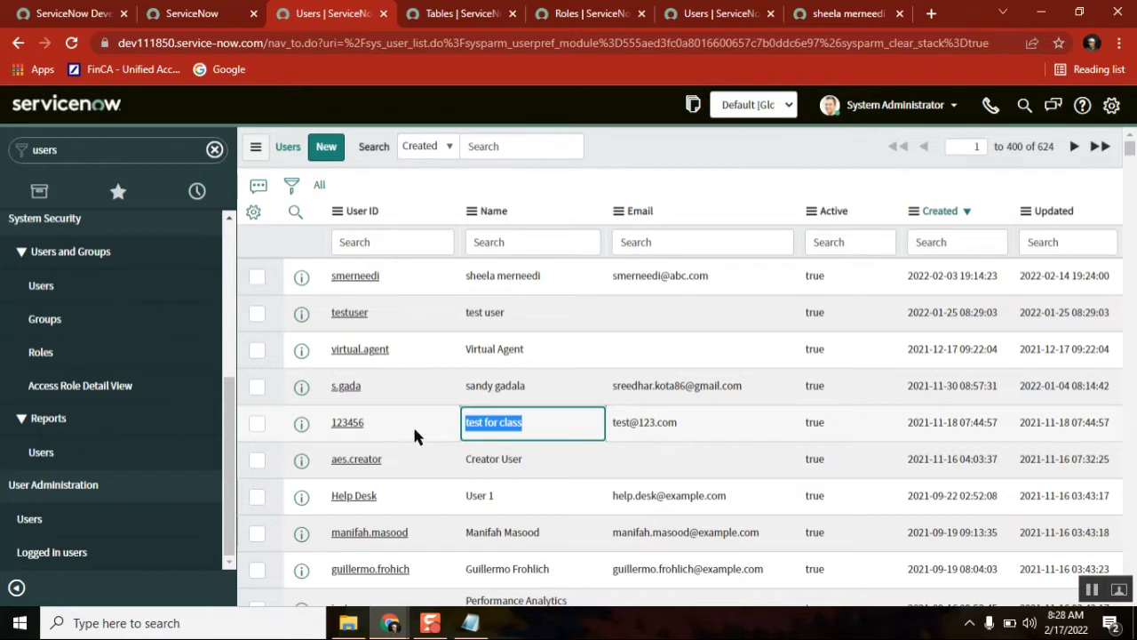
pyautogui.moveTo(622, 300)
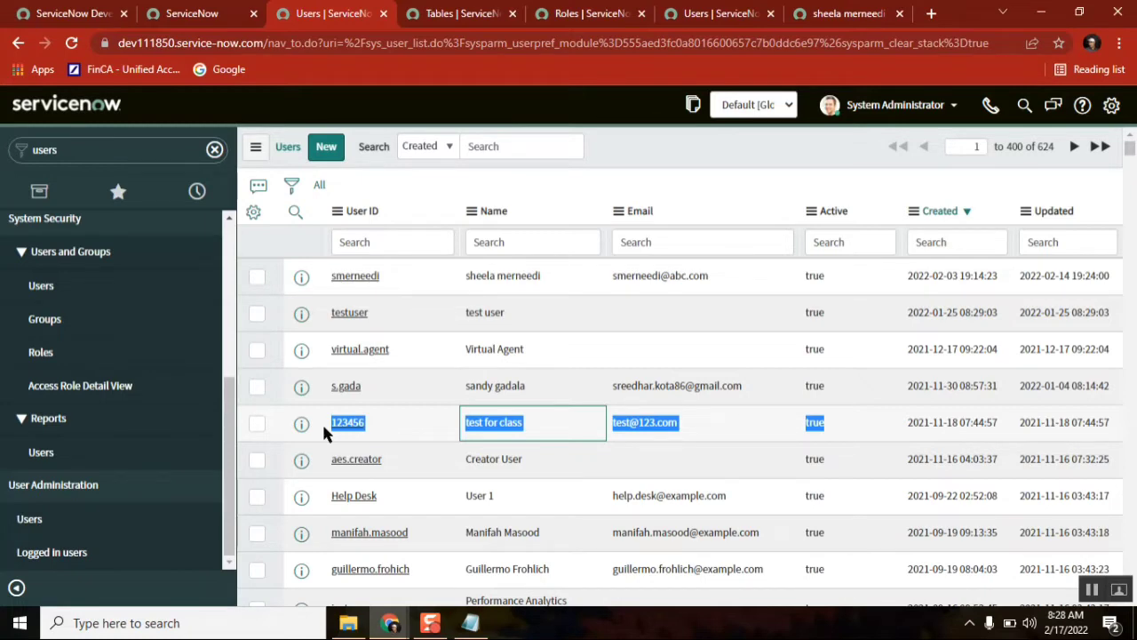
pyautogui.moveTo(622, 157)
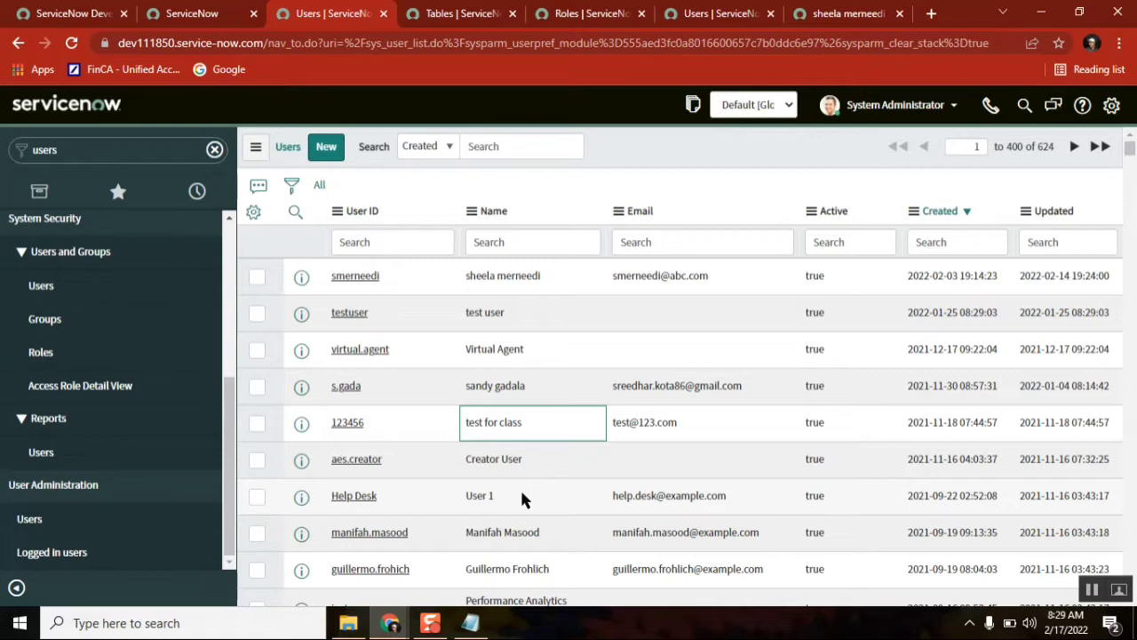
pyautogui.moveTo(398, 427)
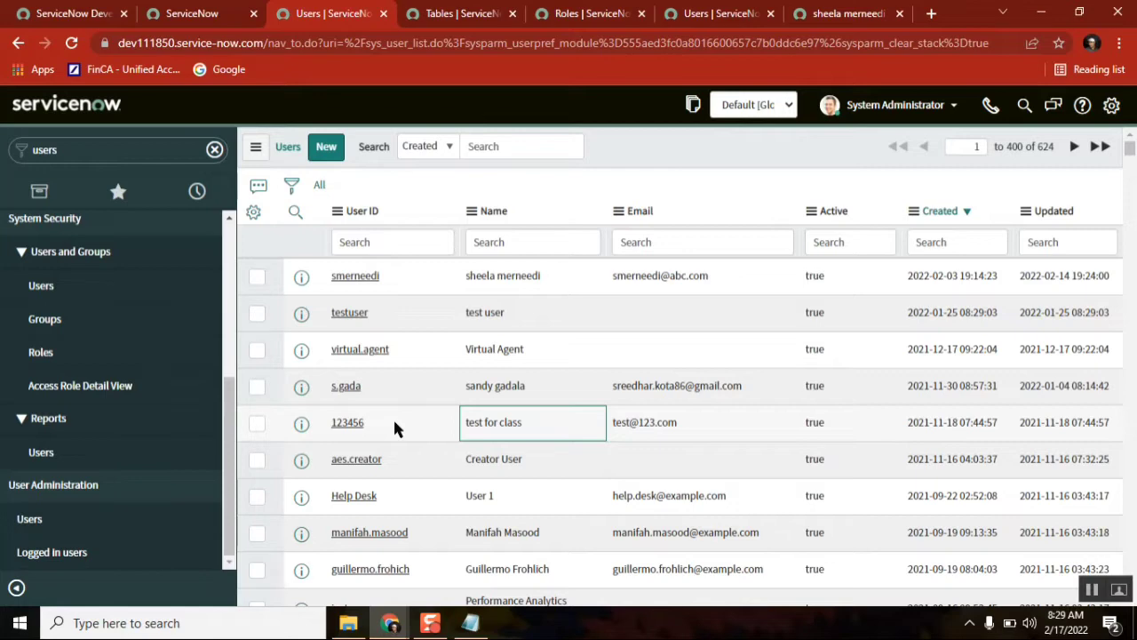
pyautogui.moveTo(893, 111)
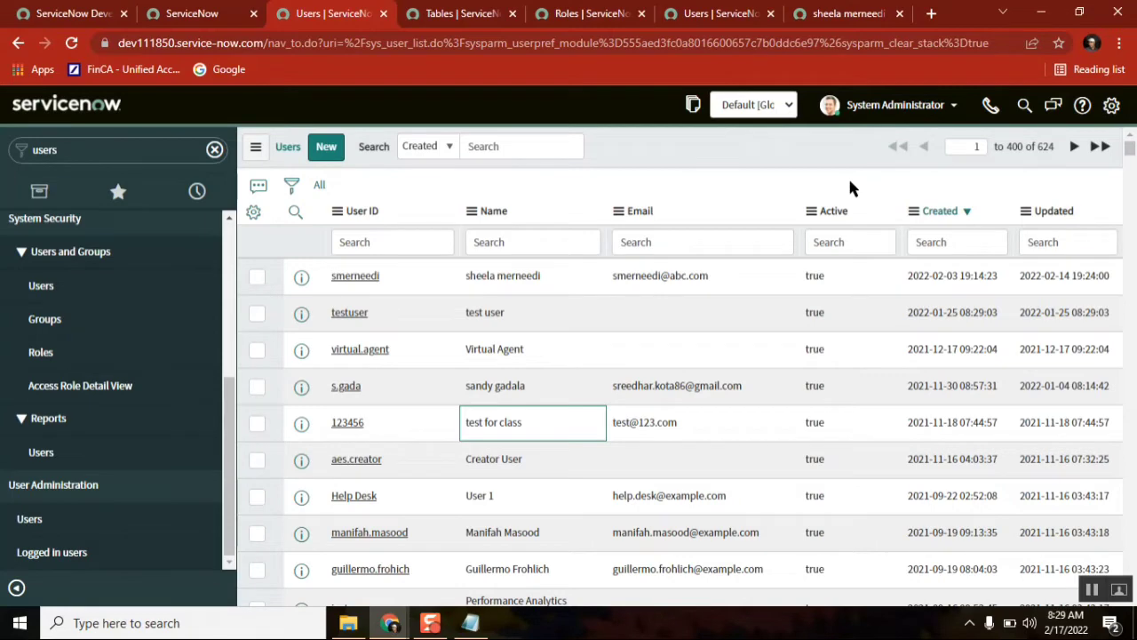
pyautogui.moveTo(727, 472)
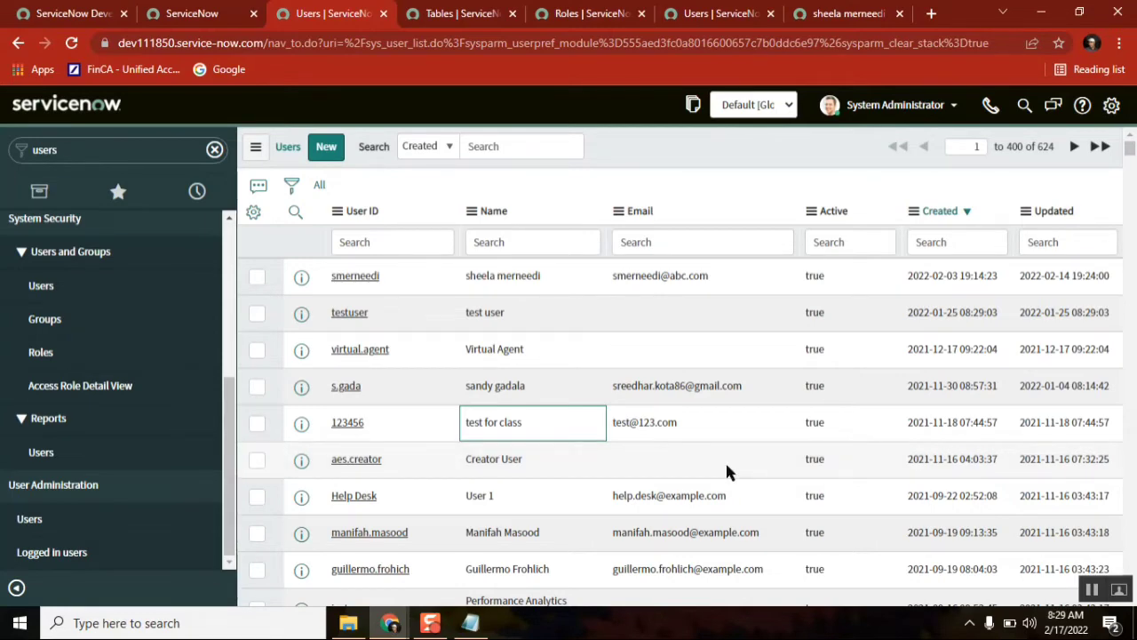
pyautogui.moveTo(702, 266)
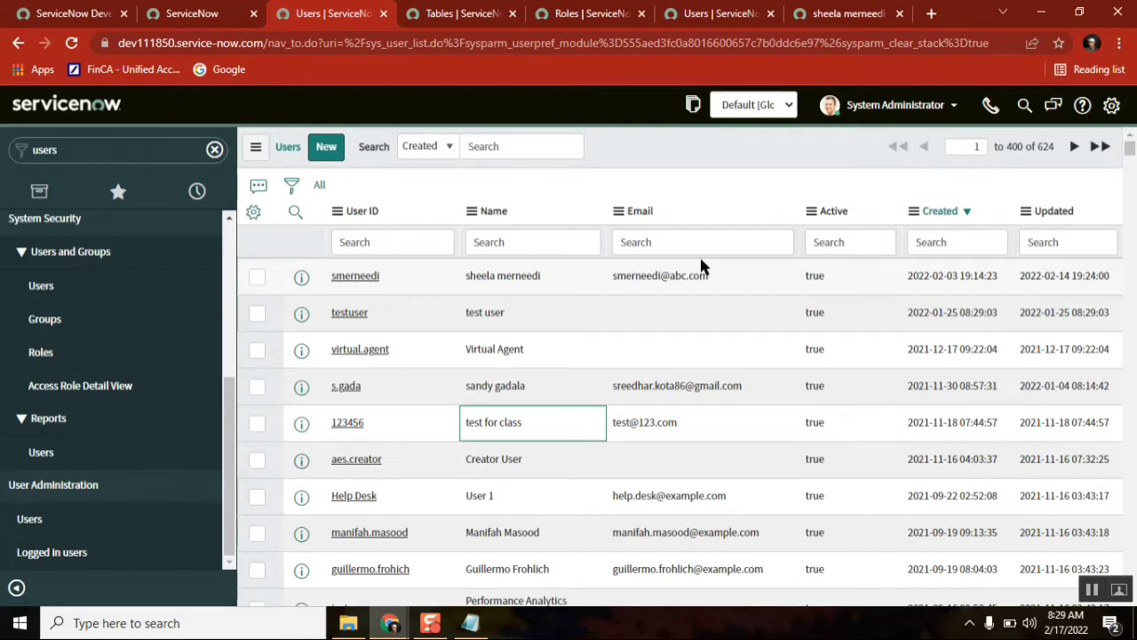
pyautogui.moveTo(653, 149)
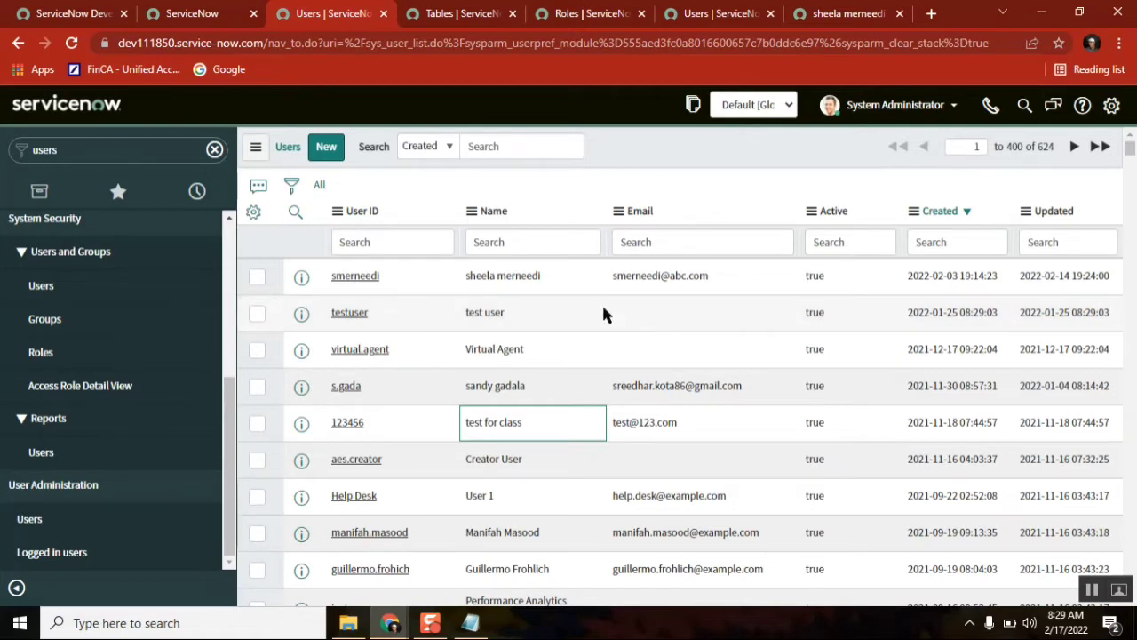
pyautogui.moveTo(471, 474)
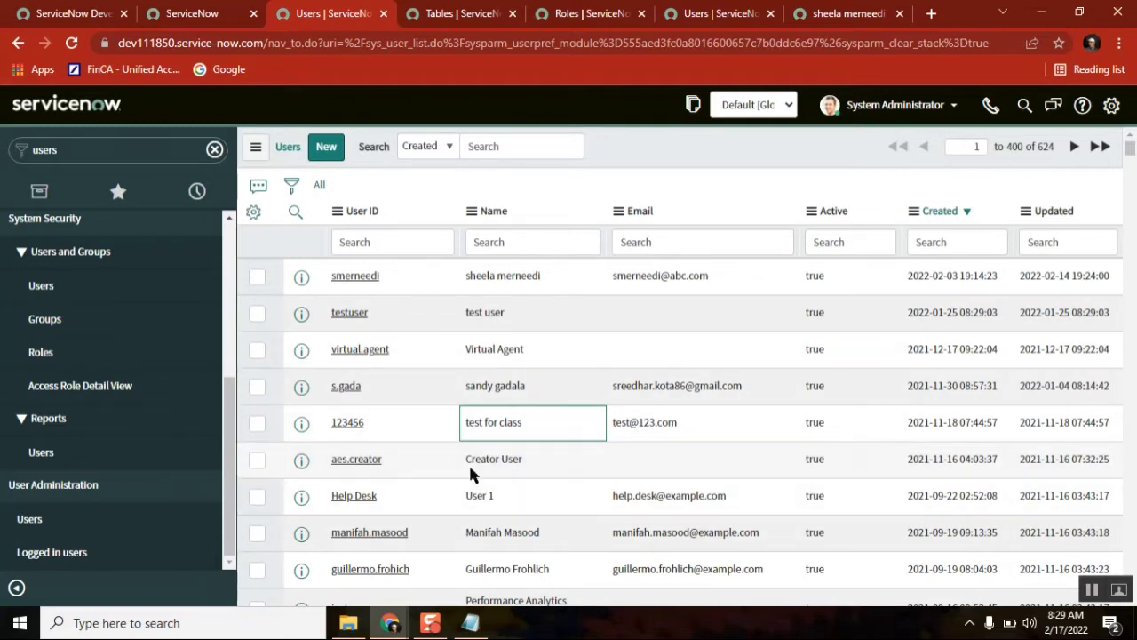
pyautogui.click(257, 423)
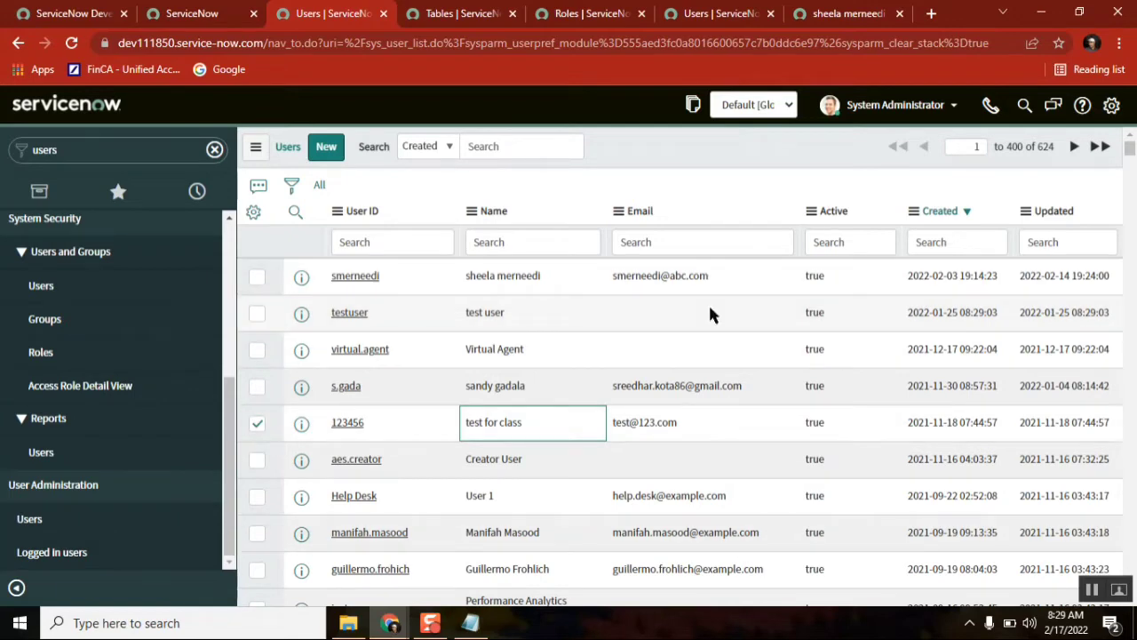
pyautogui.click(257, 422)
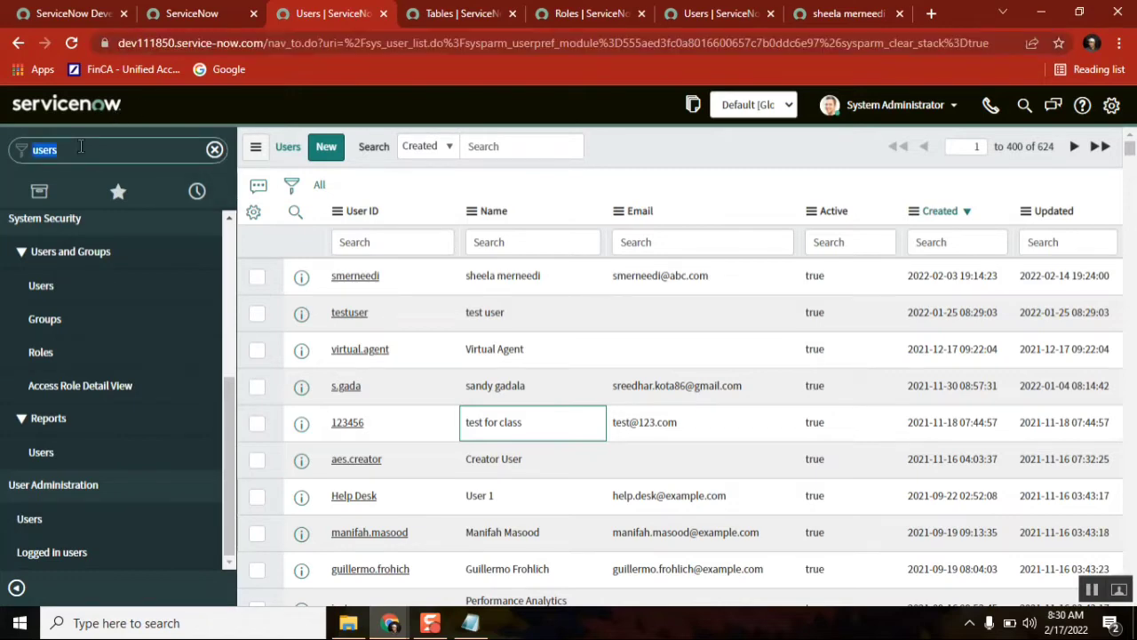
pyautogui.write('Incident.List')
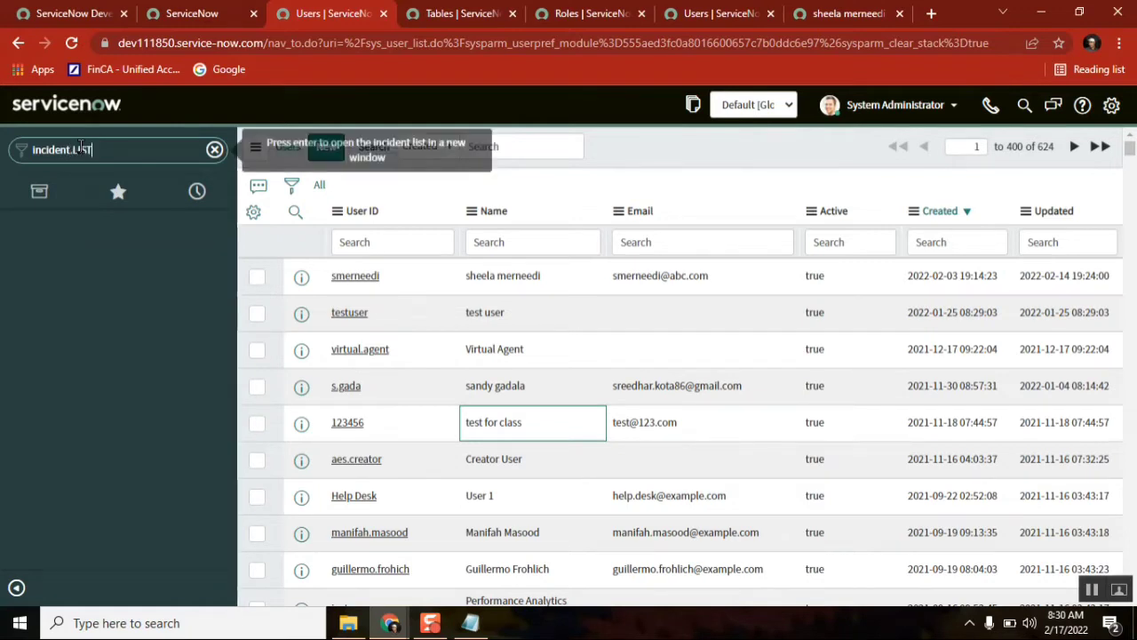
pyautogui.press('Enter')
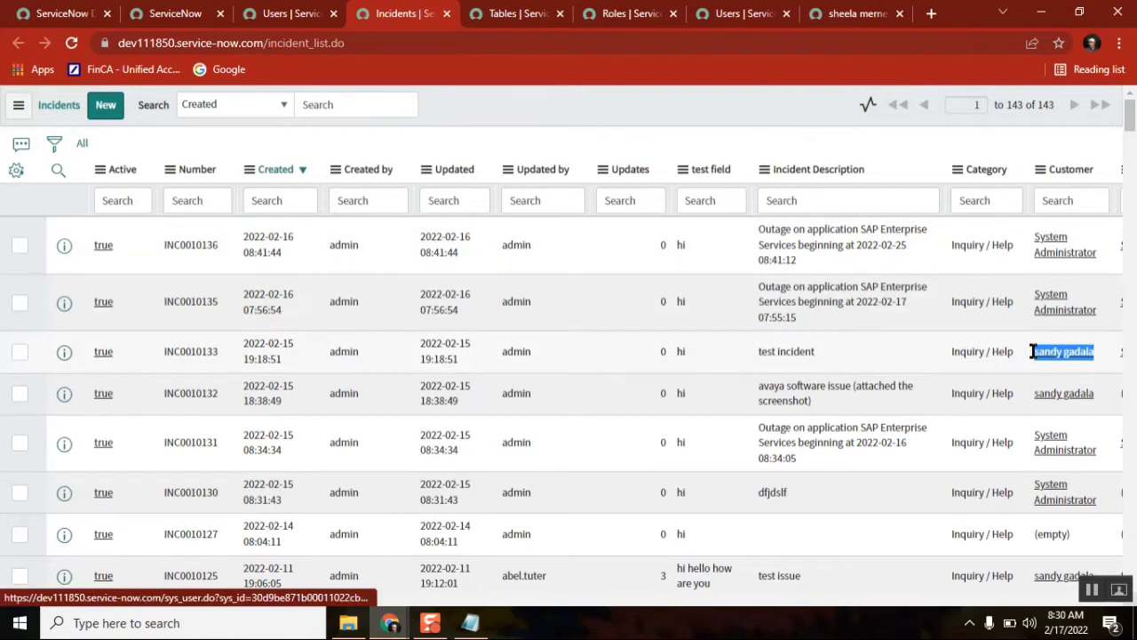
pyautogui.click(1064, 351)
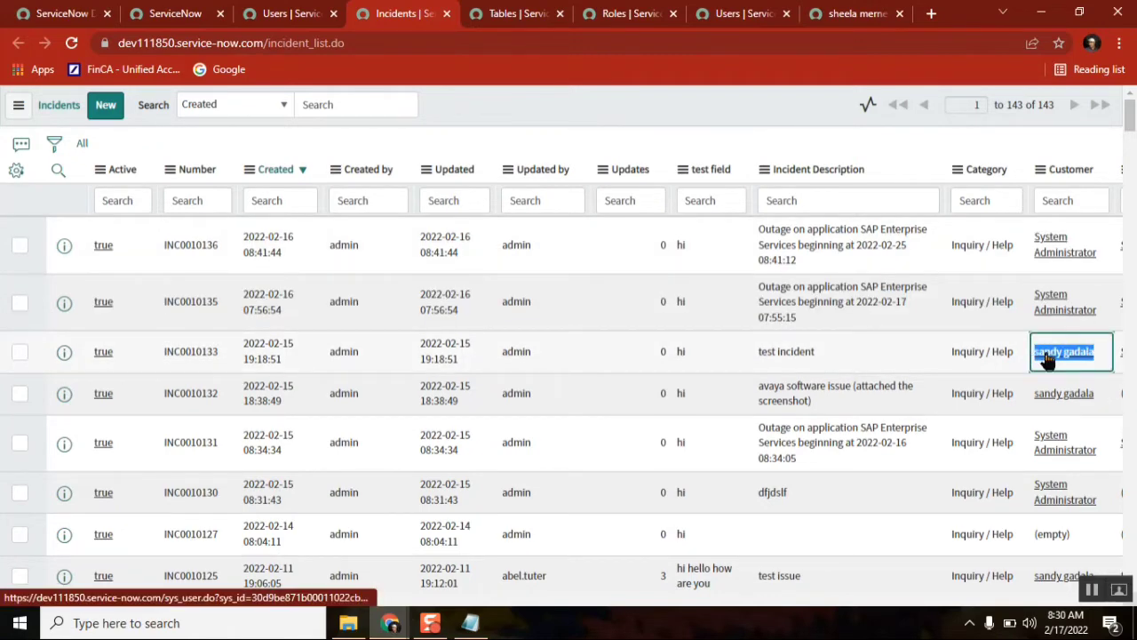
pyautogui.rightClick(1063, 351)
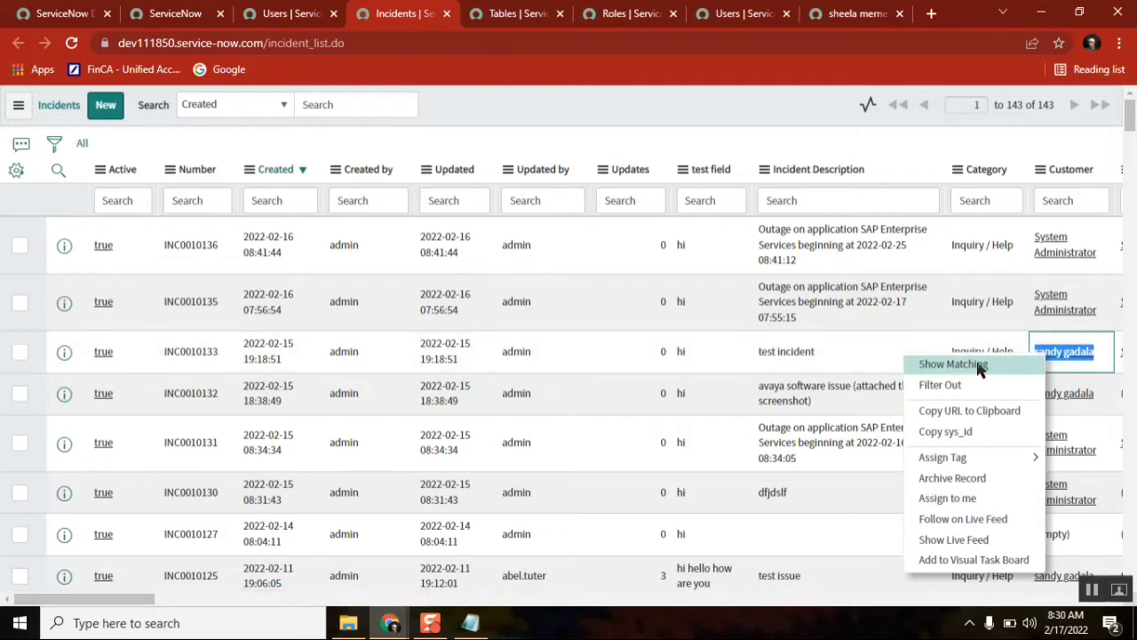
pyautogui.click(952, 364)
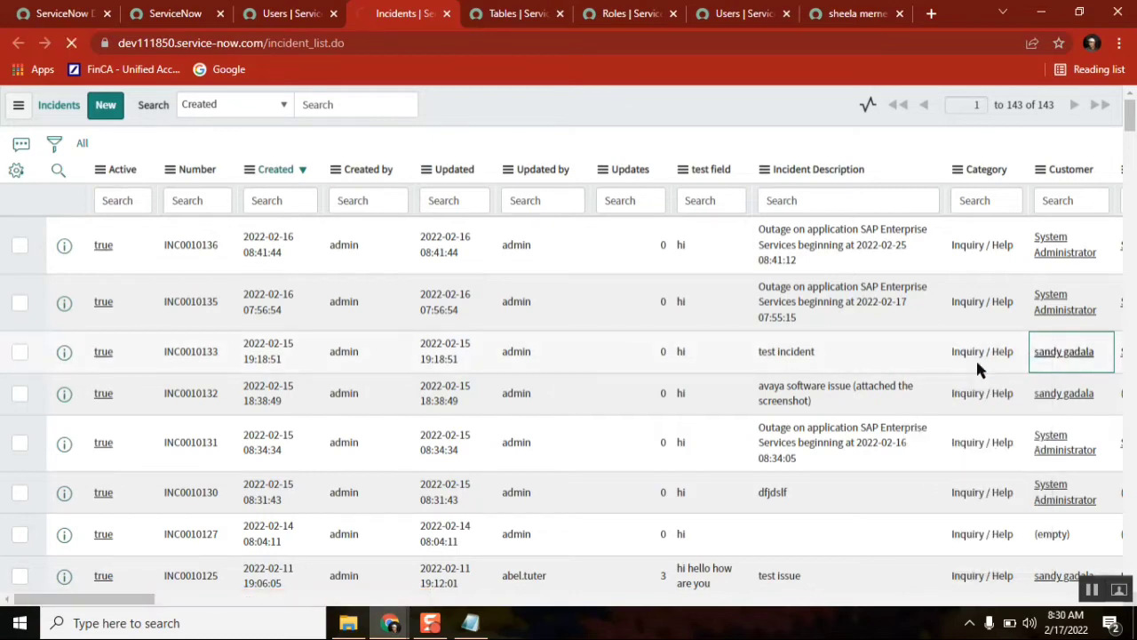
pyautogui.click(1063, 351)
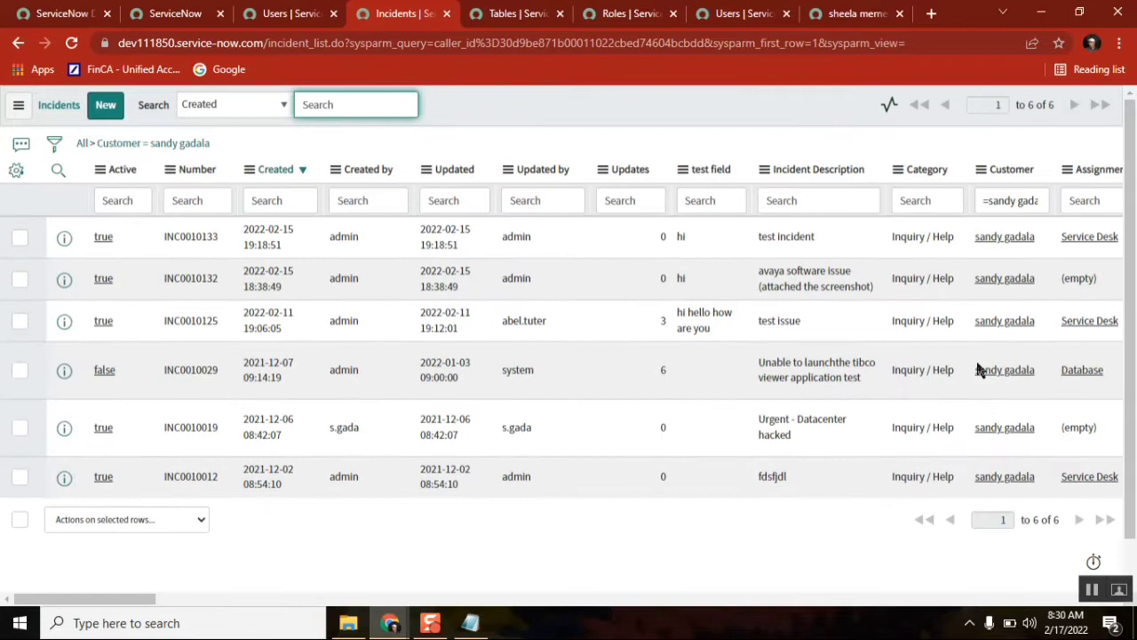
pyautogui.click(276, 42)
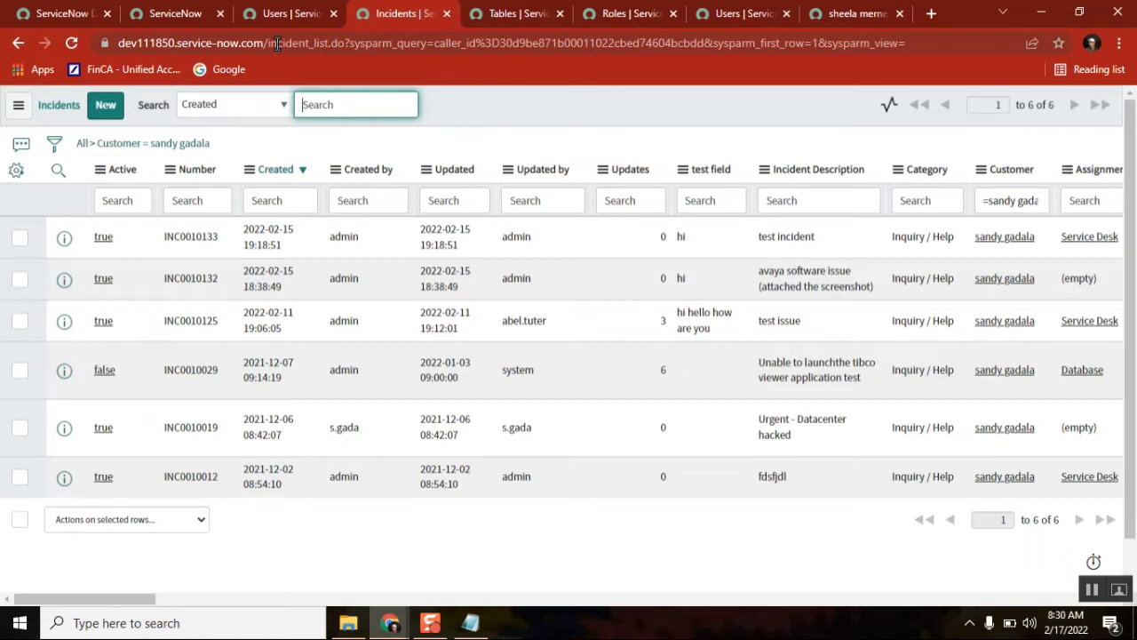
pyautogui.moveTo(1003, 428)
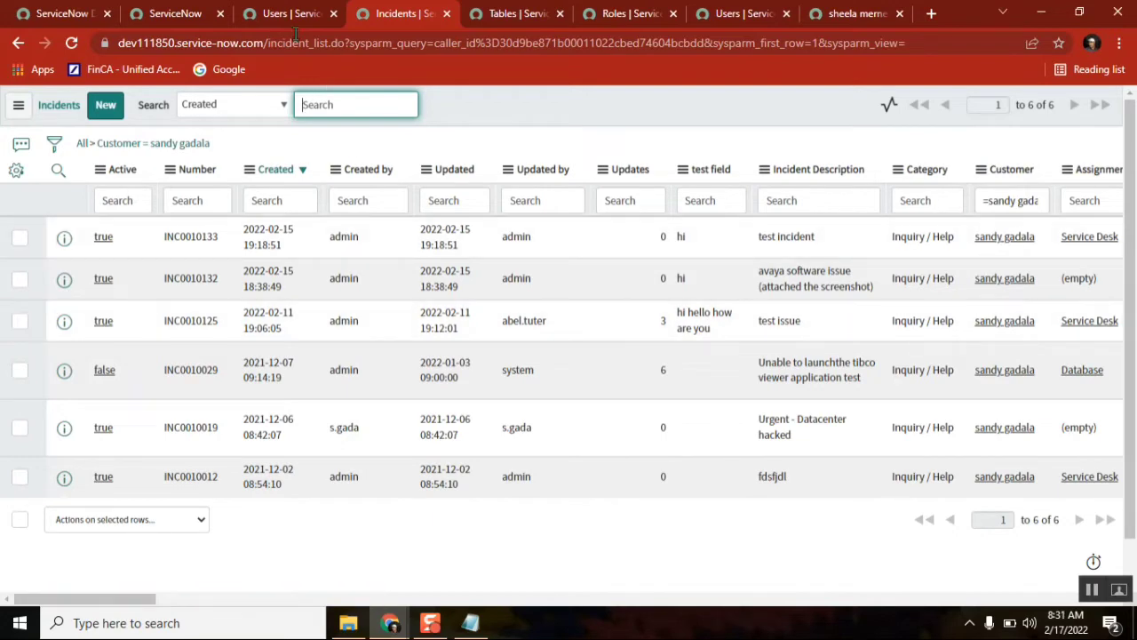
pyautogui.click(289, 13)
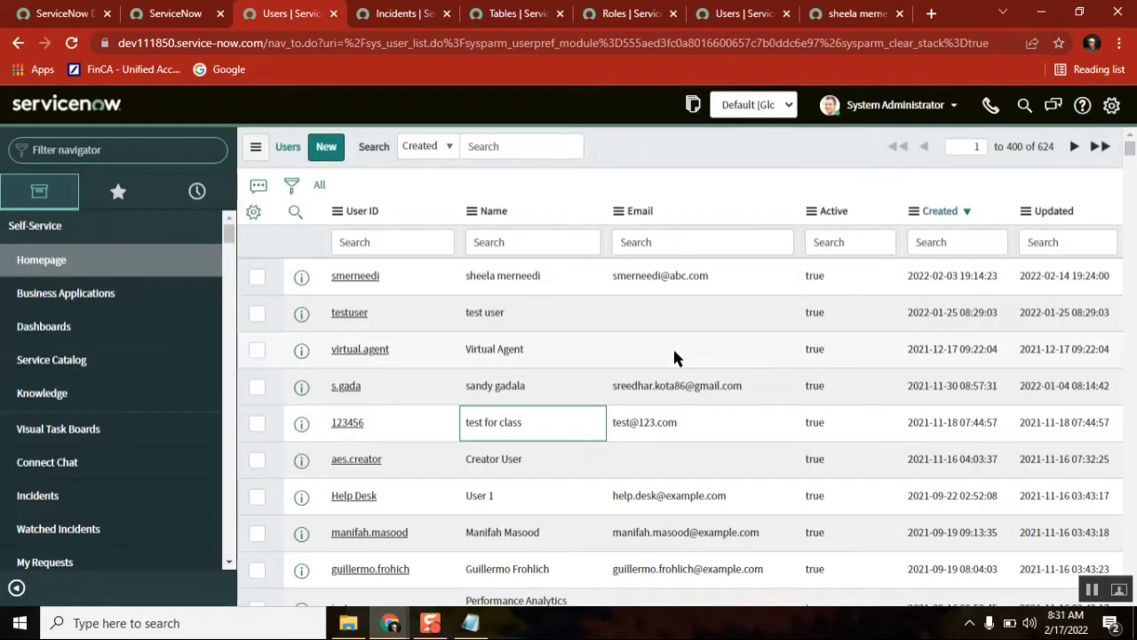
pyautogui.click(256, 387)
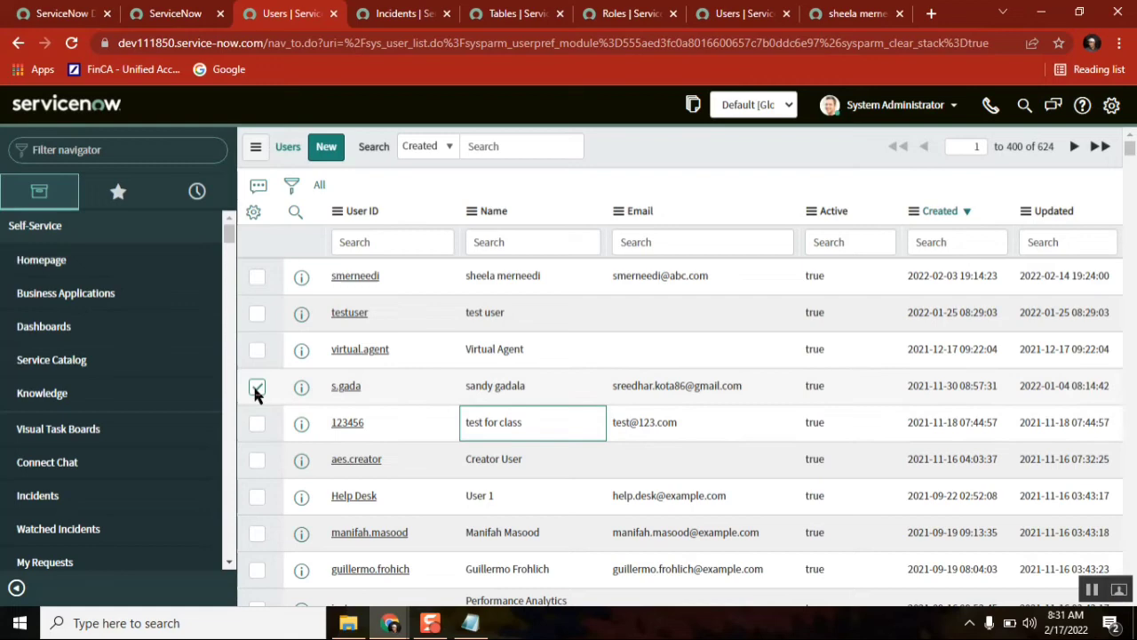
pyautogui.click(257, 385)
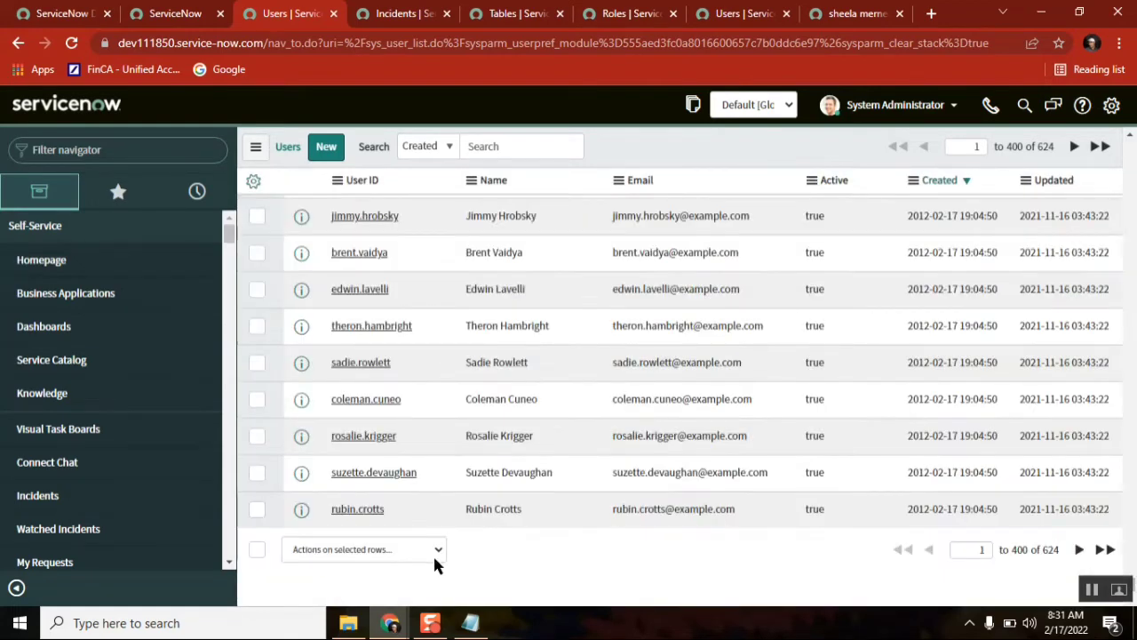
pyautogui.click(364, 548)
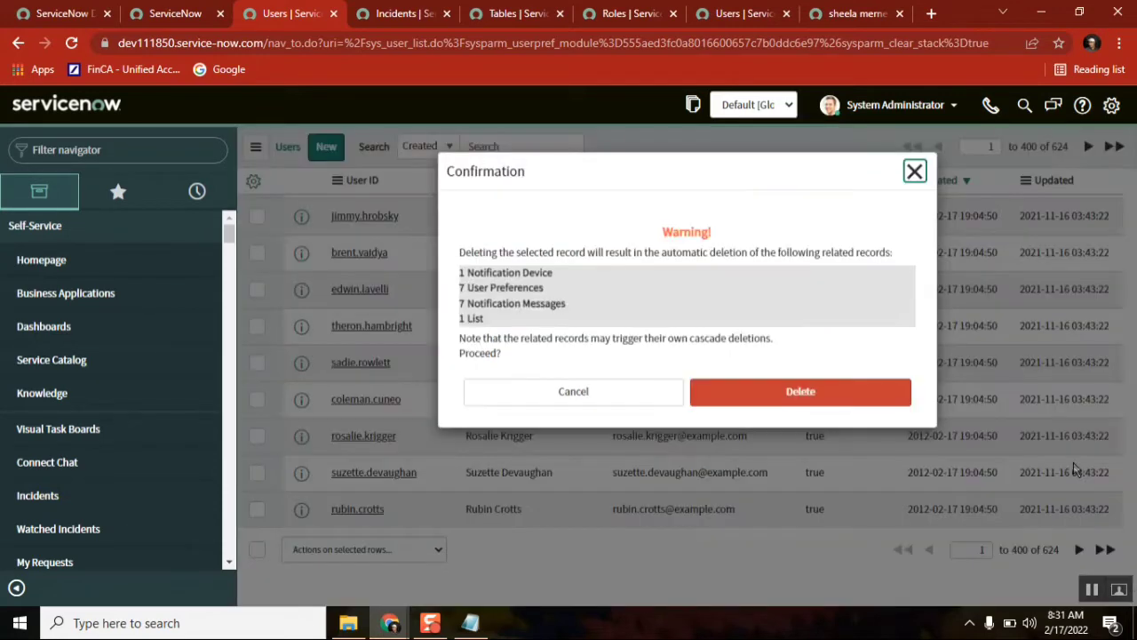
pyautogui.moveTo(502, 324)
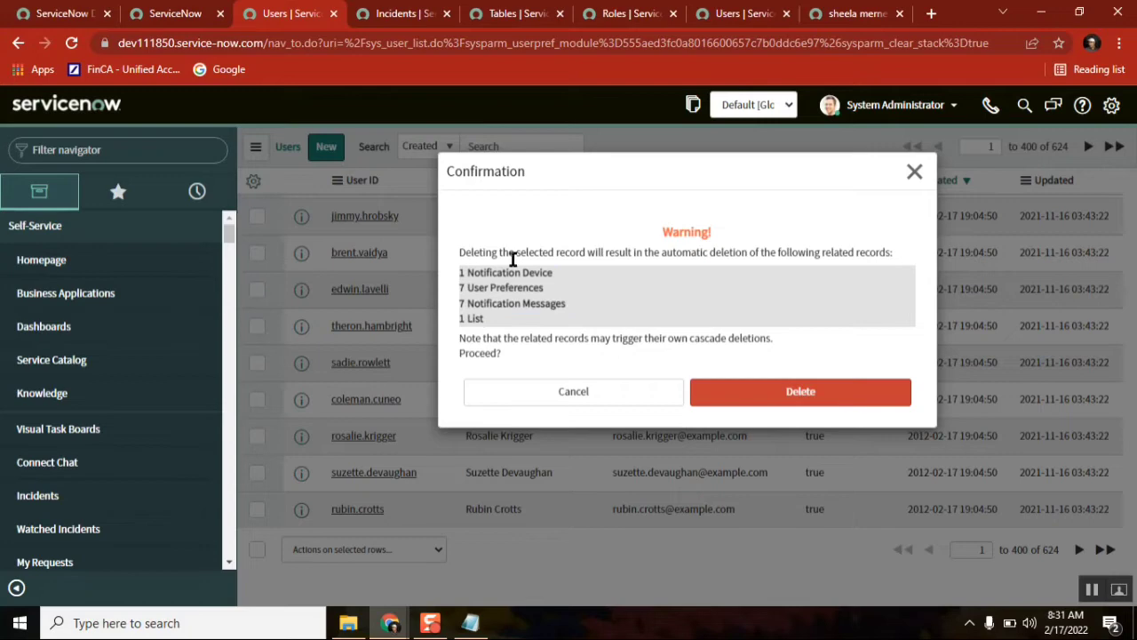
pyautogui.moveTo(500, 278)
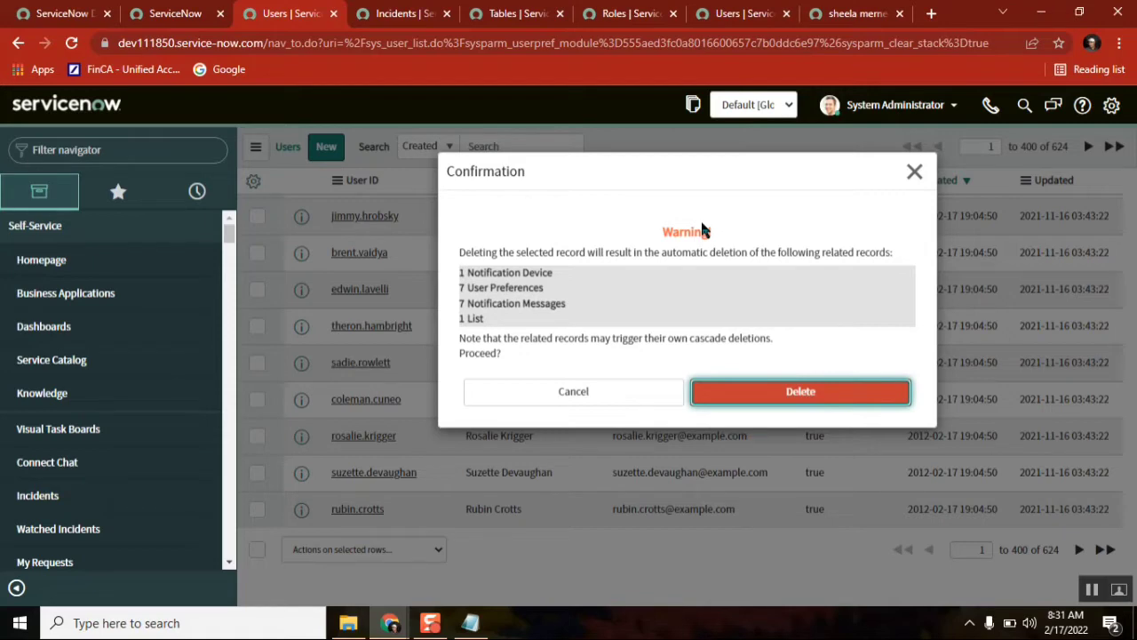
pyautogui.click(799, 391)
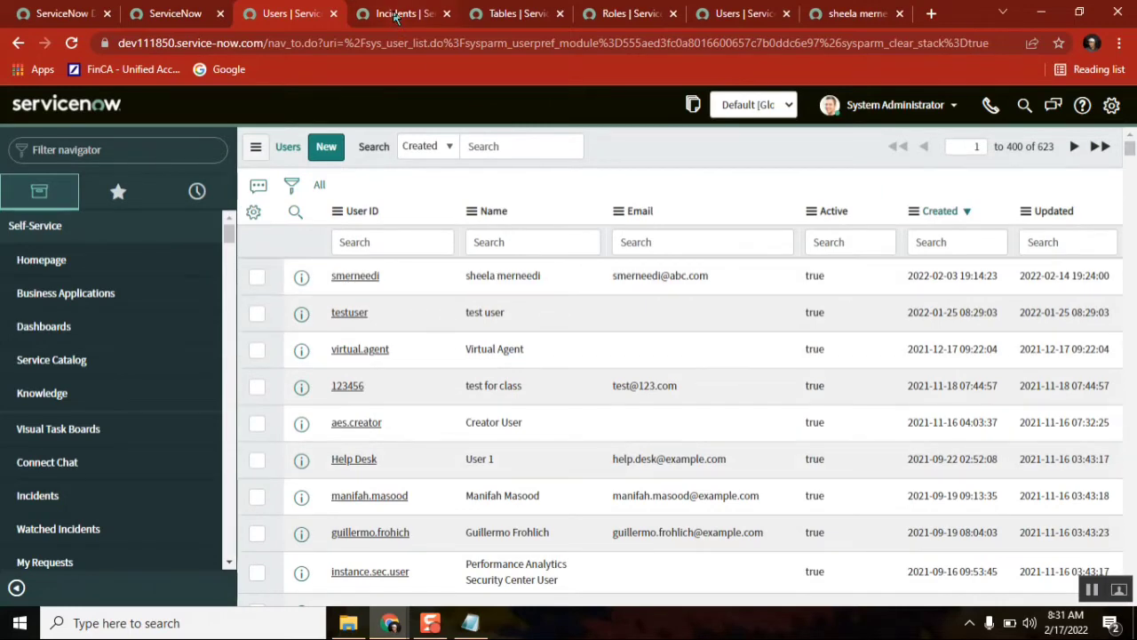
# Reload the incident list and search Customer by sys_id 30d9be871b00011022cbed74604bcbdd, returning no incidents
pyautogui.click(403, 14)
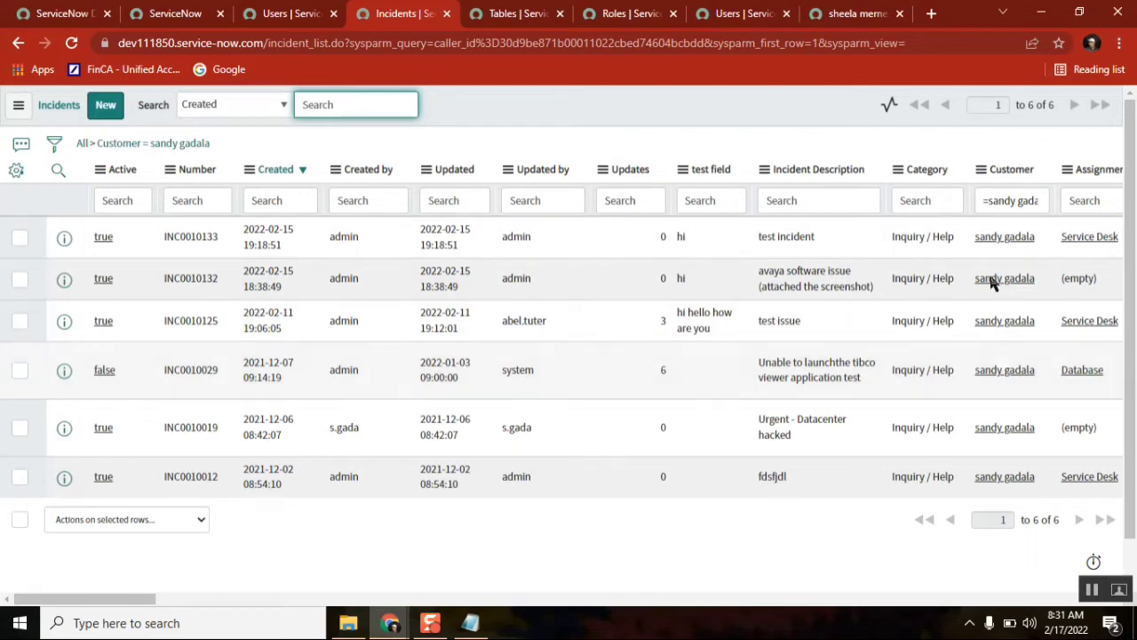
pyautogui.moveTo(169, 143)
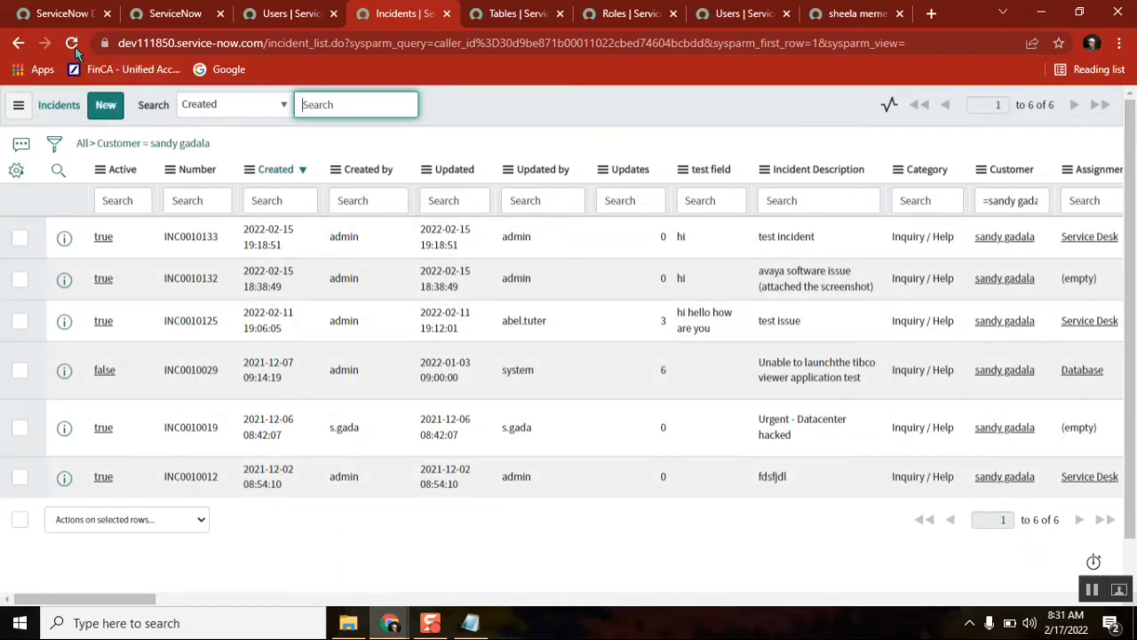
pyautogui.click(73, 43)
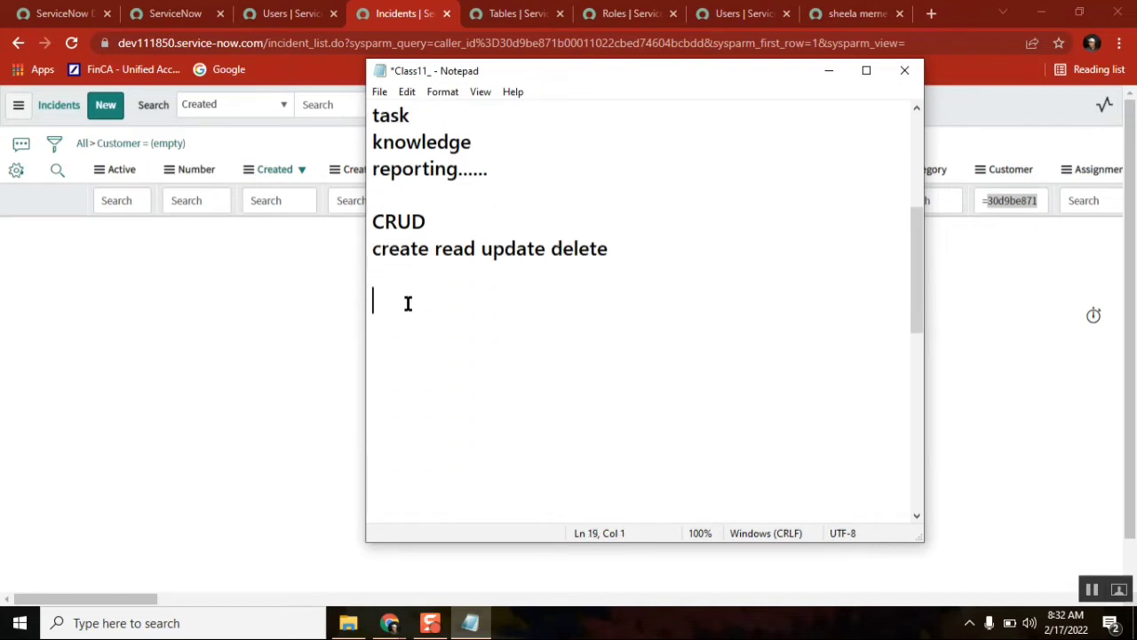
pyautogui.write('30d9be871b00011022cbed74604bcbdd')
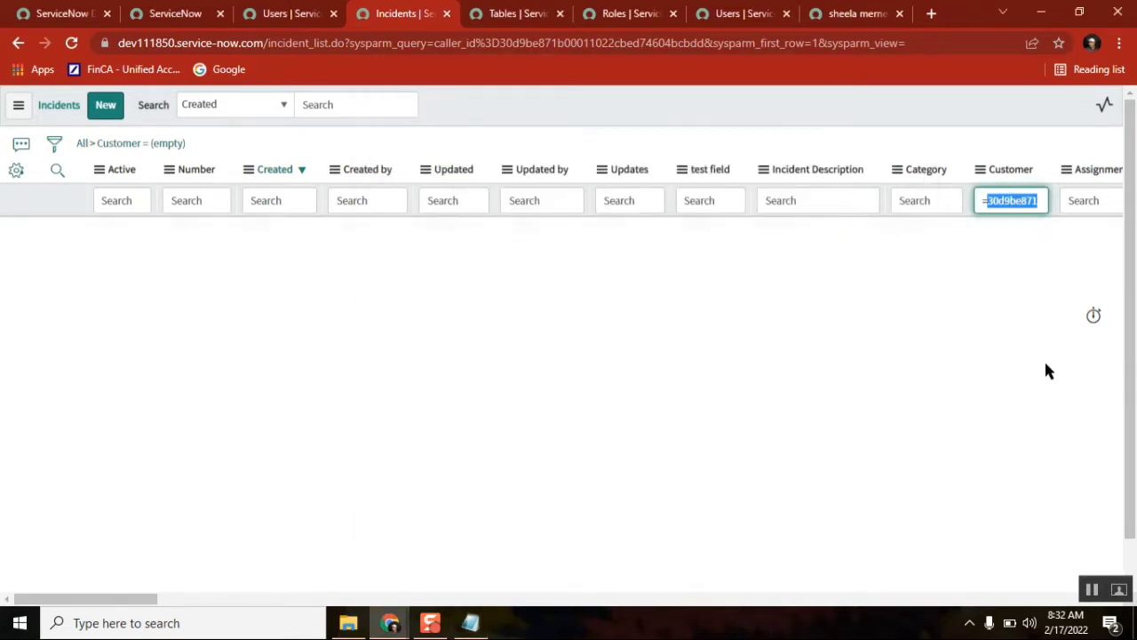
pyautogui.moveTo(666, 455)
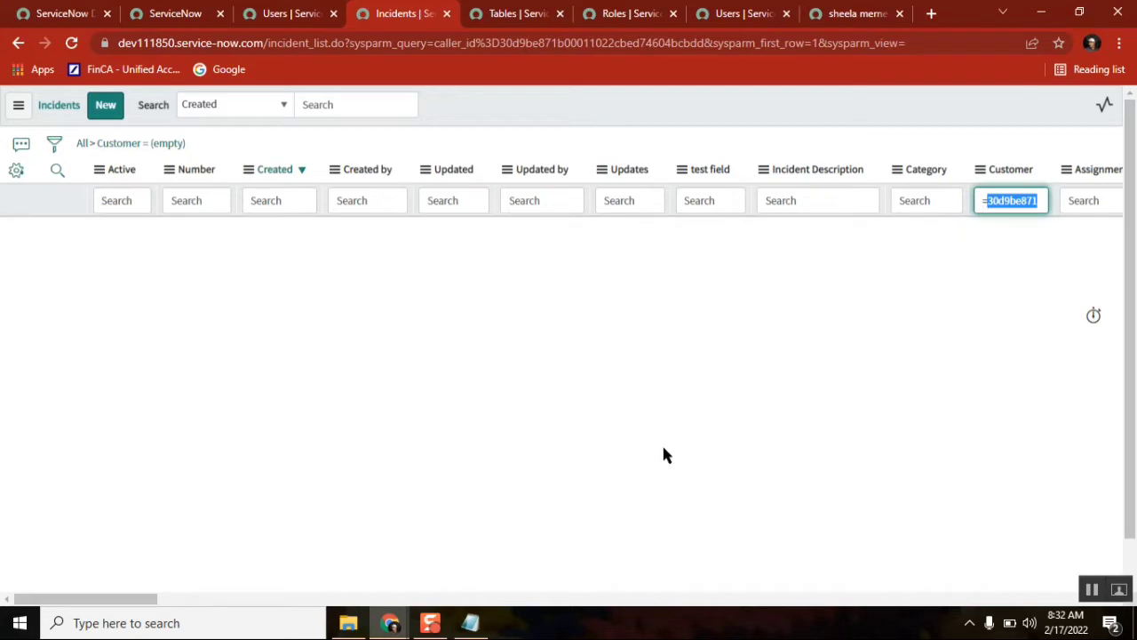
pyautogui.click(470, 621)
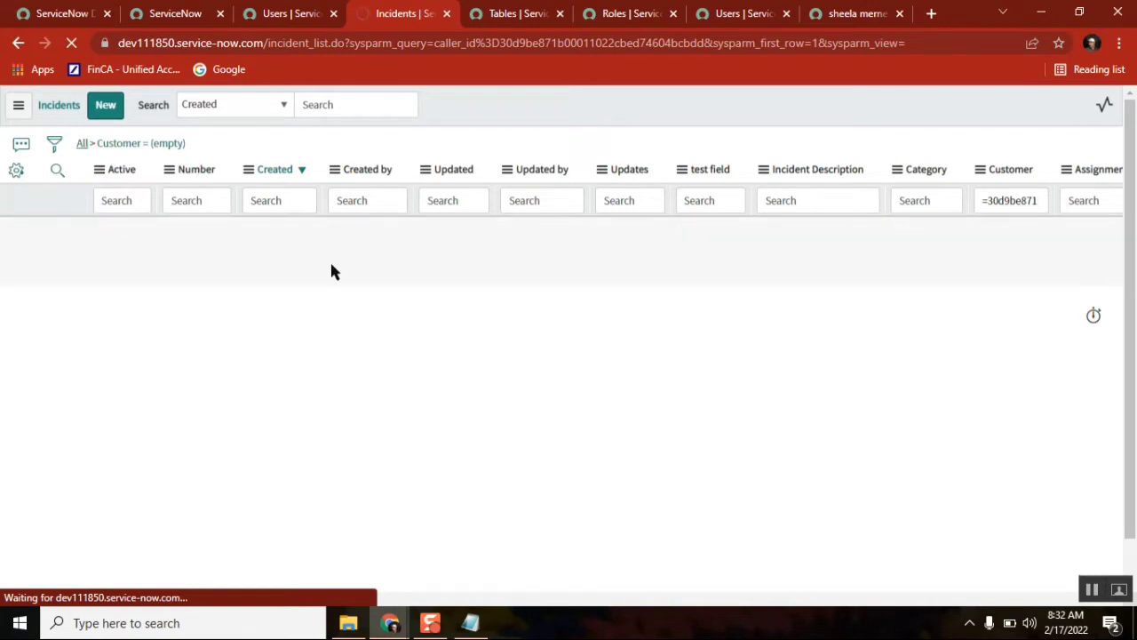
pyautogui.moveTo(435, 402)
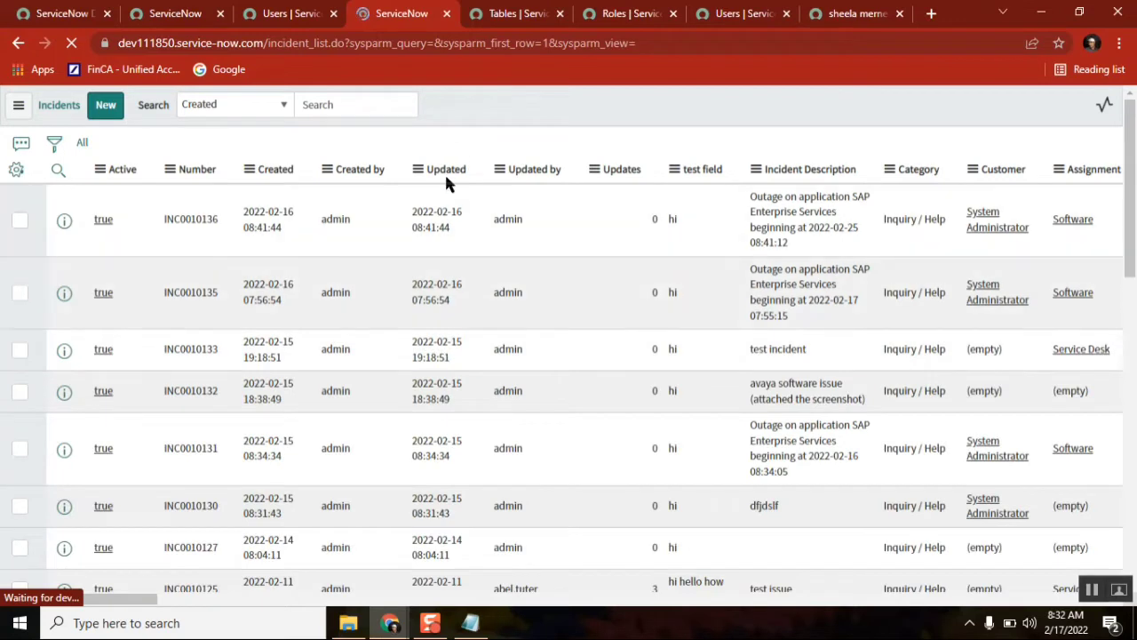
# Clear the Customer filter and sort the 143 incidents by Updated, newest first
pyautogui.click(446, 168)
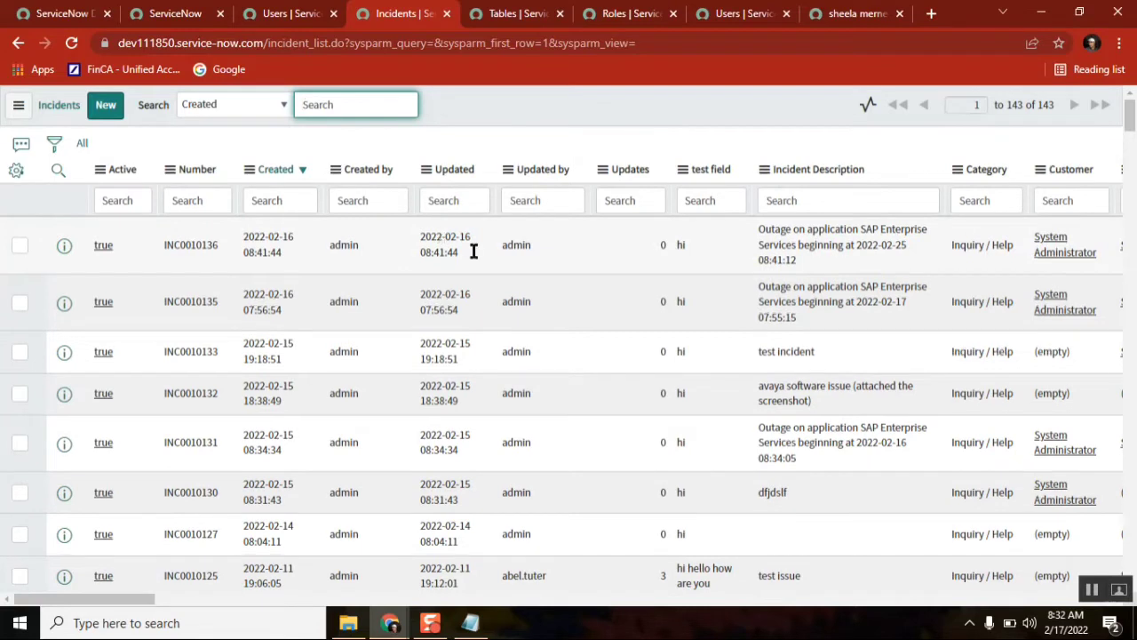
pyautogui.moveTo(459, 251)
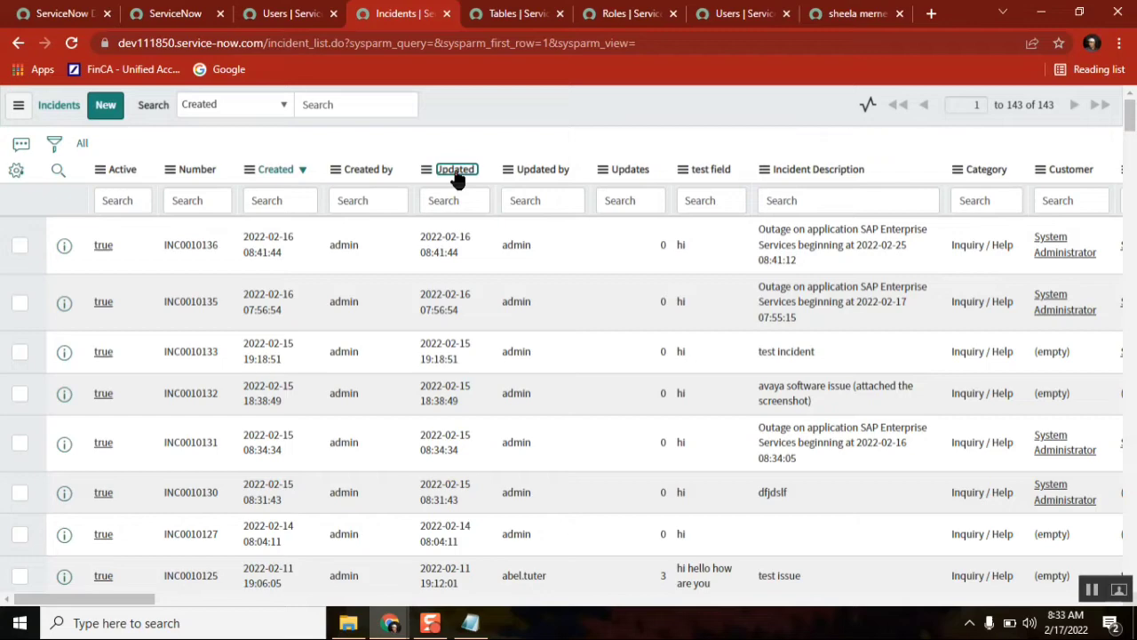
pyautogui.click(455, 169)
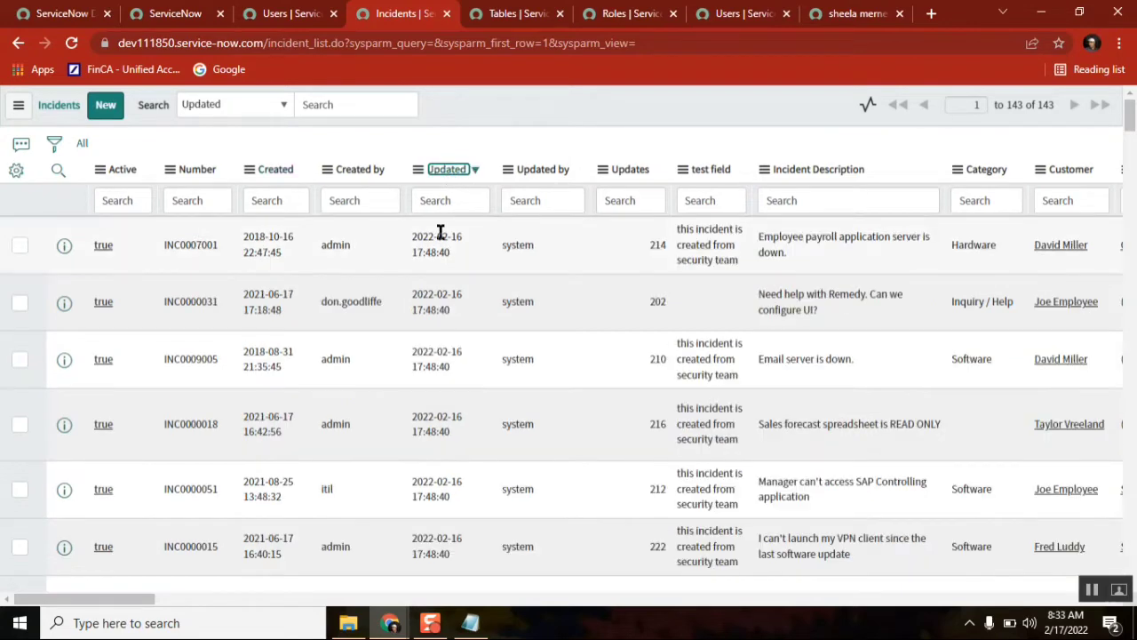
pyautogui.moveTo(436, 244)
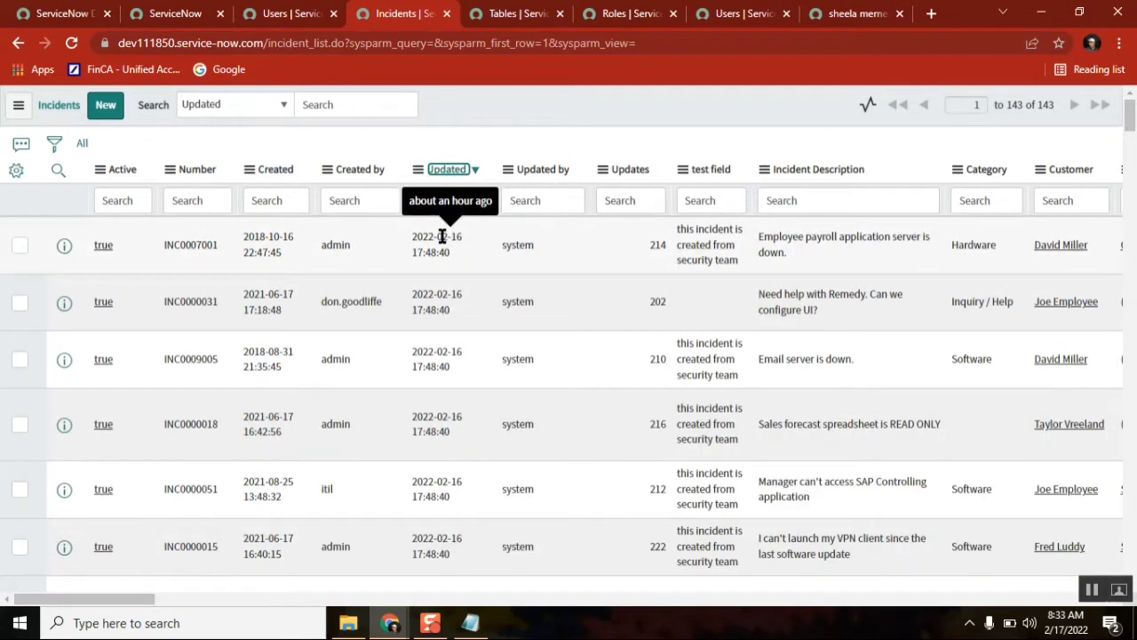
pyautogui.moveTo(448, 173)
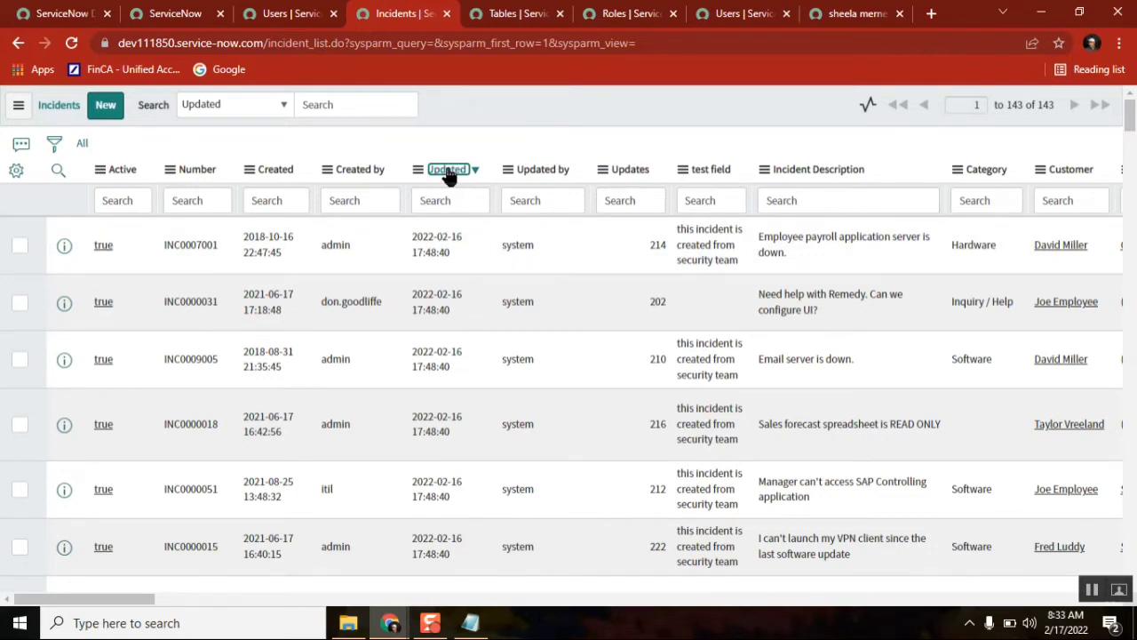
pyautogui.click(447, 169)
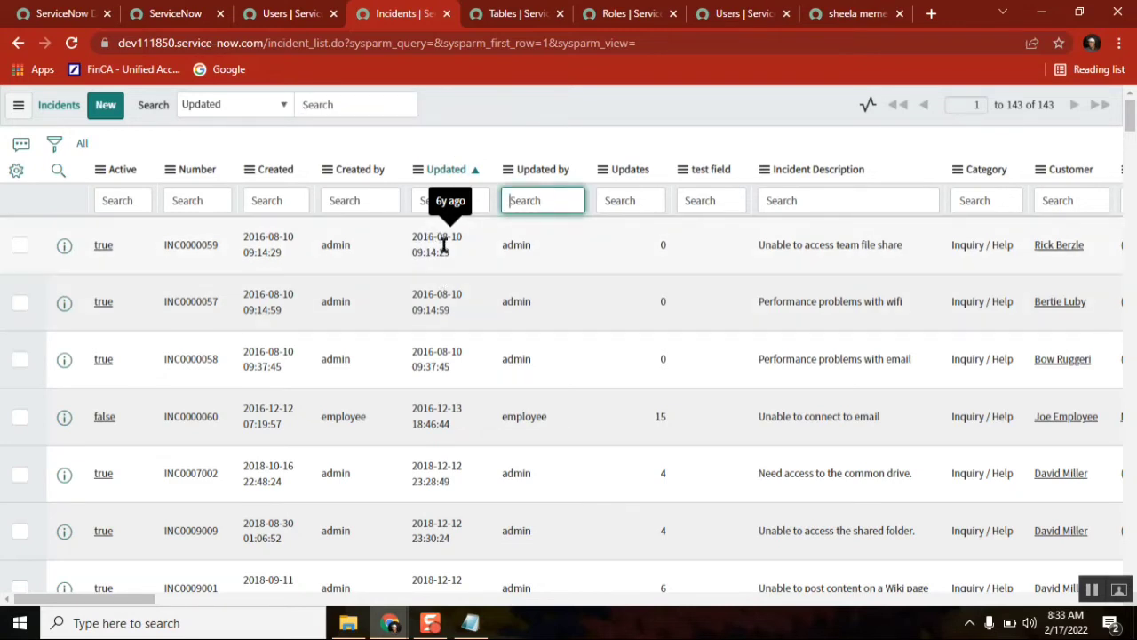
pyautogui.click(447, 169)
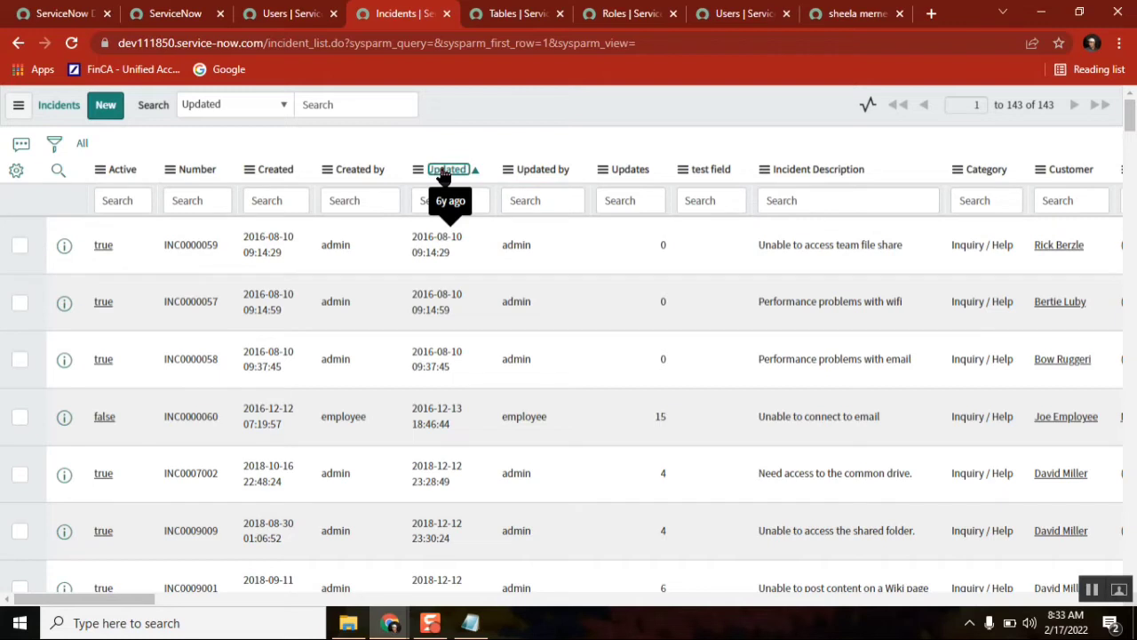
pyautogui.moveTo(484, 226)
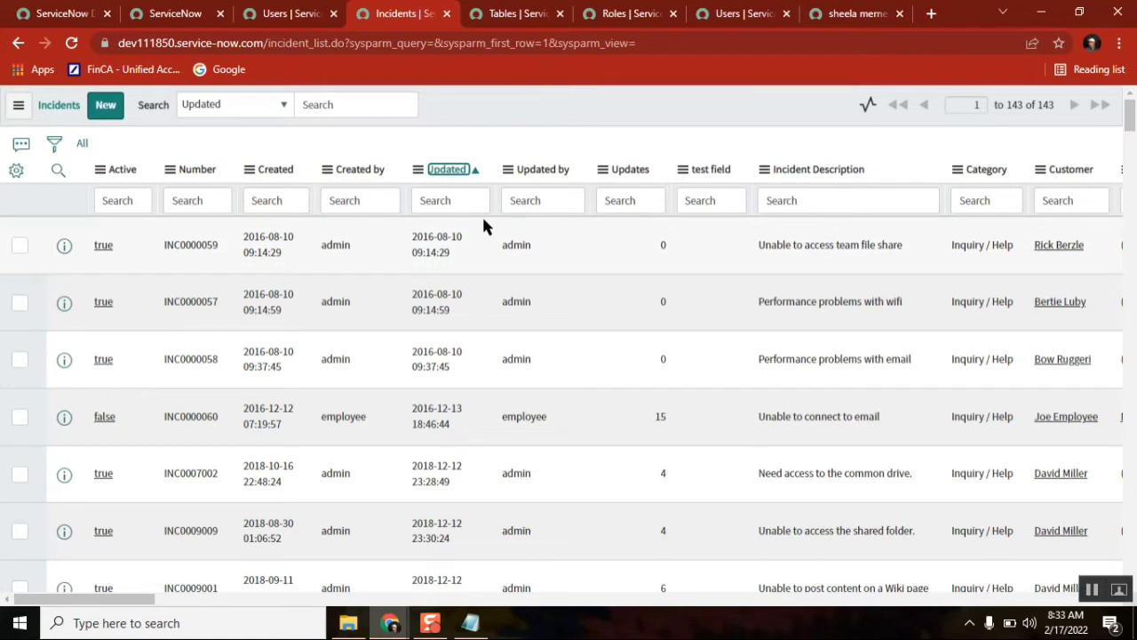
pyautogui.click(447, 169)
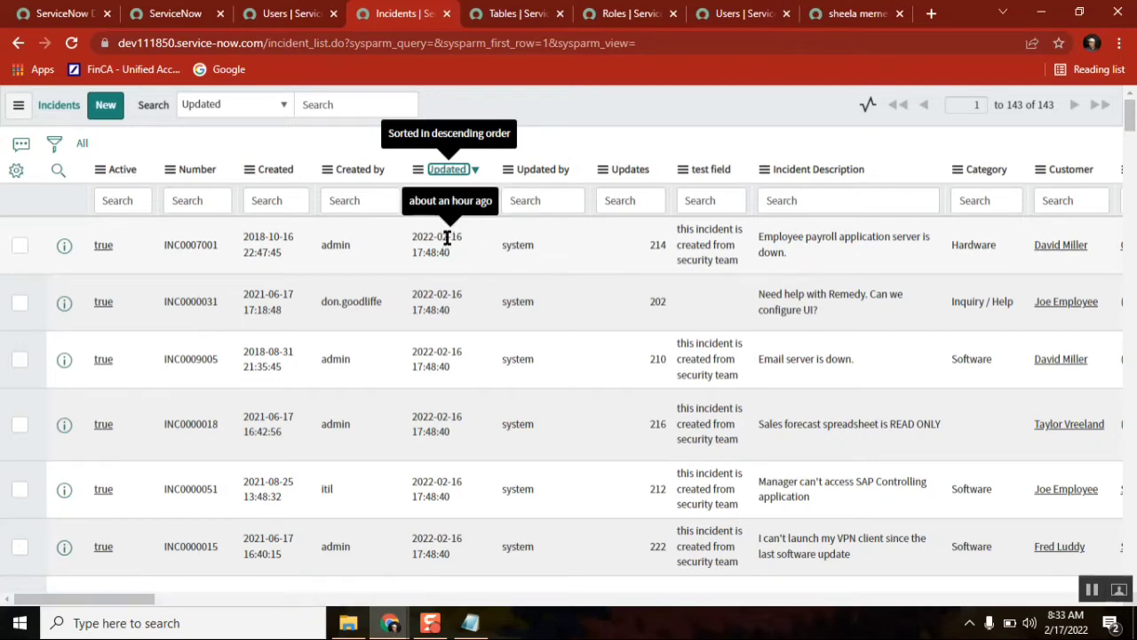
pyautogui.moveTo(1128, 340)
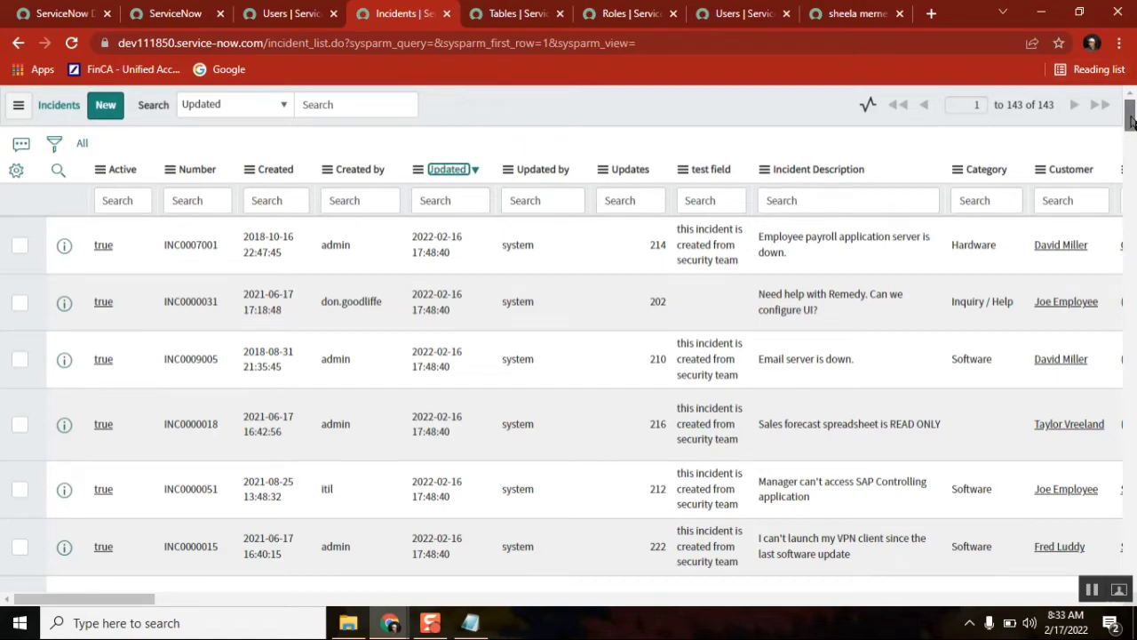
# Scroll down through older incidents until Abel Tuter's INC0020001 rows appear
pyautogui.scroll(-3)
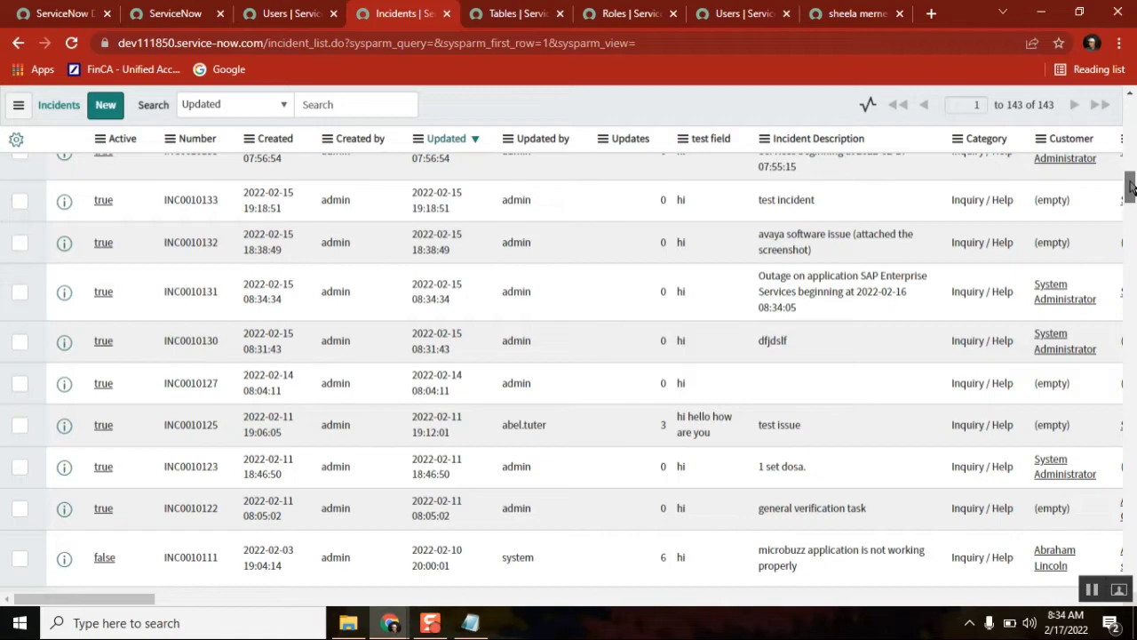
pyautogui.scroll(-3)
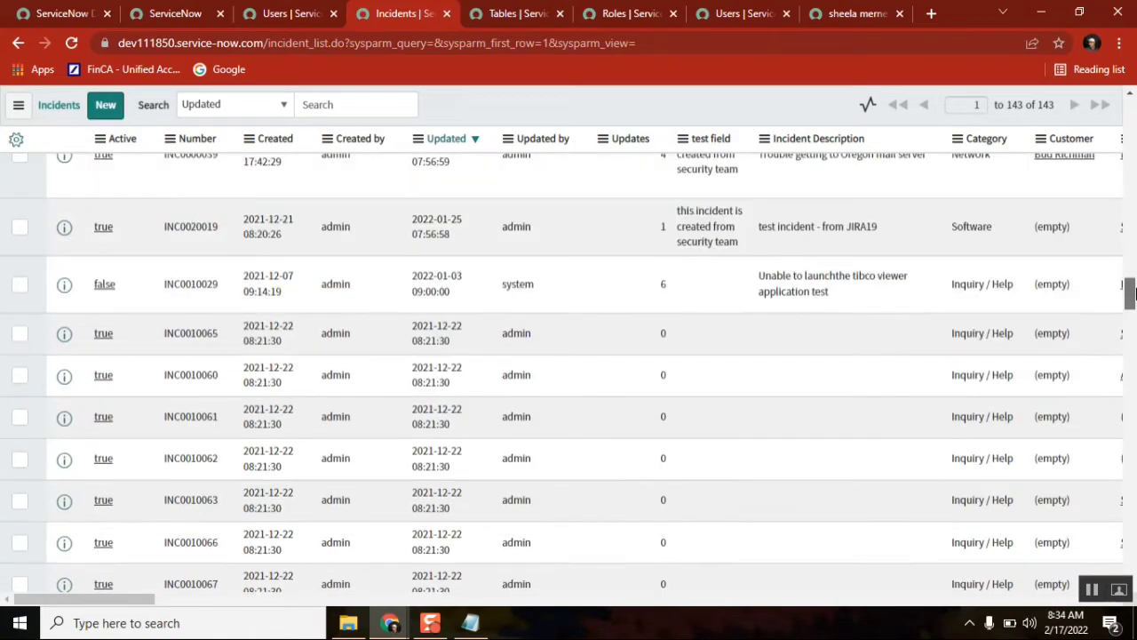
pyautogui.moveTo(436, 283)
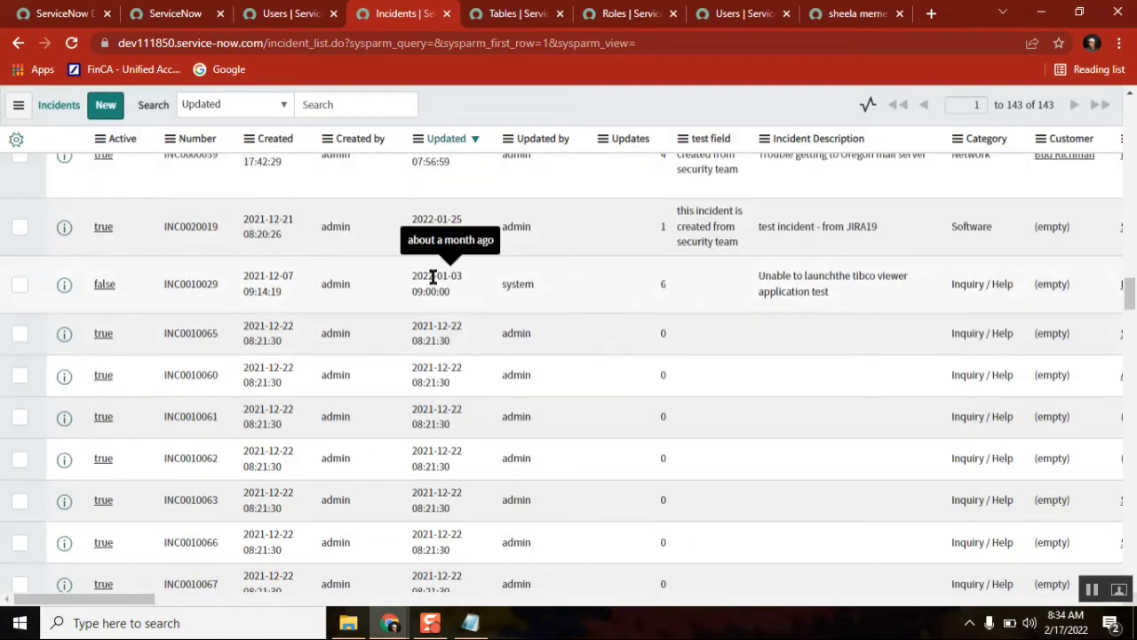
pyautogui.scroll(-3)
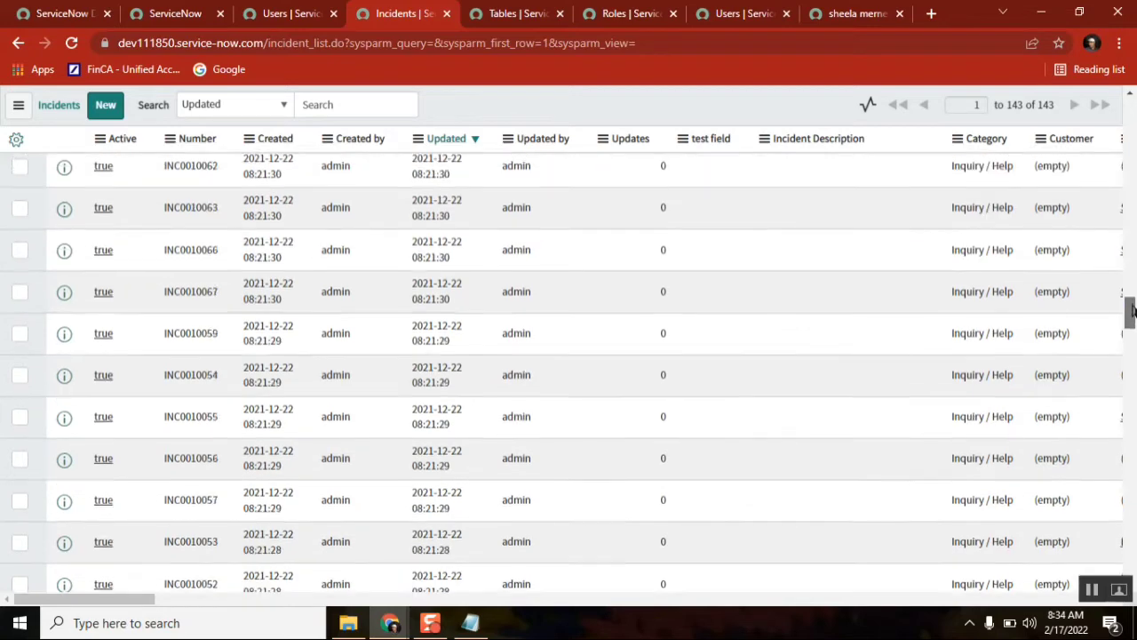
pyautogui.scroll(-3)
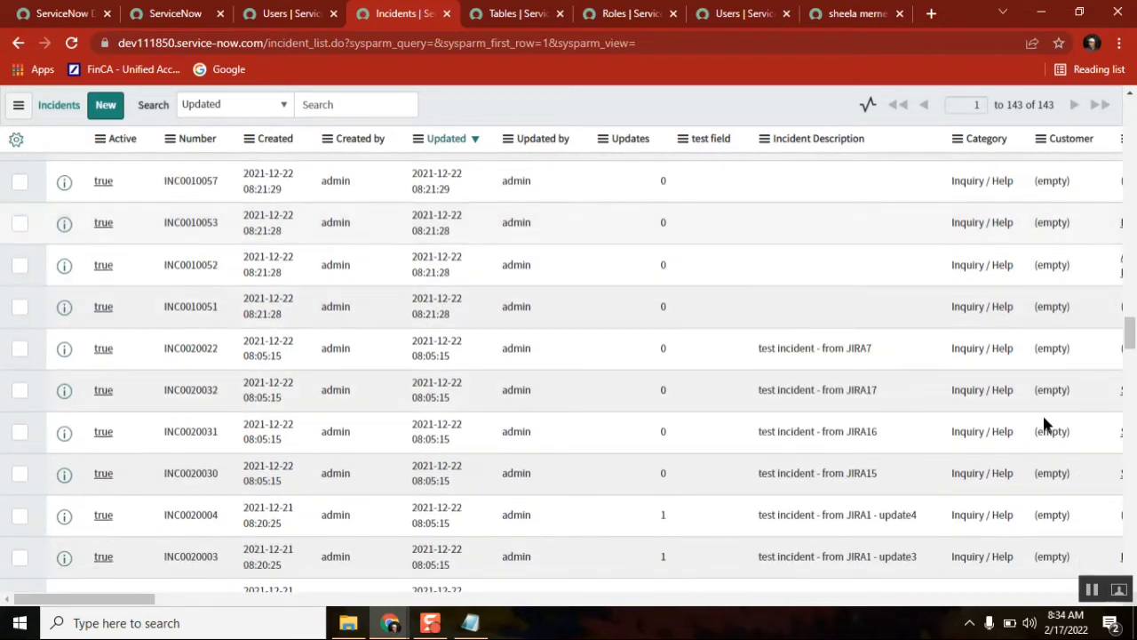
pyautogui.moveTo(1053, 356)
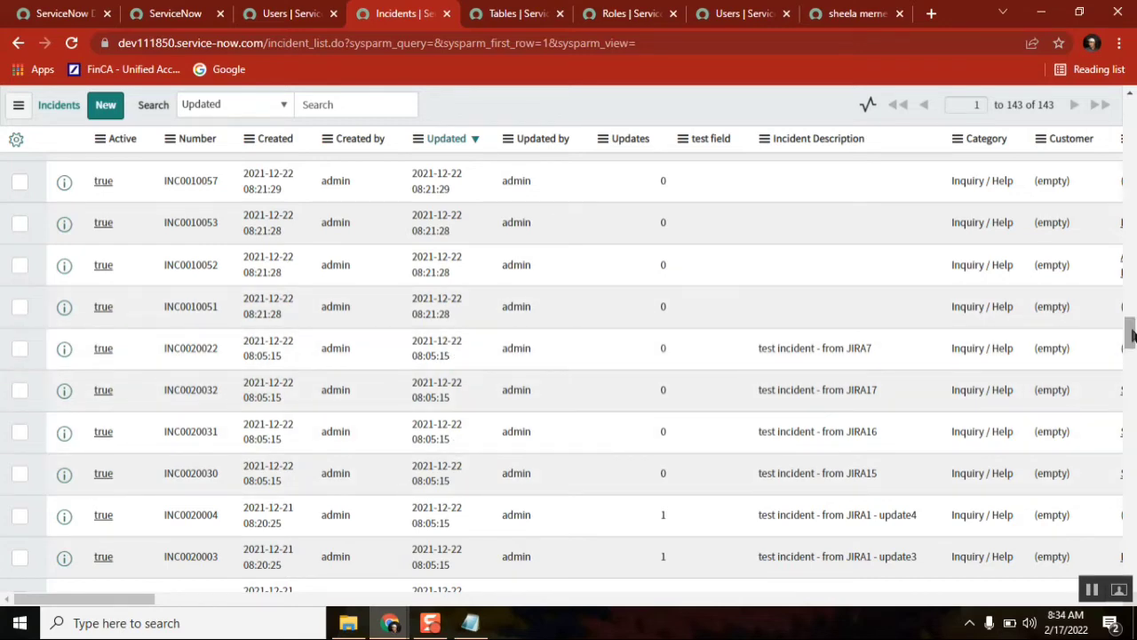
pyautogui.scroll(-3)
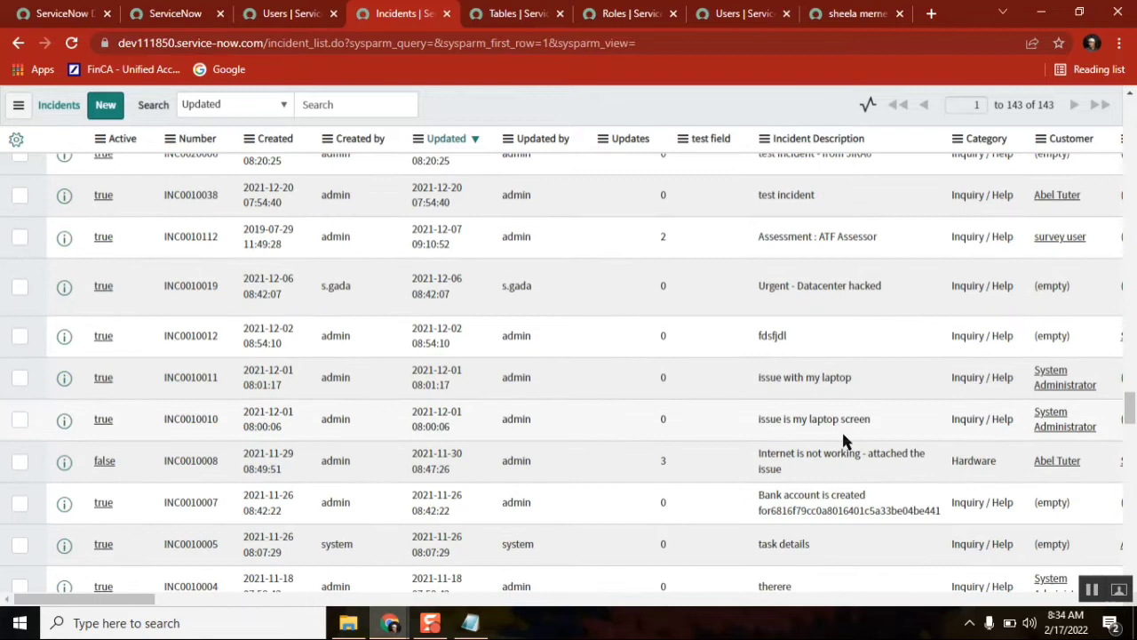
pyautogui.moveTo(436, 369)
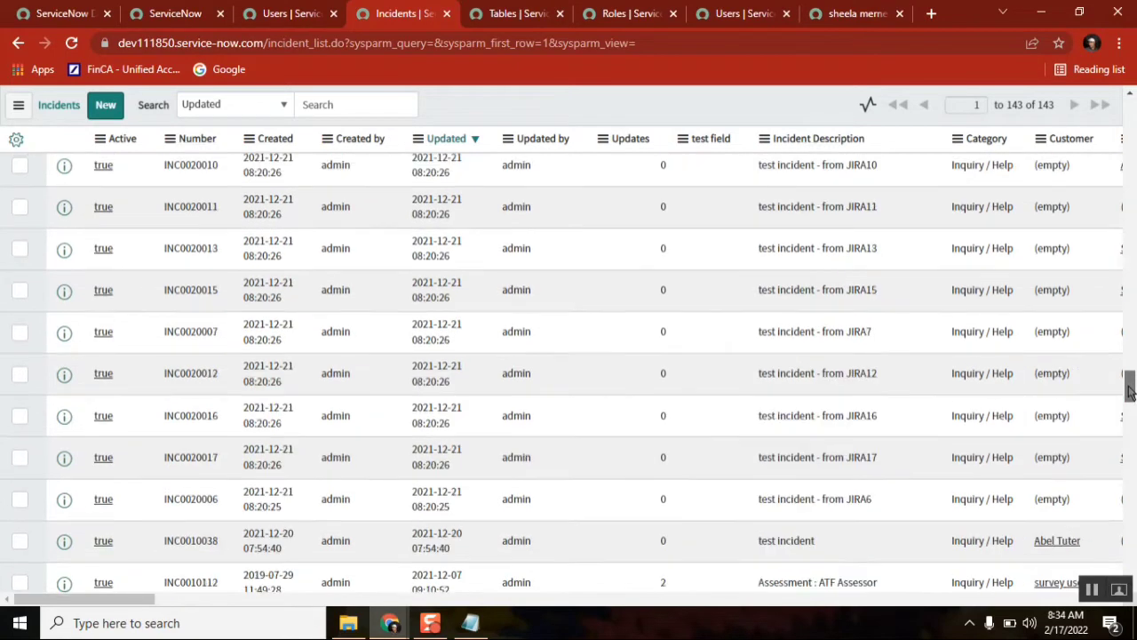
pyautogui.scroll(-3)
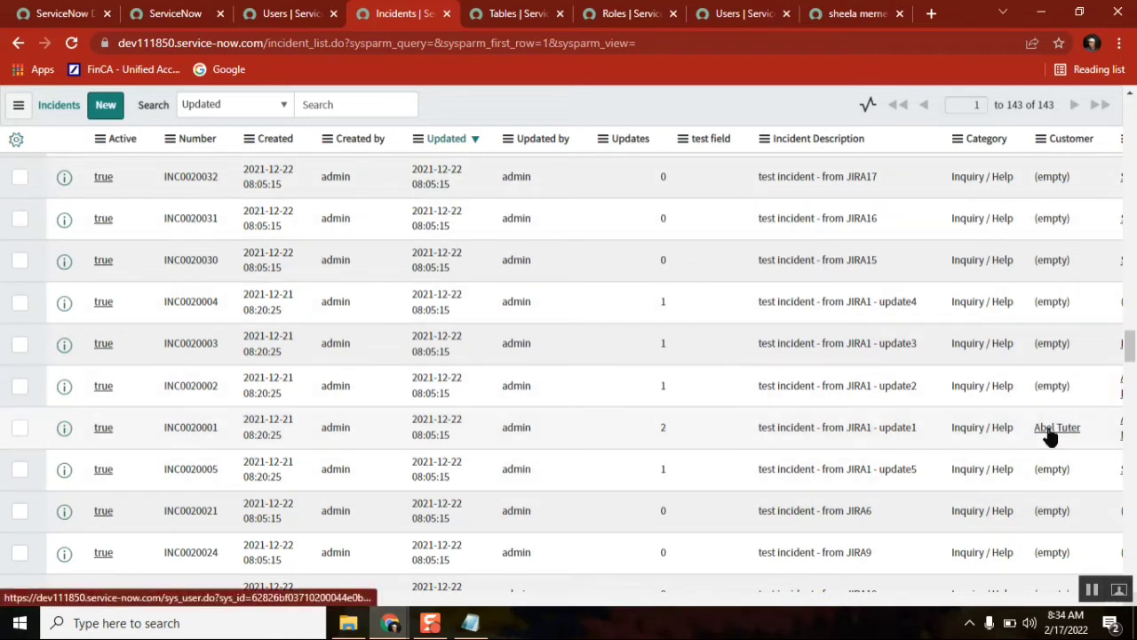
pyautogui.moveTo(1075, 370)
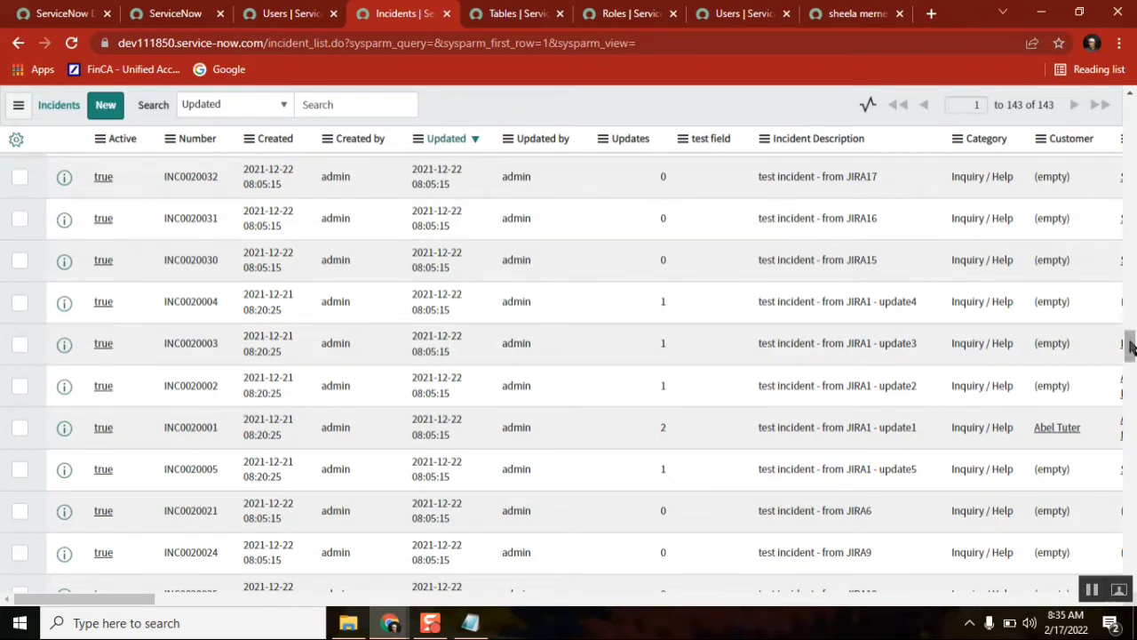
pyautogui.moveTo(222, 433)
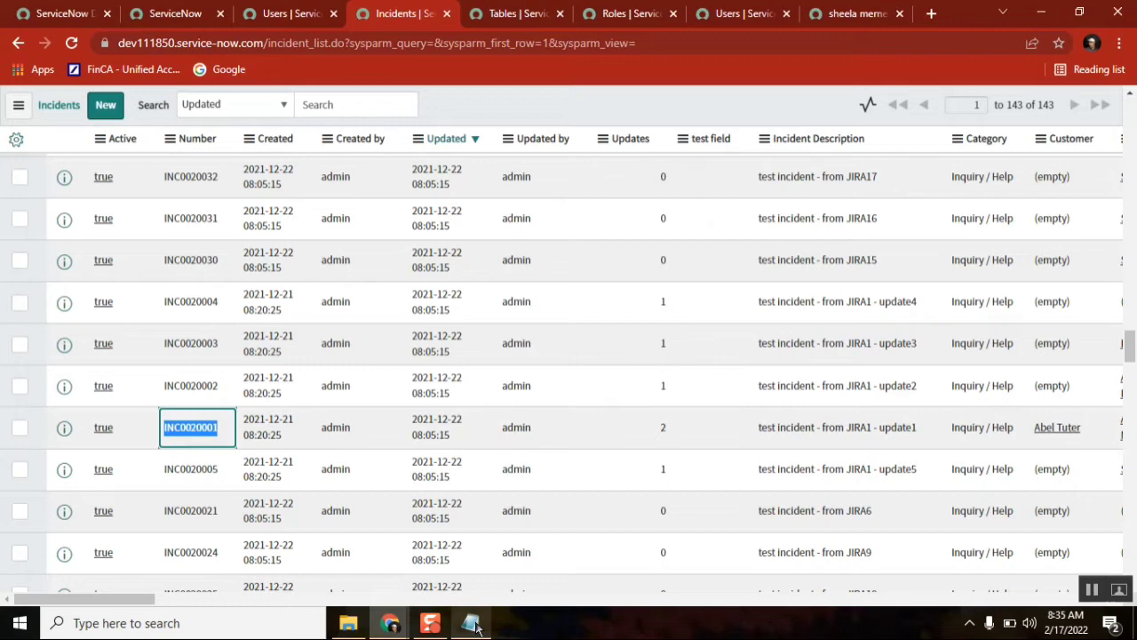
# Note INC0020001 in Notepad, then delete user Abel Tuter and his related records
pyautogui.click(470, 621)
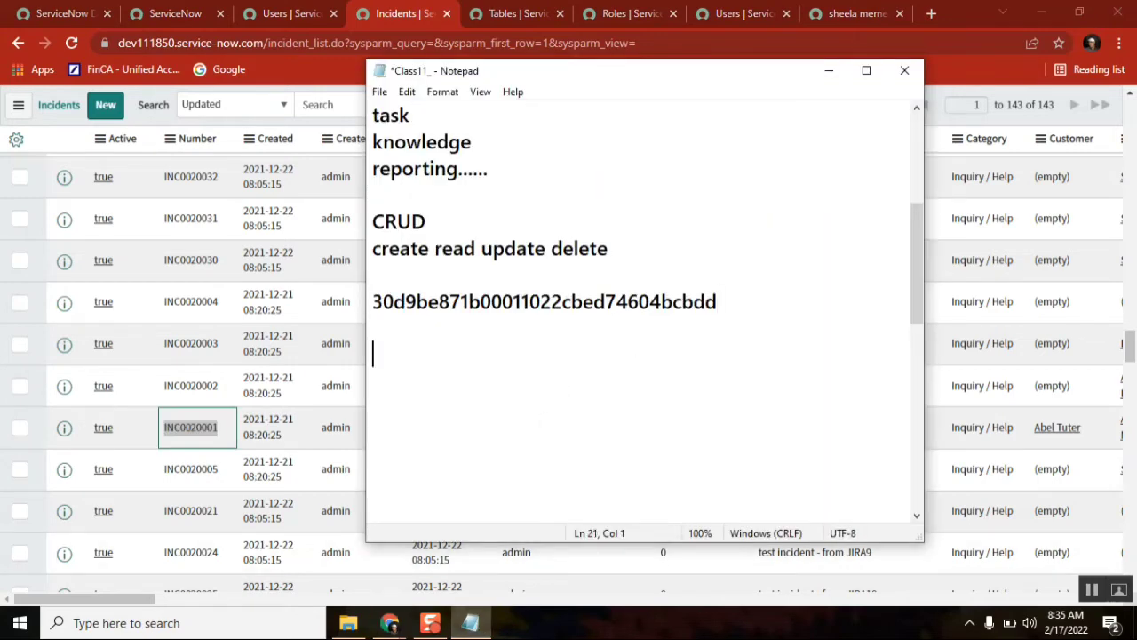
pyautogui.write('INC0020001')
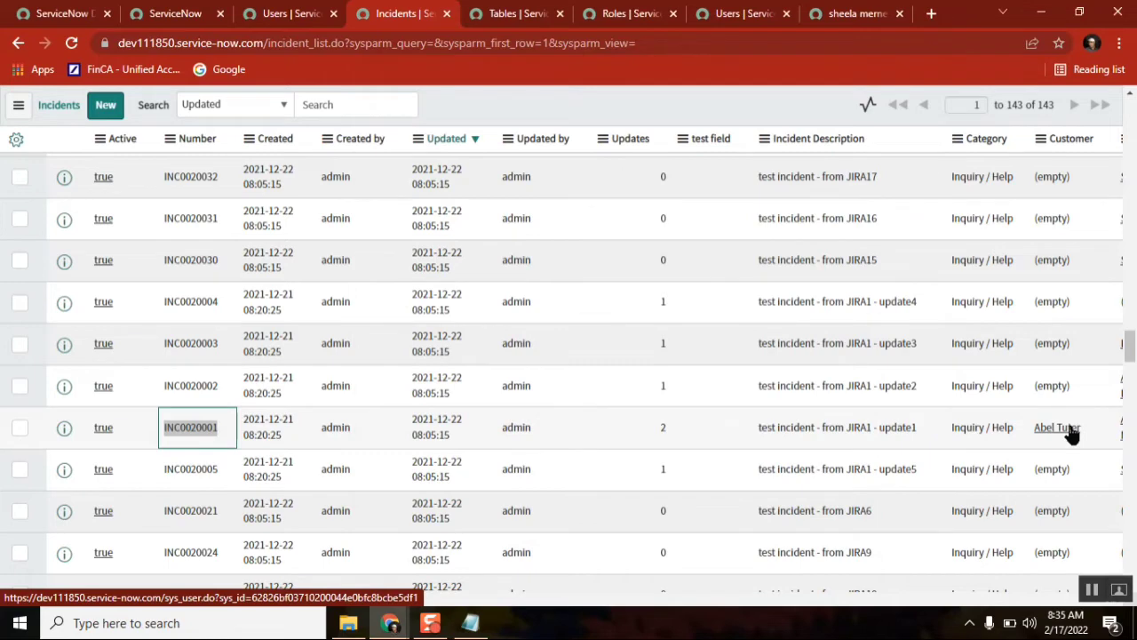
pyautogui.click(1056, 427)
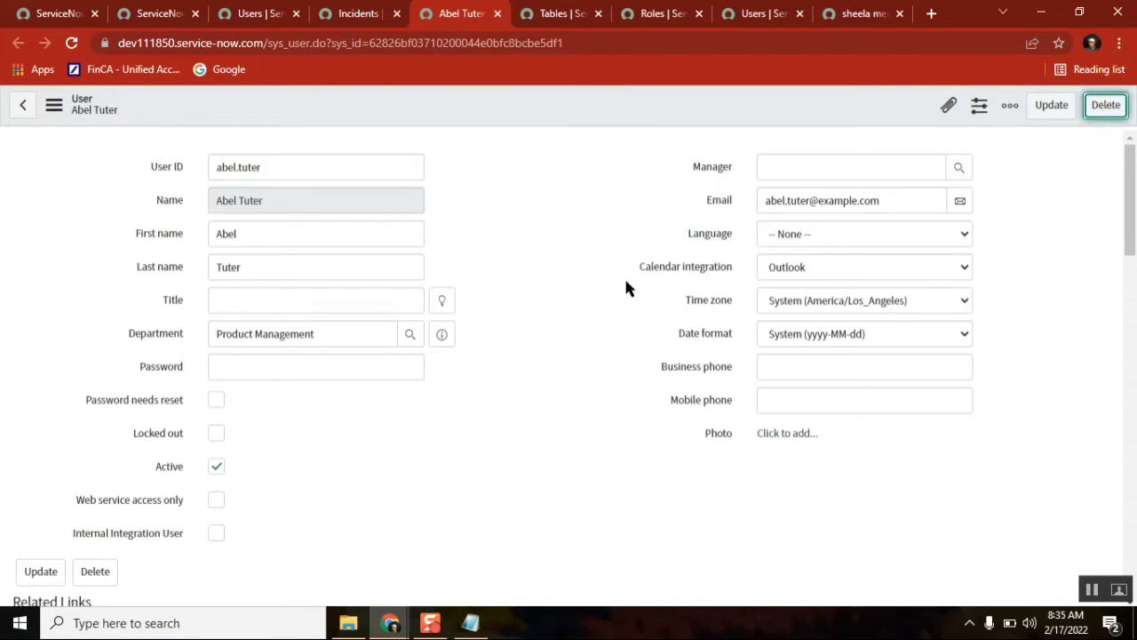
pyautogui.click(1105, 105)
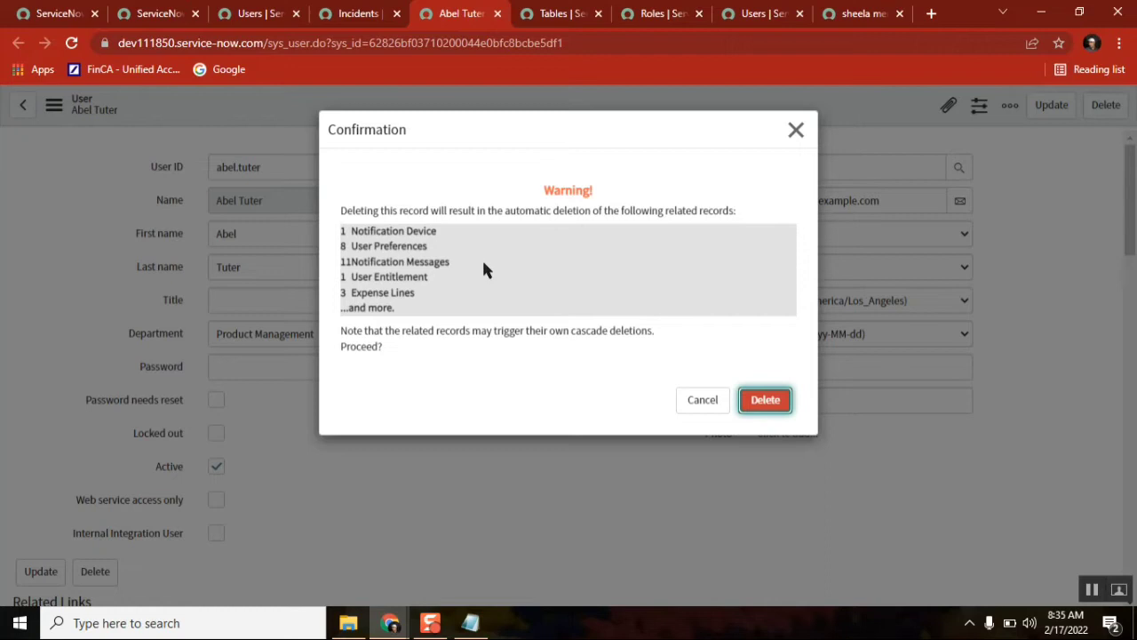
pyautogui.click(764, 400)
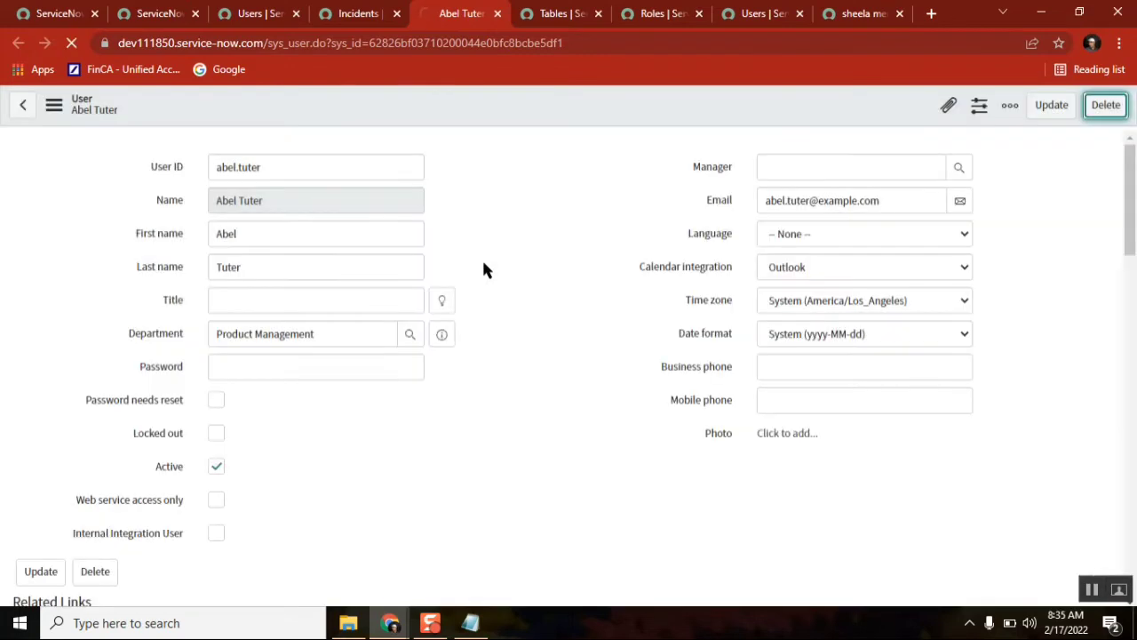
pyautogui.moveTo(357, 13)
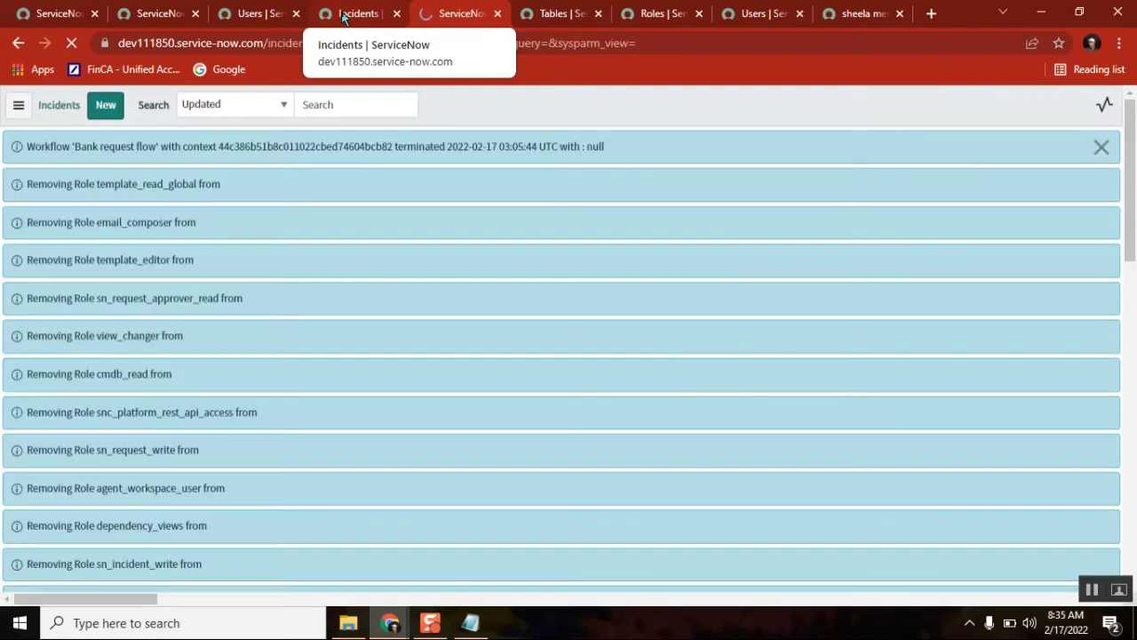
pyautogui.click(358, 14)
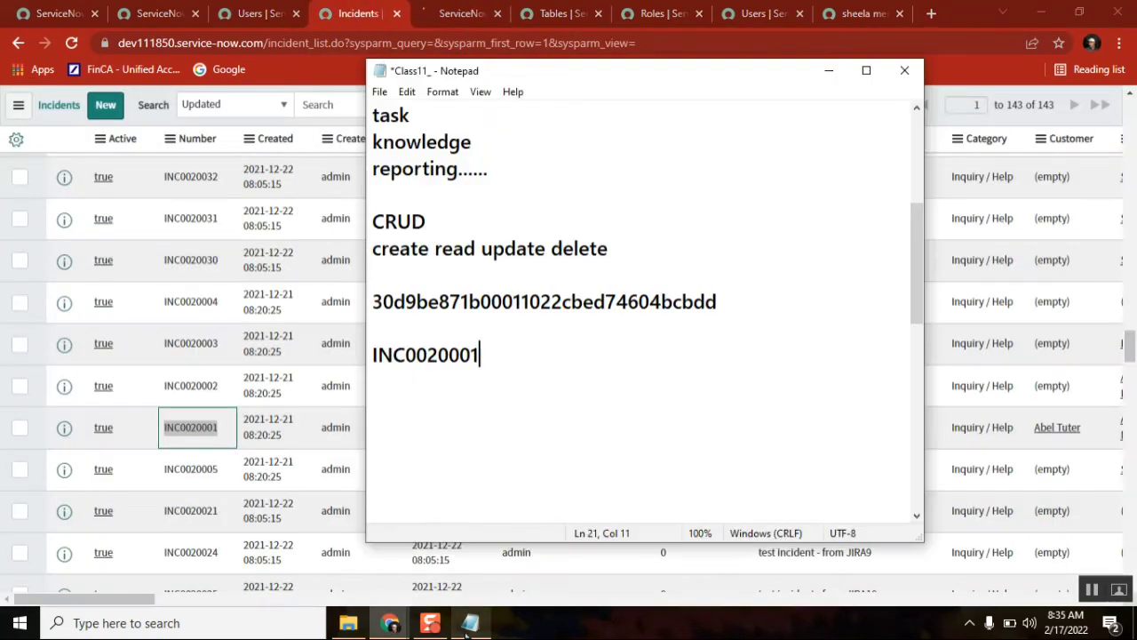
pyautogui.doubleClick(426, 354)
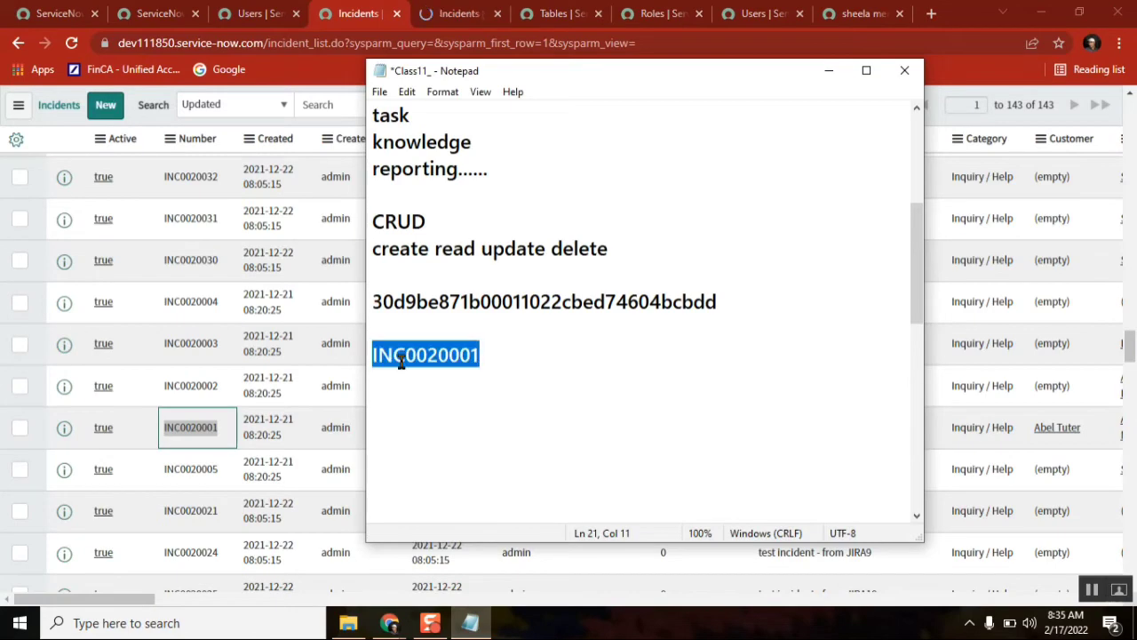
pyautogui.moveTo(1103, 493)
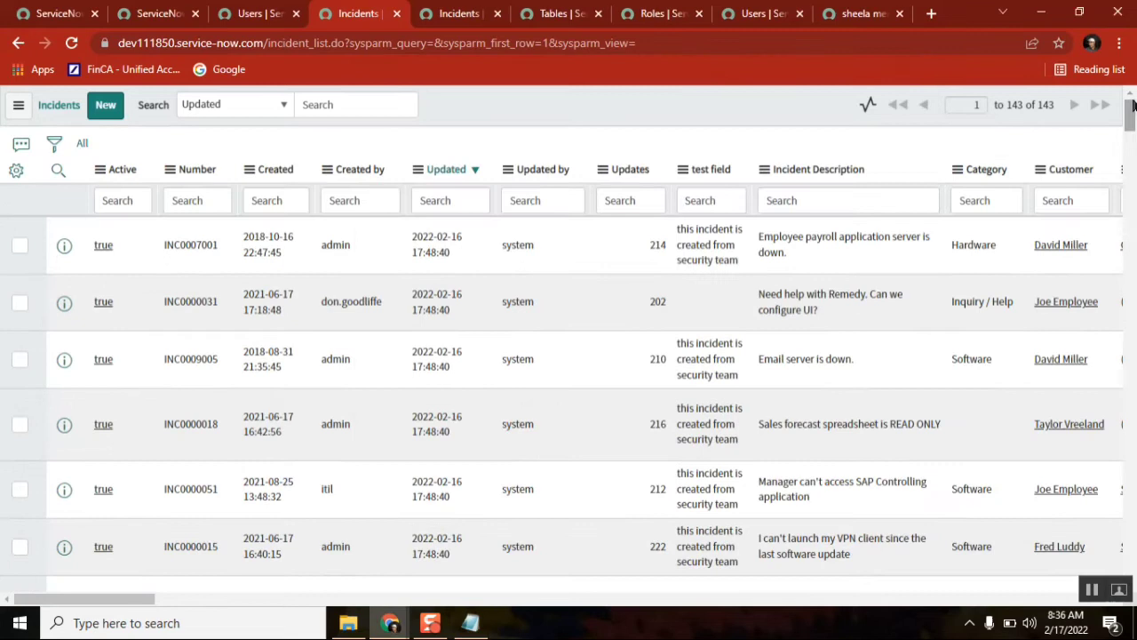
# Search the Number column for INC0020001 and inspect its now-empty Customer value
pyautogui.click(196, 200)
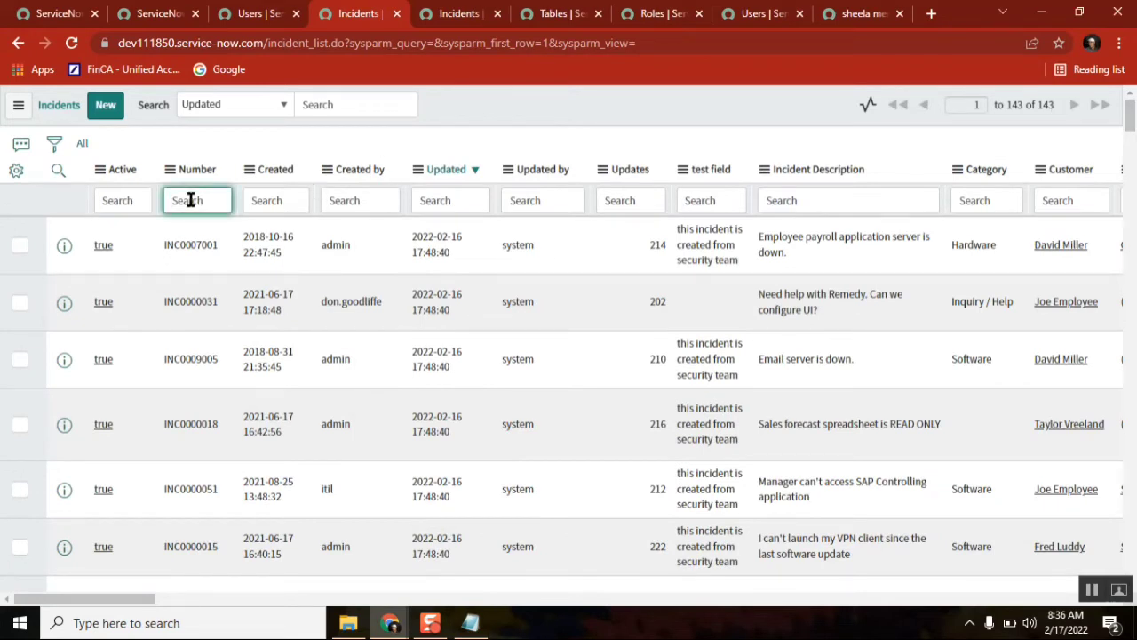
pyautogui.write('INC0020001')
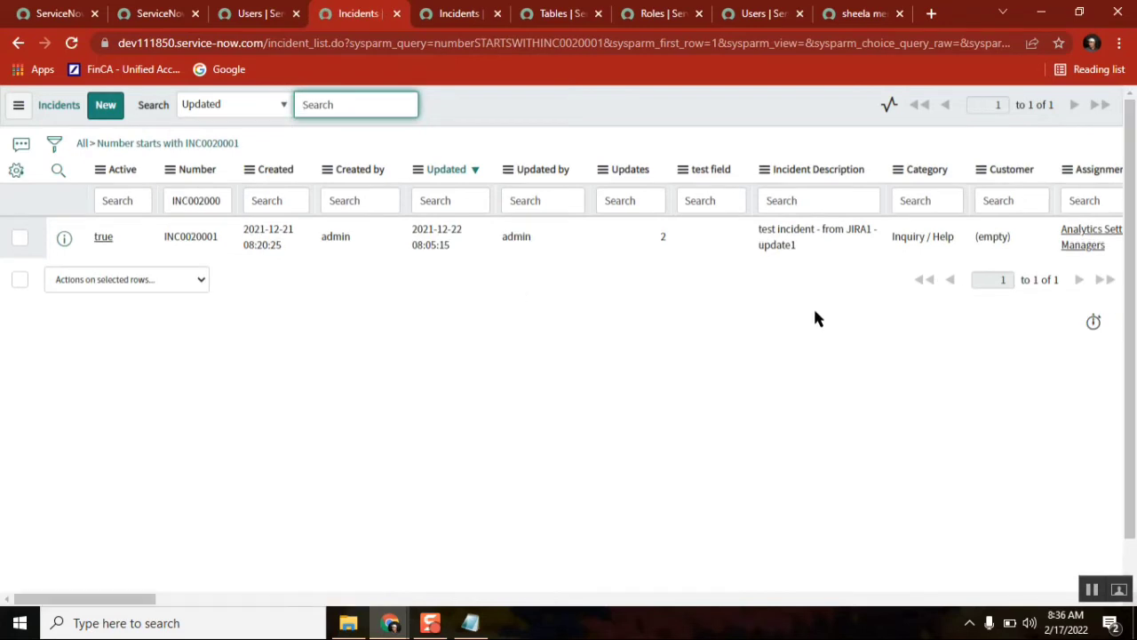
pyautogui.click(1010, 236)
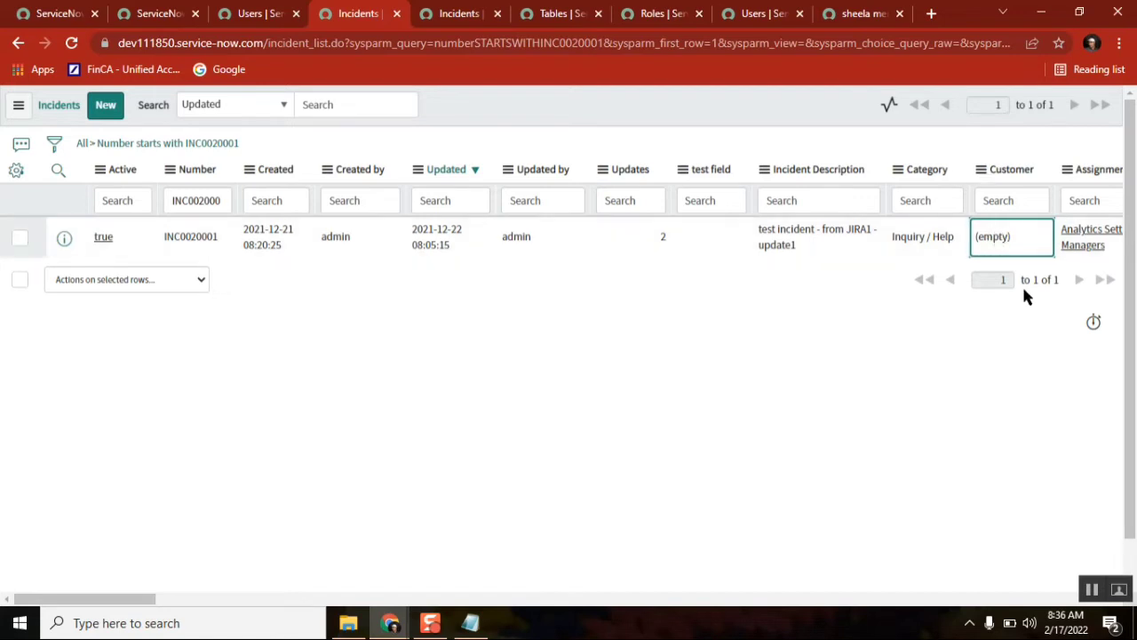
pyautogui.moveTo(986, 272)
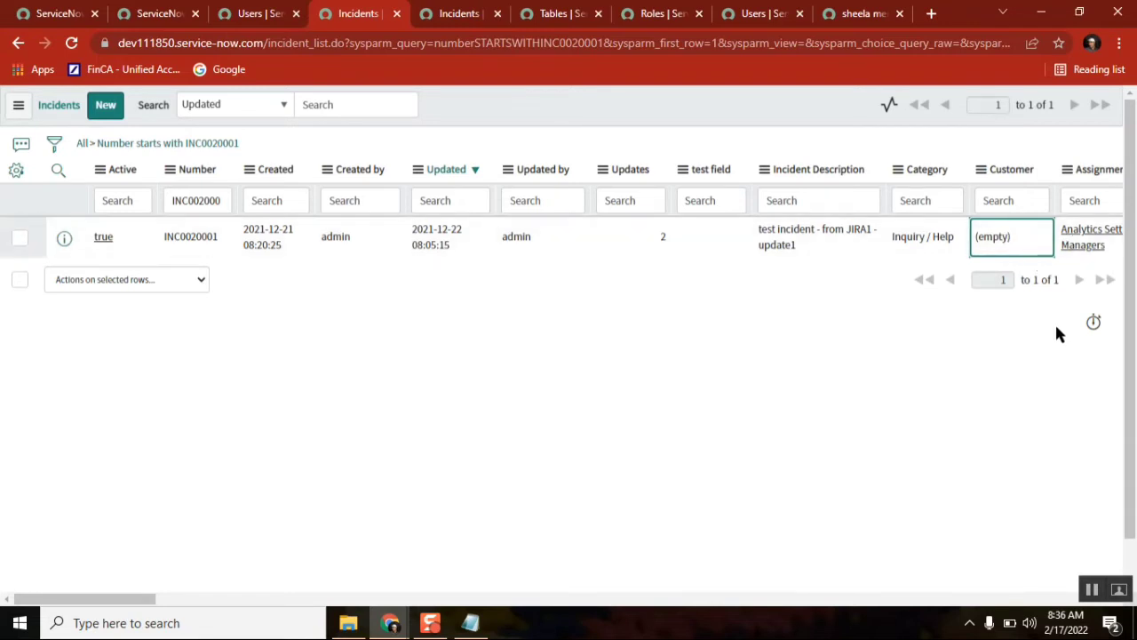
pyautogui.moveTo(797, 358)
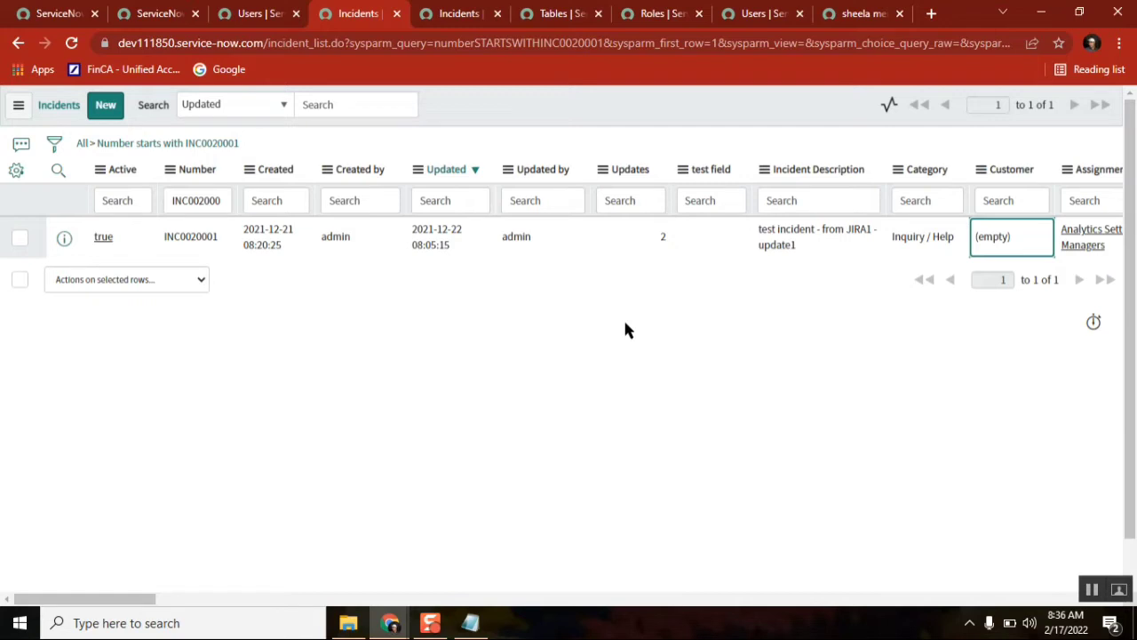
pyautogui.moveTo(673, 347)
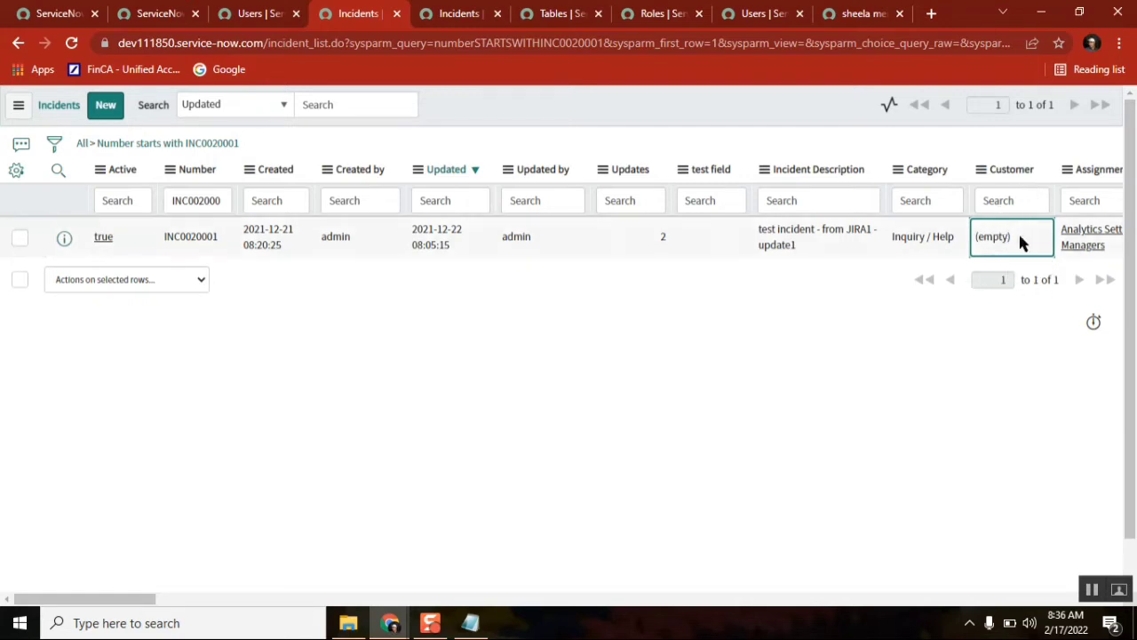
pyautogui.moveTo(1008, 266)
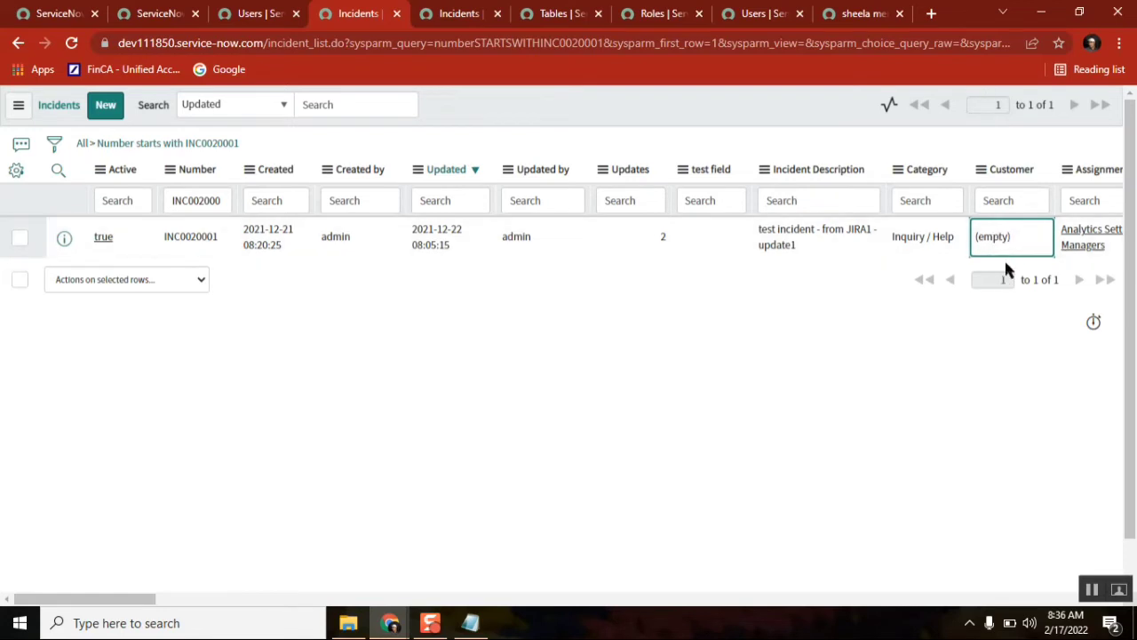
pyautogui.moveTo(994, 258)
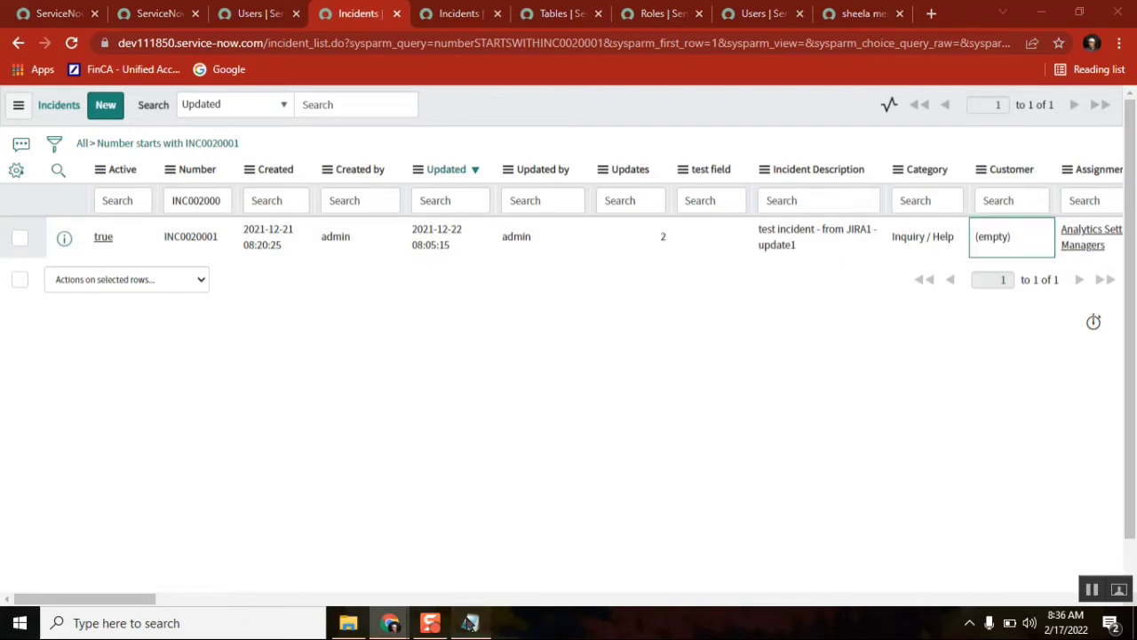
# Join sys_id 30d9be871b00011022cbed74604bcbdd and INC0020001 with a dash in Notepad
pyautogui.click(470, 622)
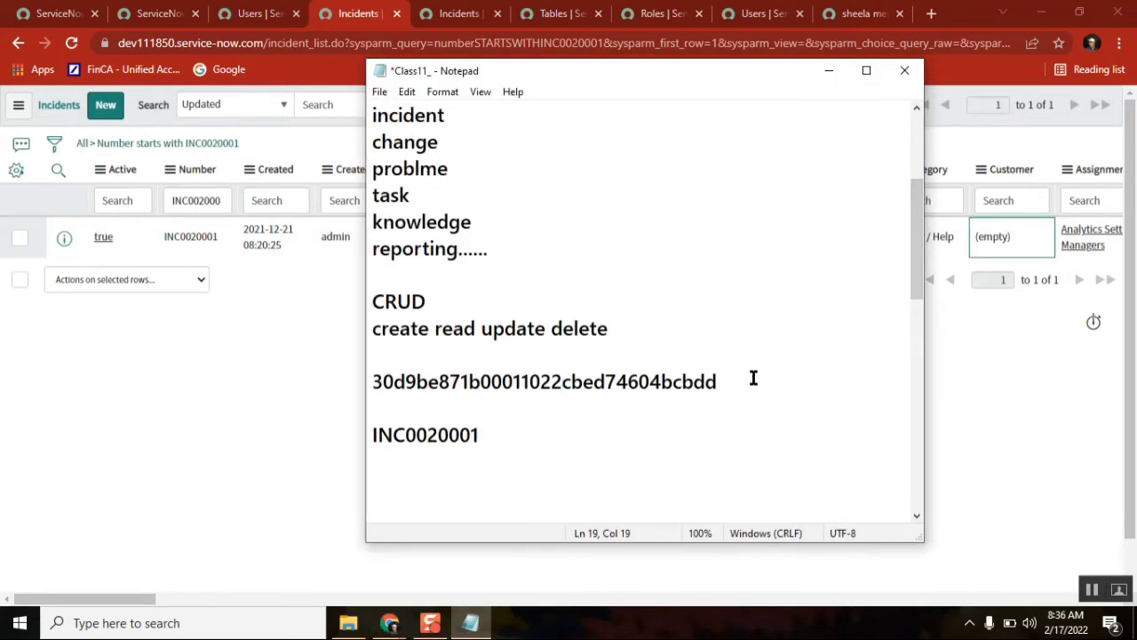
pyautogui.write('- INC0020001')
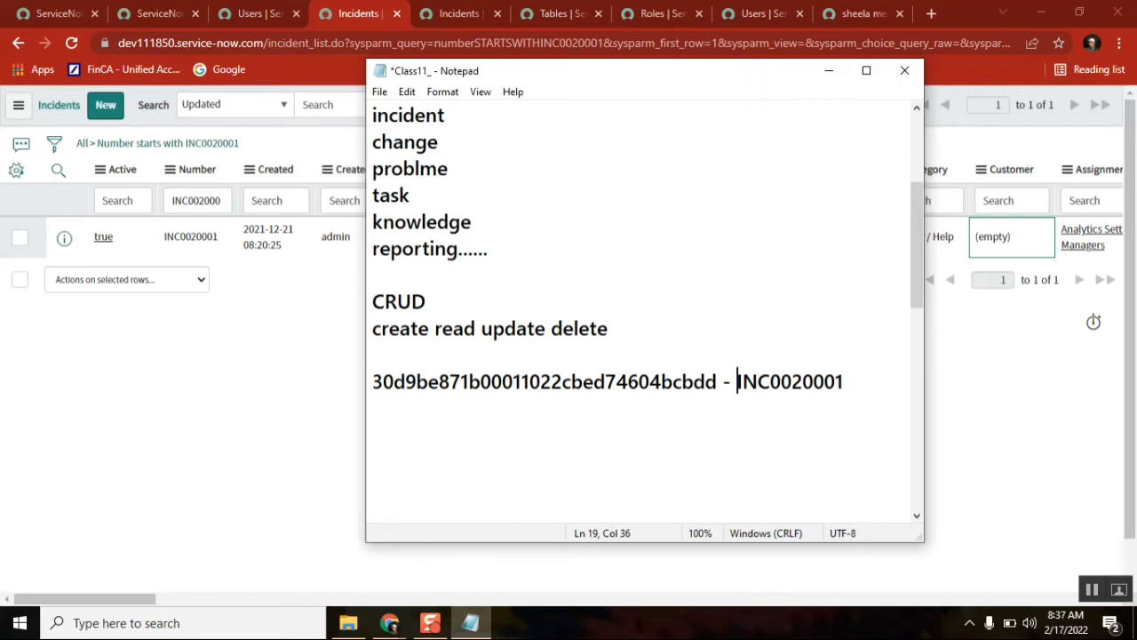
pyautogui.moveTo(320, 326)
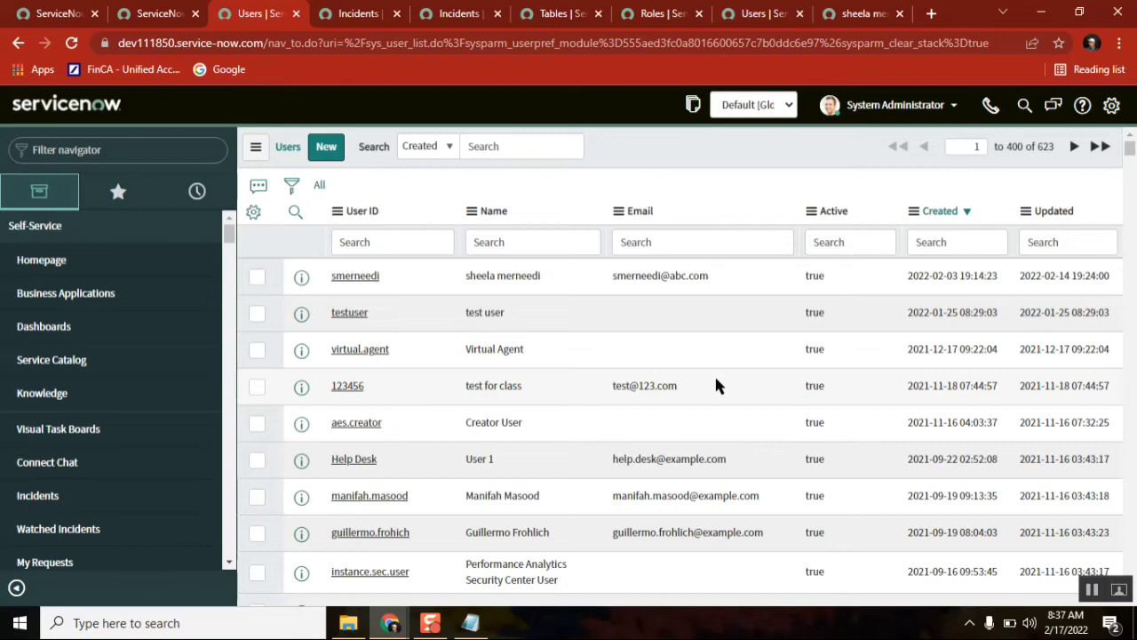
pyautogui.moveTo(1043, 363)
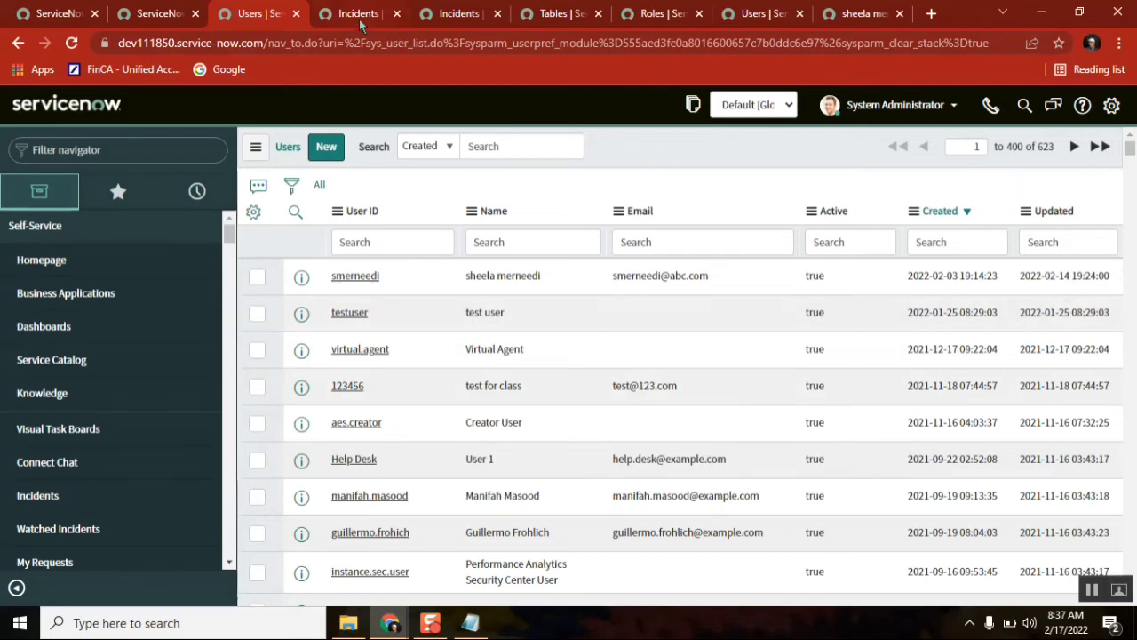
pyautogui.click(355, 14)
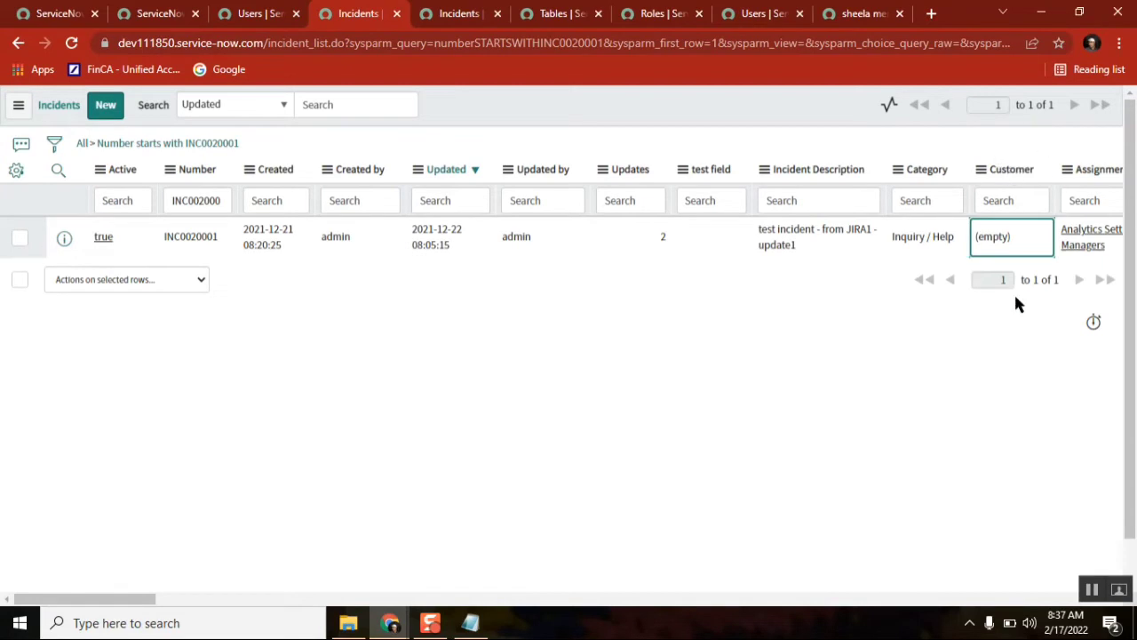
pyautogui.moveTo(643, 193)
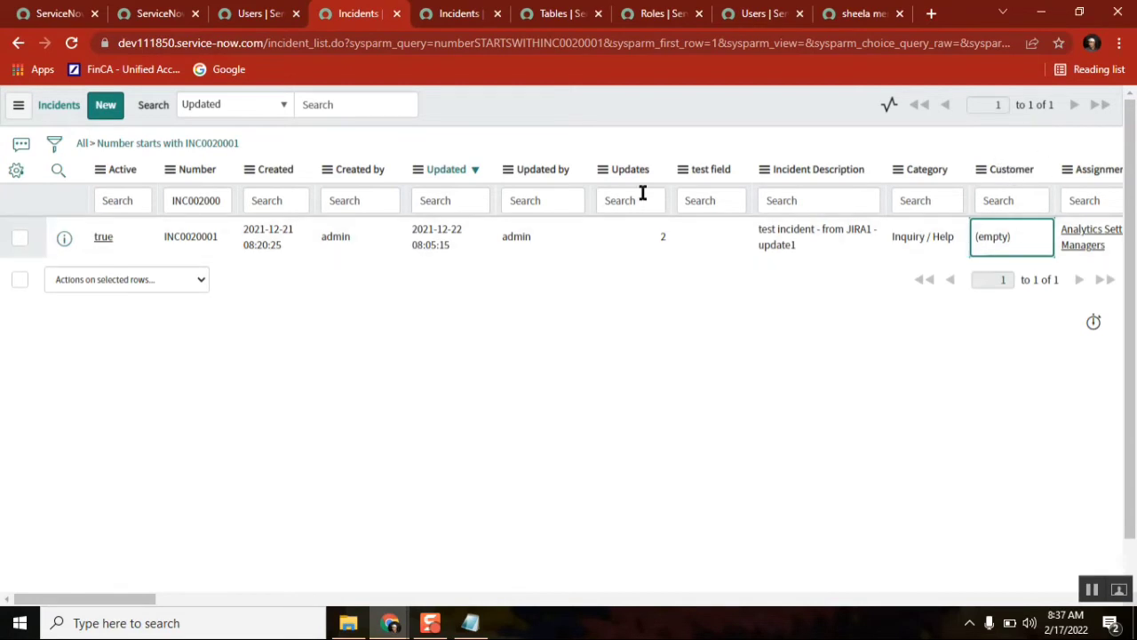
# Add a 'Deleted Records:' heading to the Notepad notes and bring the Users list back
pyautogui.click(258, 13)
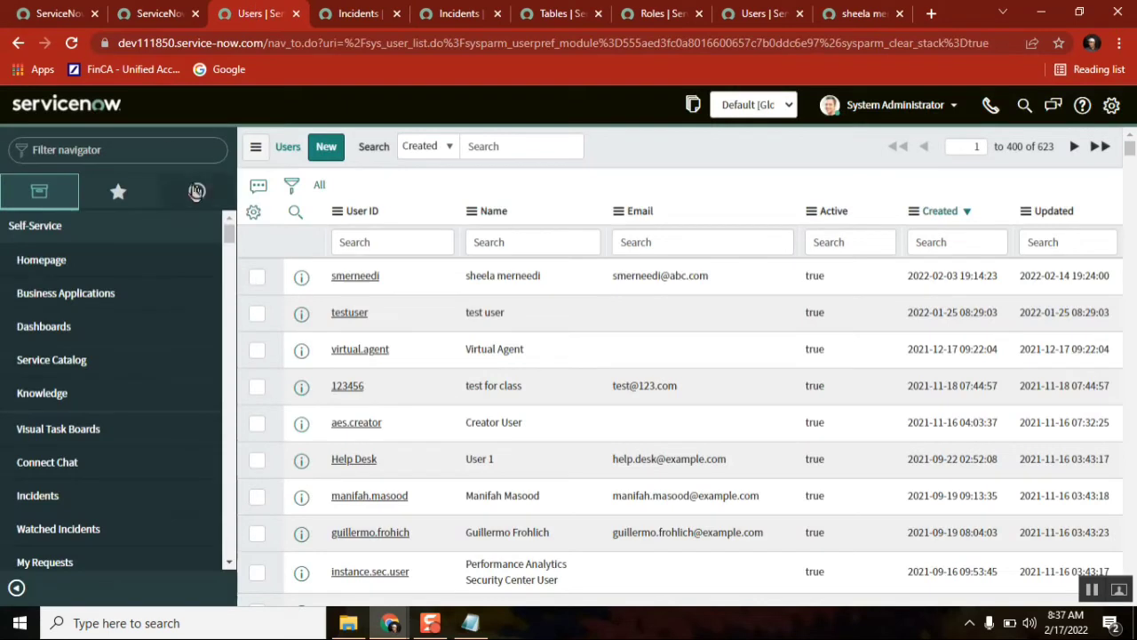
pyautogui.click(116, 150)
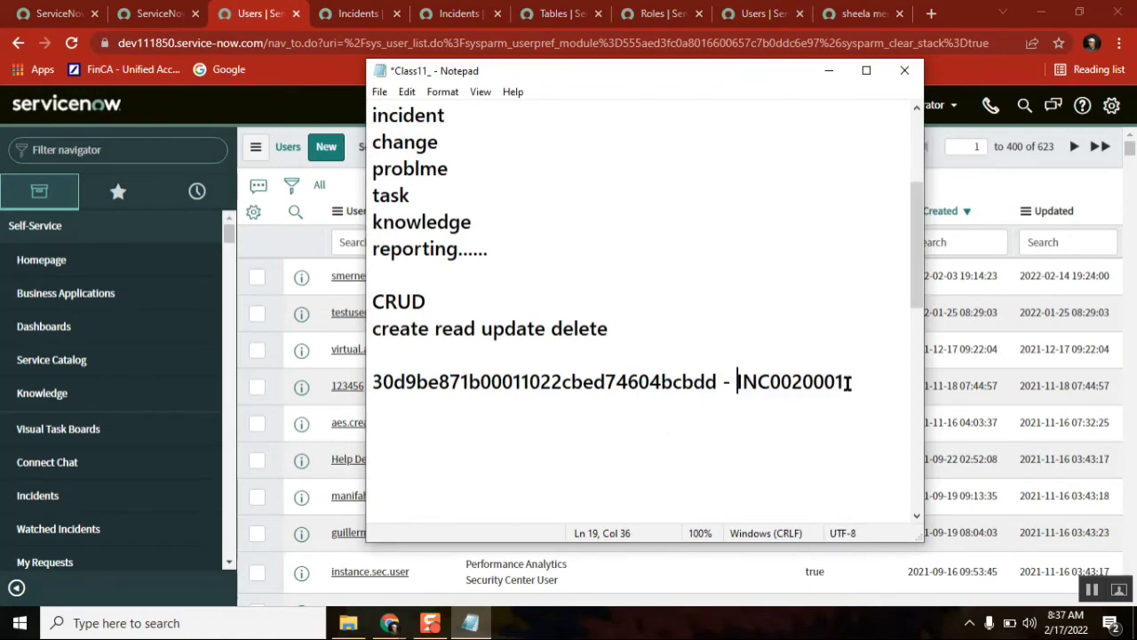
pyautogui.moveTo(740, 381); pyautogui.dragTo(372, 248)
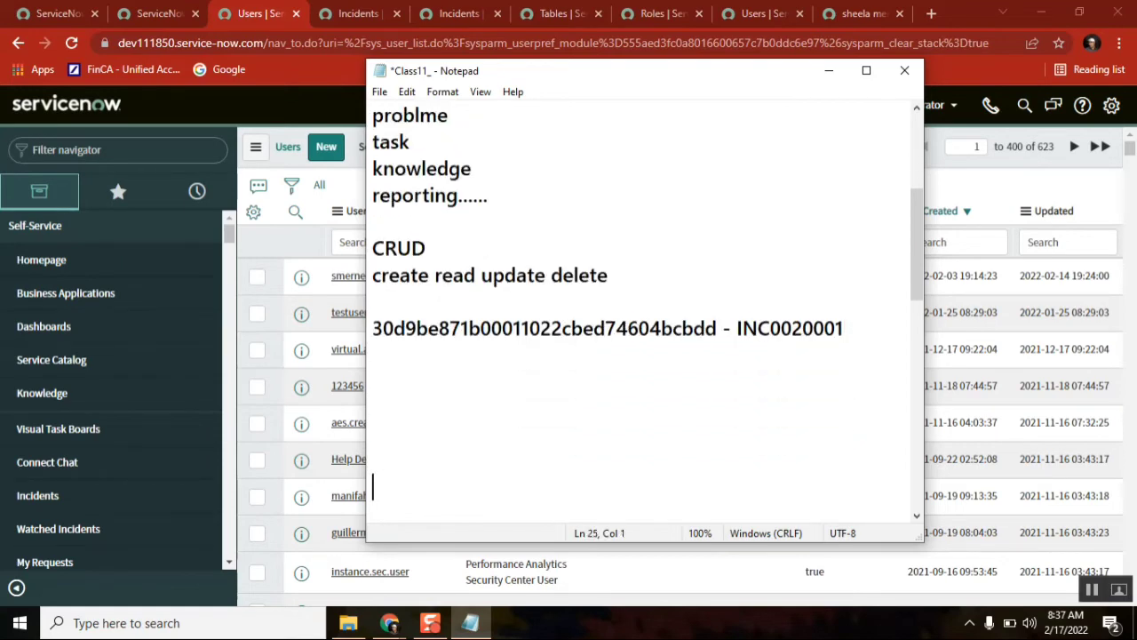
pyautogui.scroll(-3)
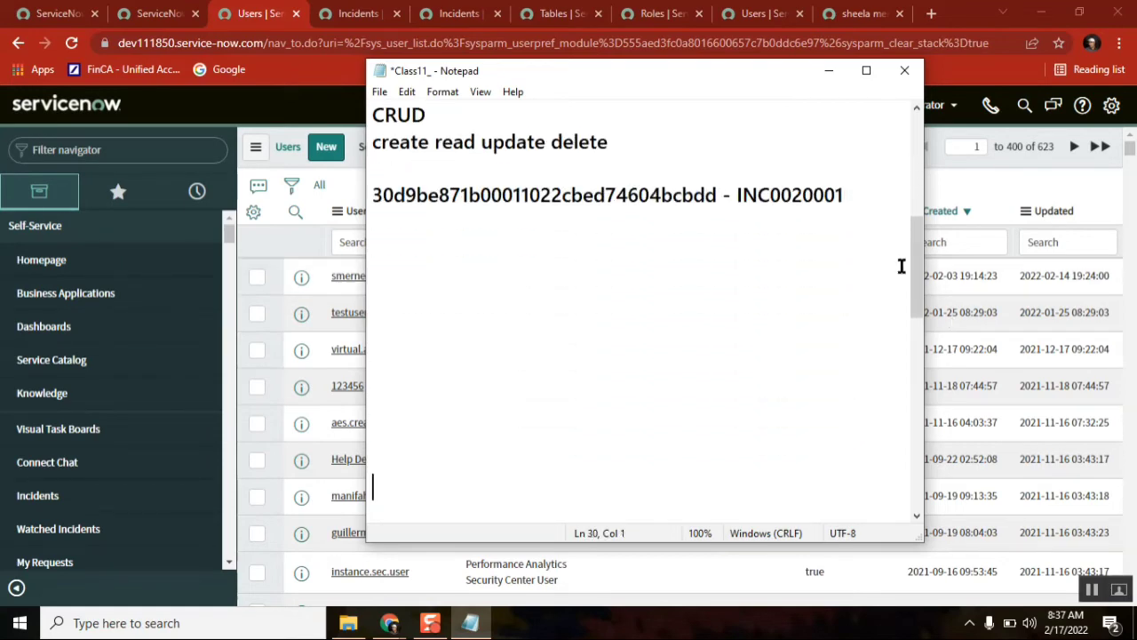
pyautogui.write('Deleted Re')
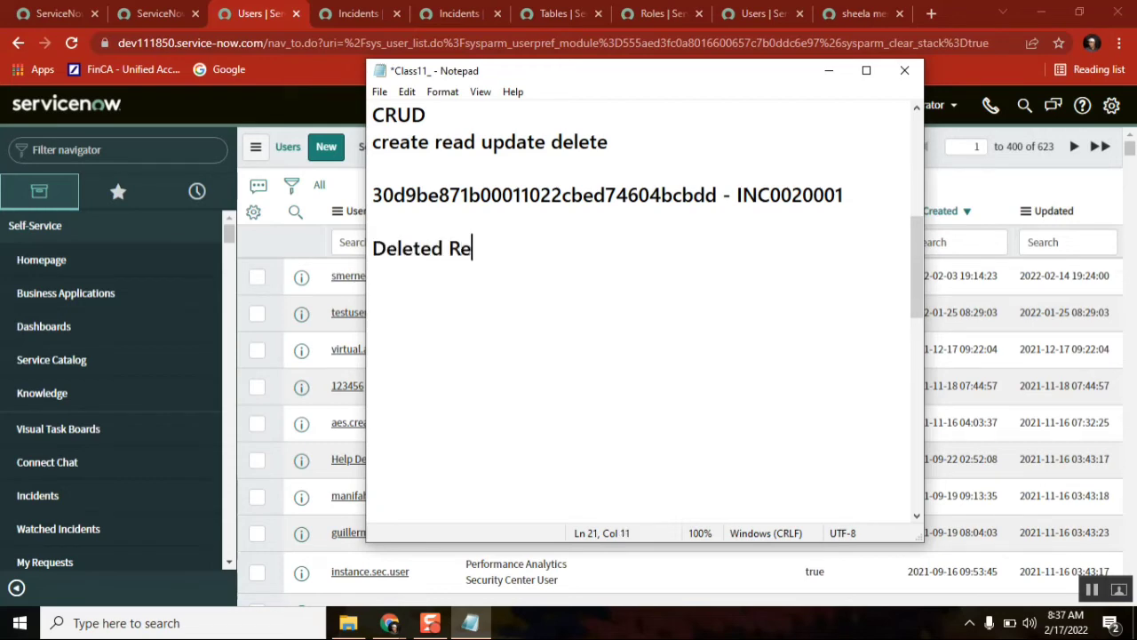
pyautogui.write('cords:')
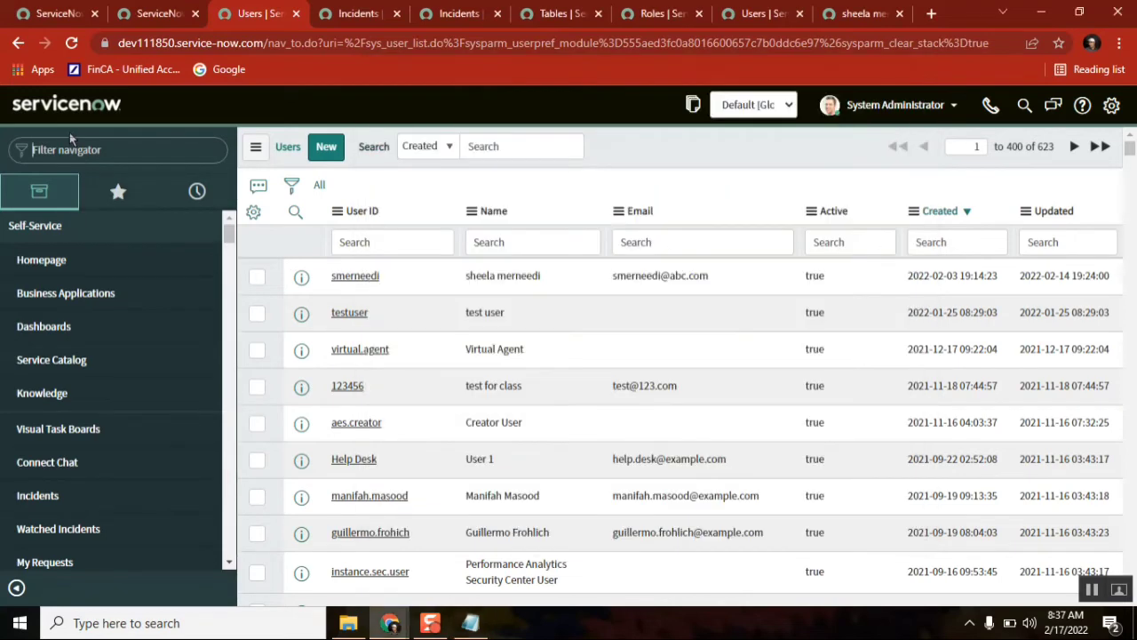
# Open System Definition > Deleted Records and inspect Abel Tuter's entry and deletion timestamp
pyautogui.write('dele')
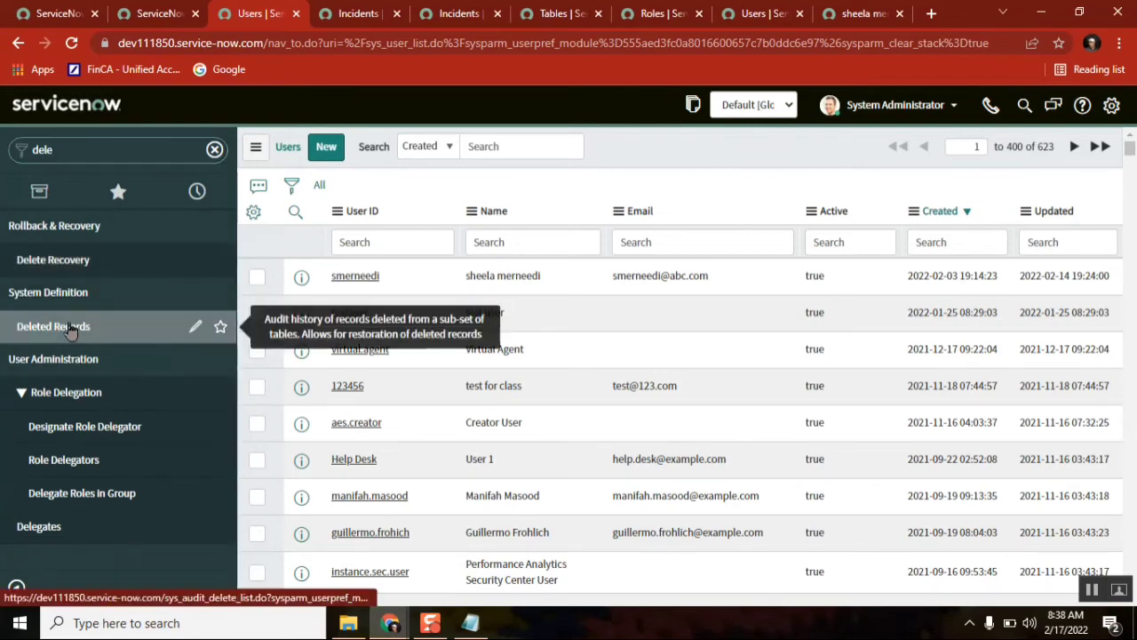
pyautogui.click(53, 326)
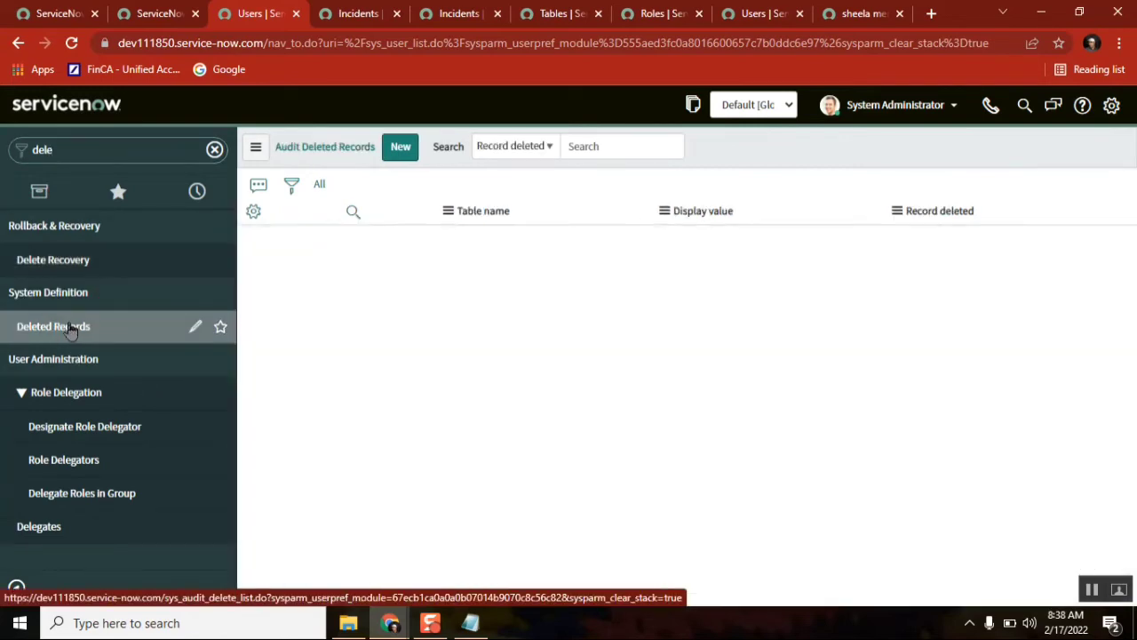
pyautogui.click(53, 326)
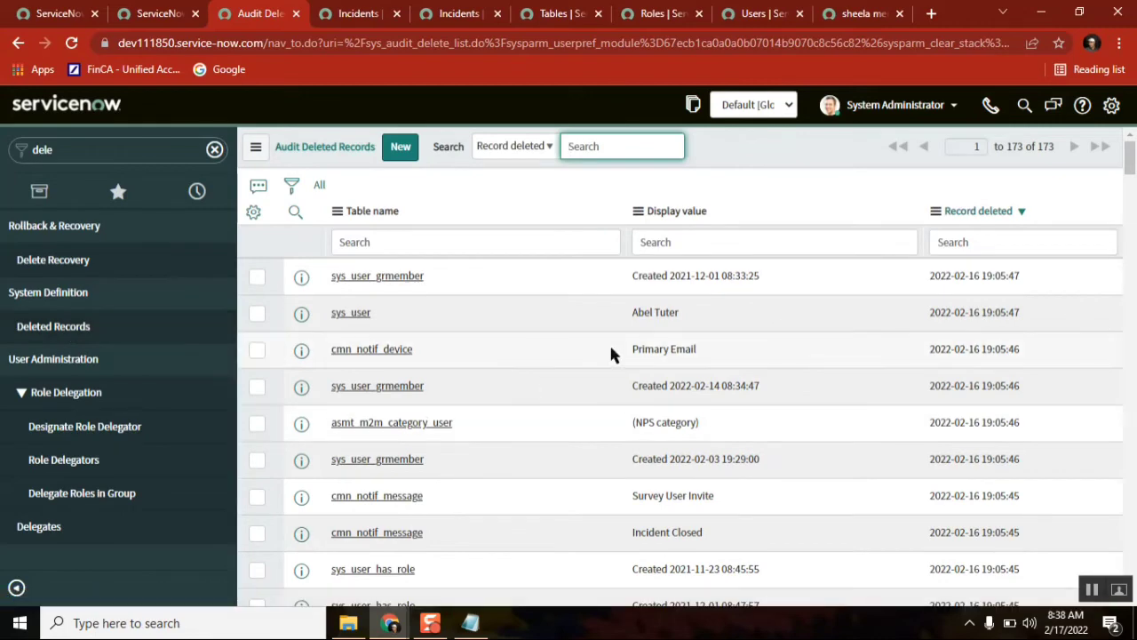
pyautogui.moveTo(693, 318)
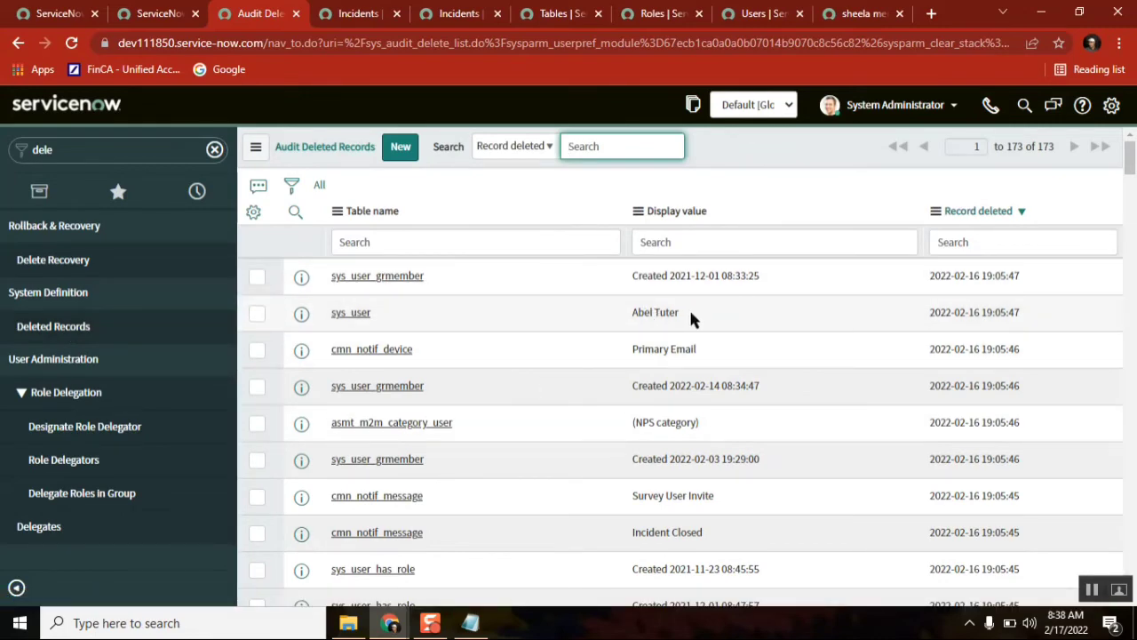
pyautogui.doubleClick(654, 311)
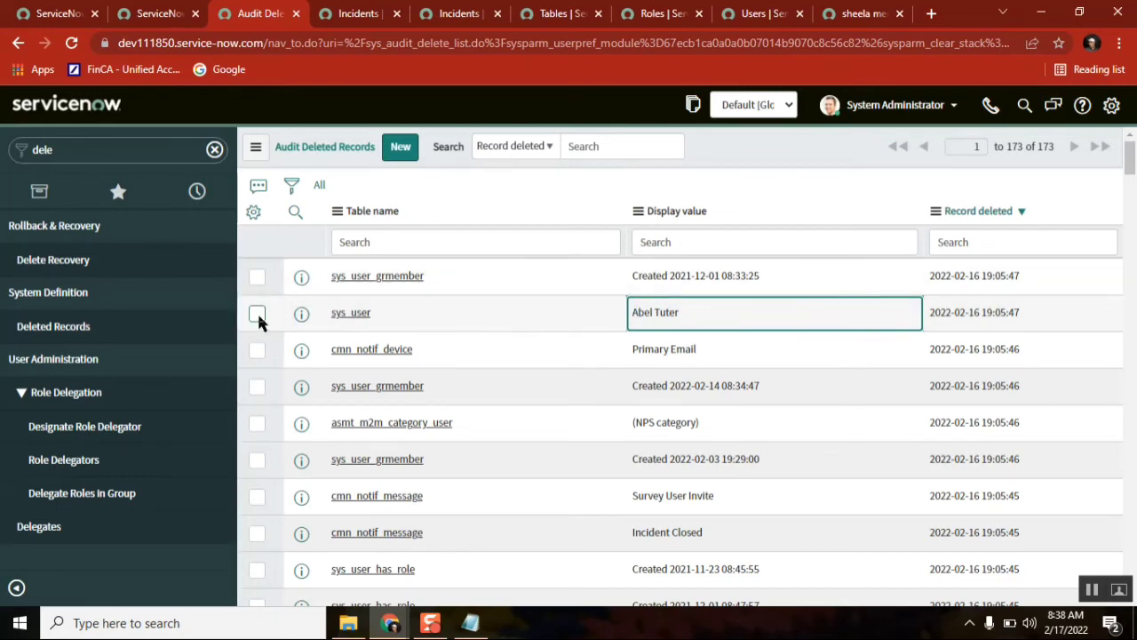
pyautogui.moveTo(967, 275)
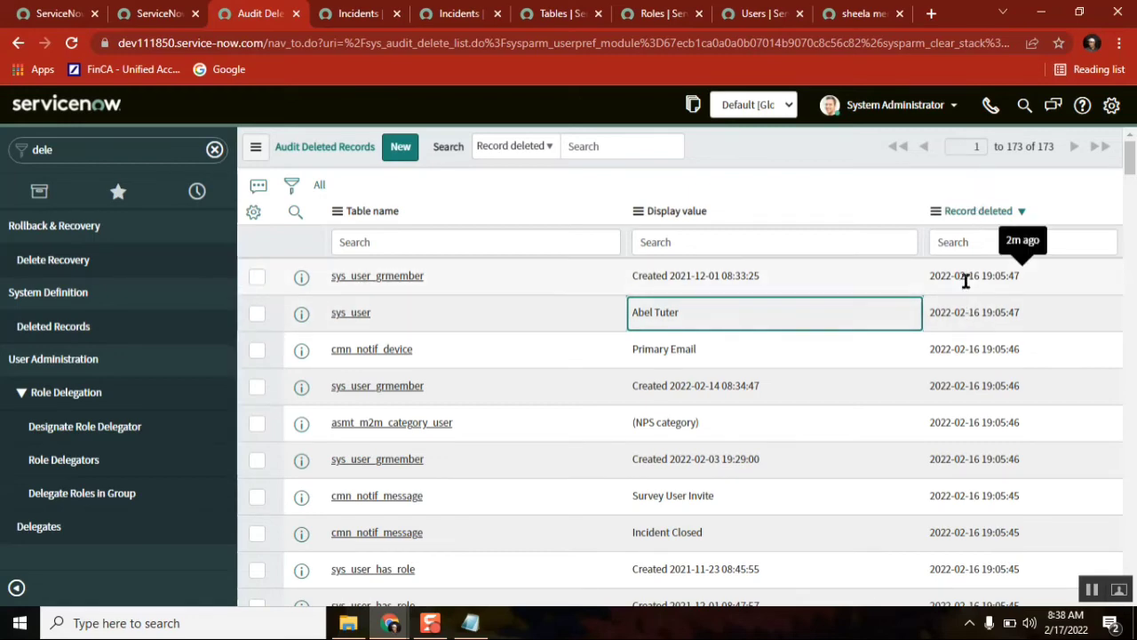
pyautogui.doubleClick(974, 275)
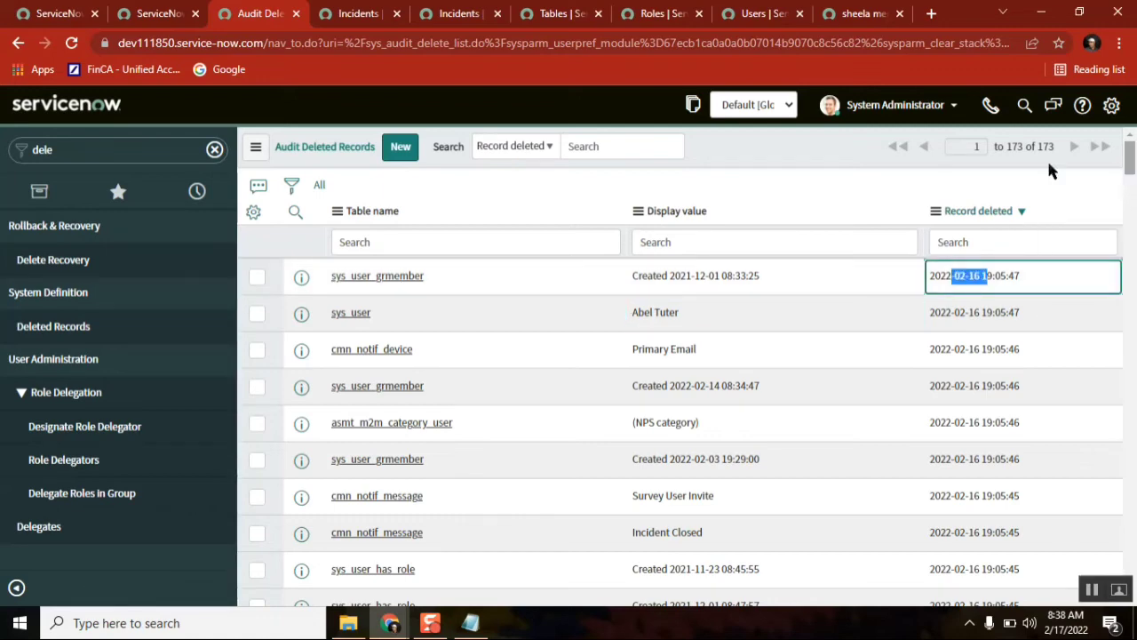
pyautogui.moveTo(1133, 520)
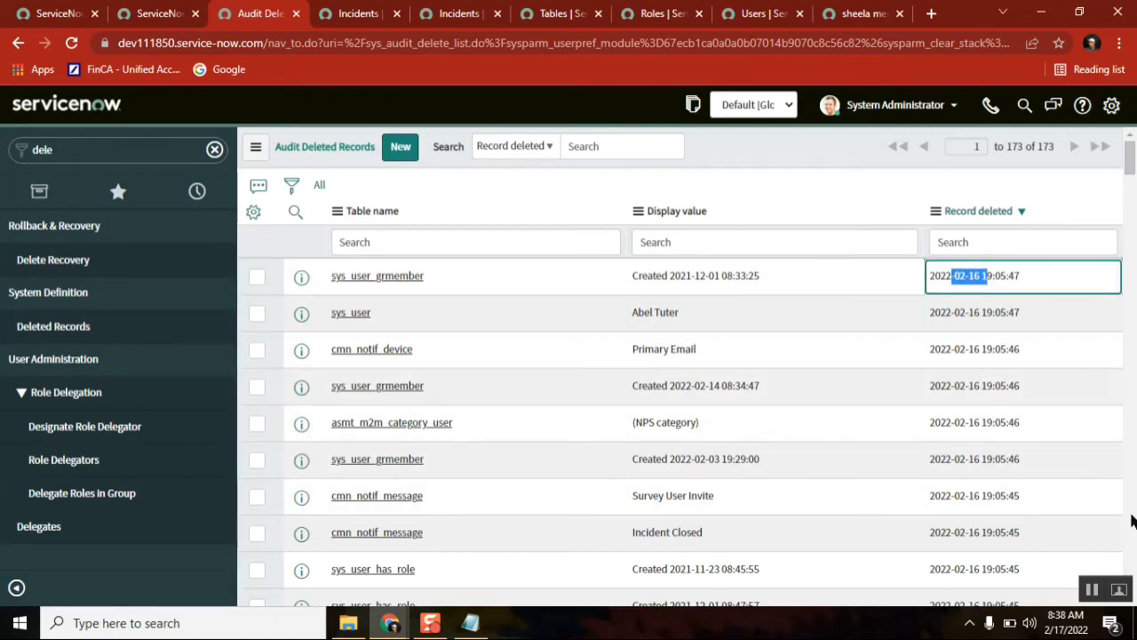
# Filter Audit Deleted Records to Record deleted on Today and run it
pyautogui.click(291, 185)
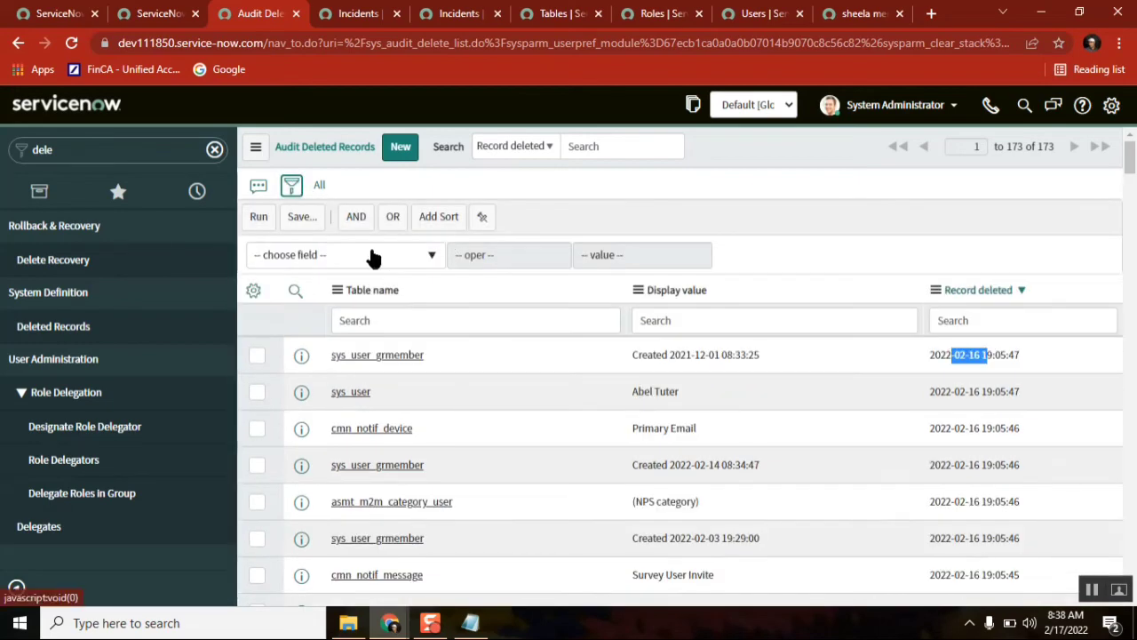
pyautogui.click(345, 255)
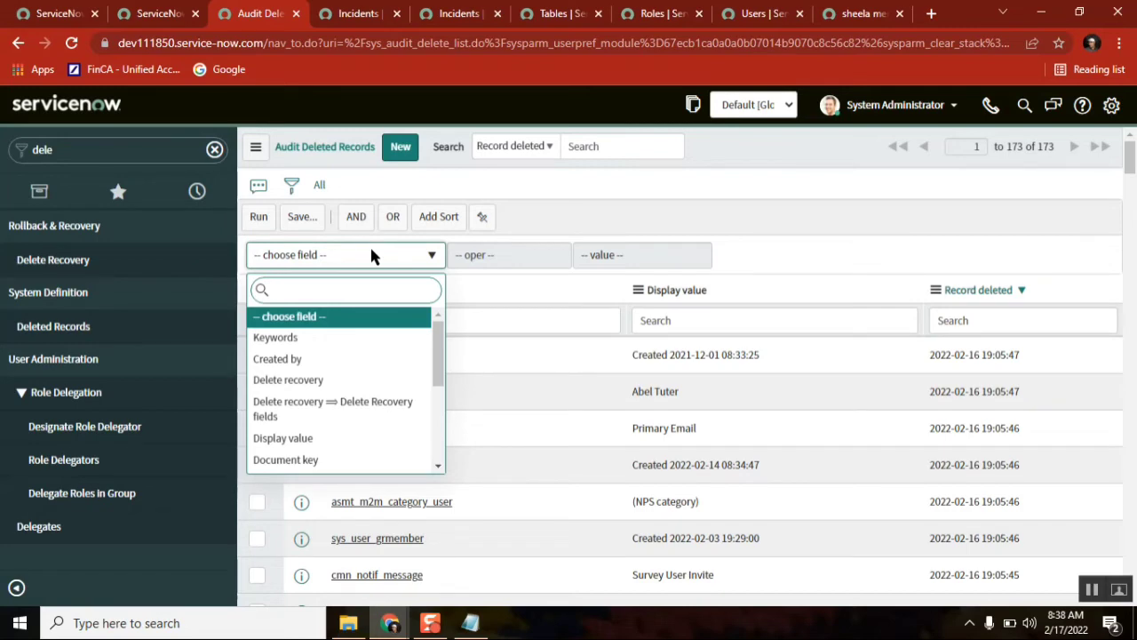
pyautogui.write('crea')
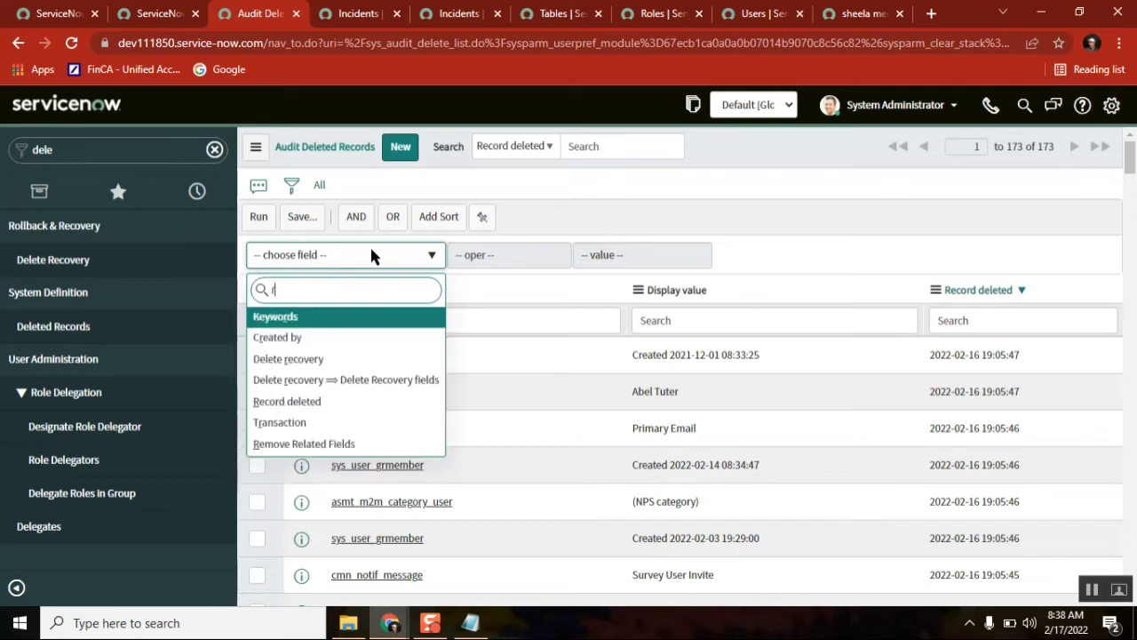
pyautogui.write('re')
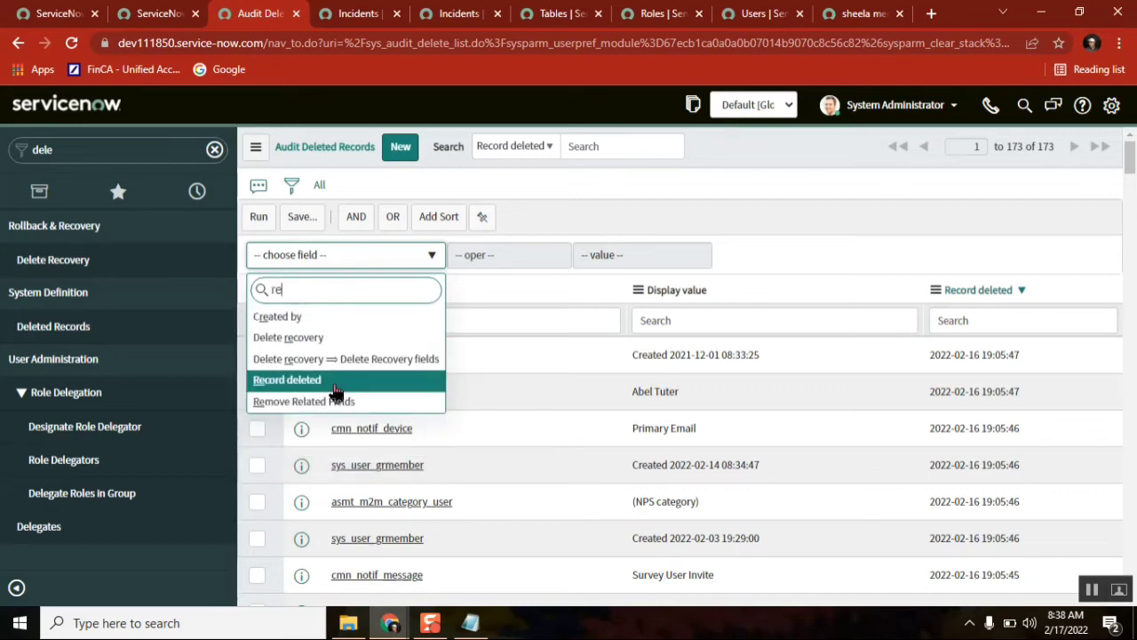
pyautogui.moveTo(601, 307)
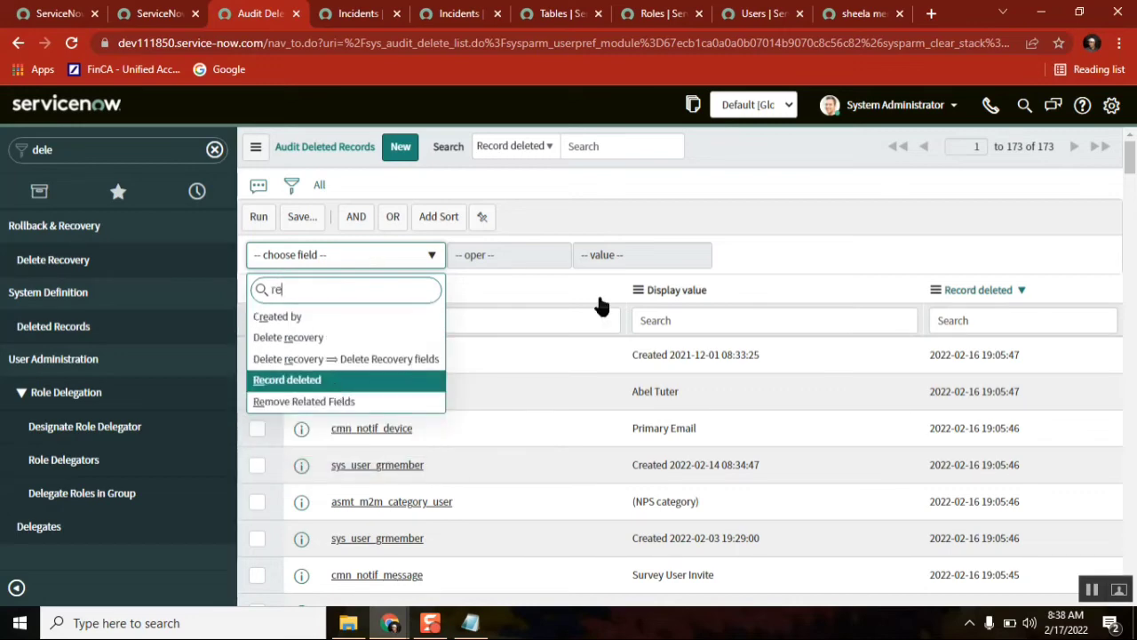
pyautogui.click(286, 379)
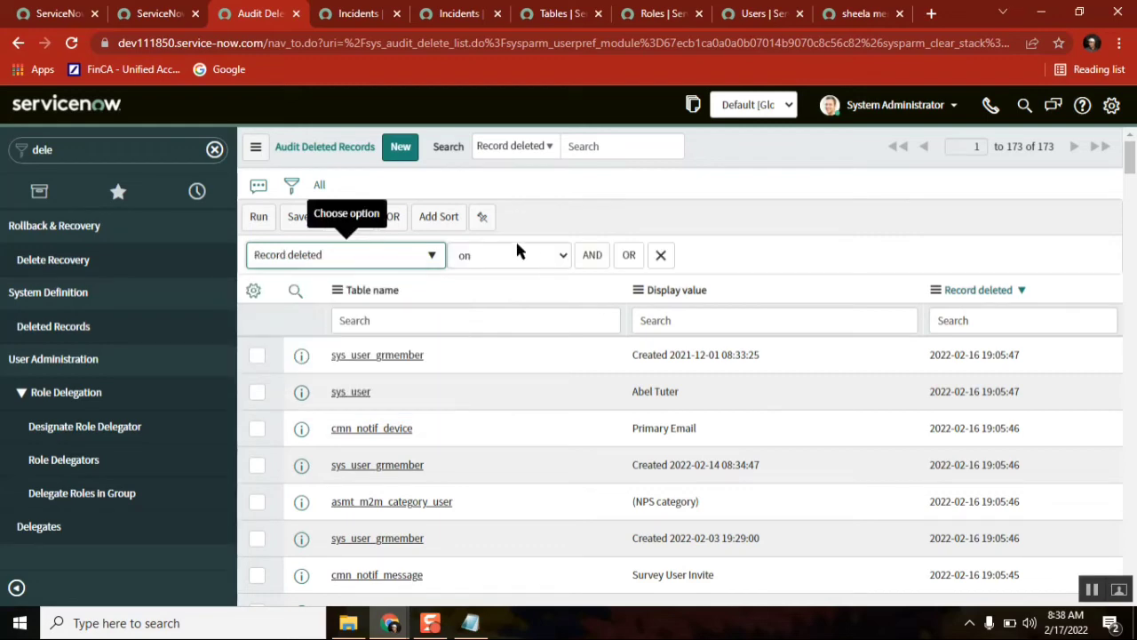
pyautogui.moveTo(519, 280)
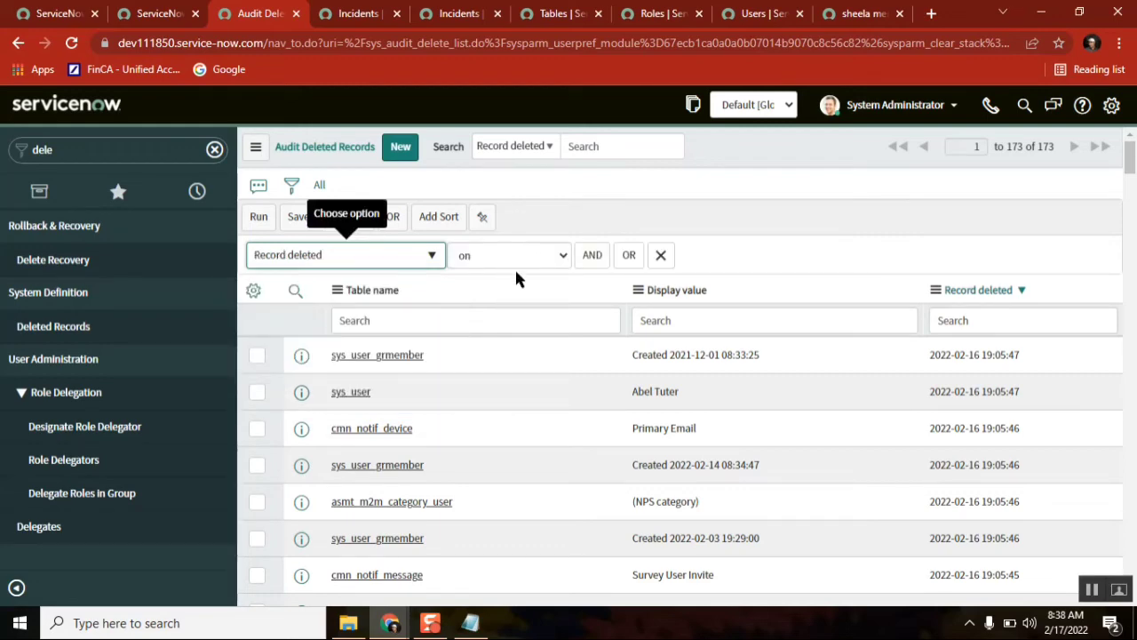
pyautogui.click(509, 255)
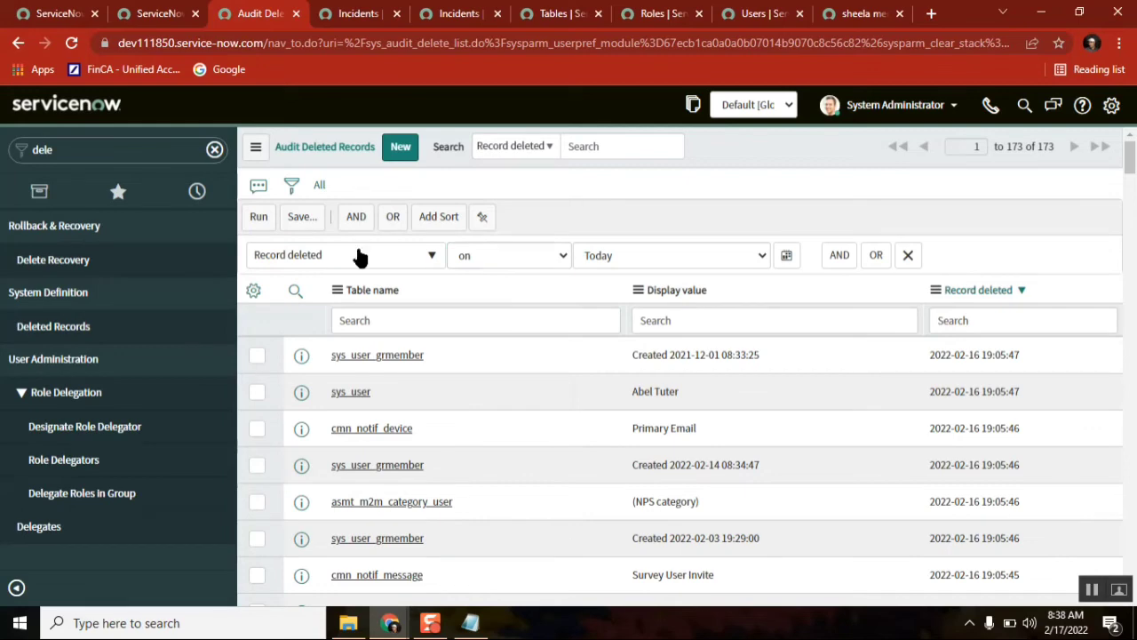
pyautogui.click(258, 216)
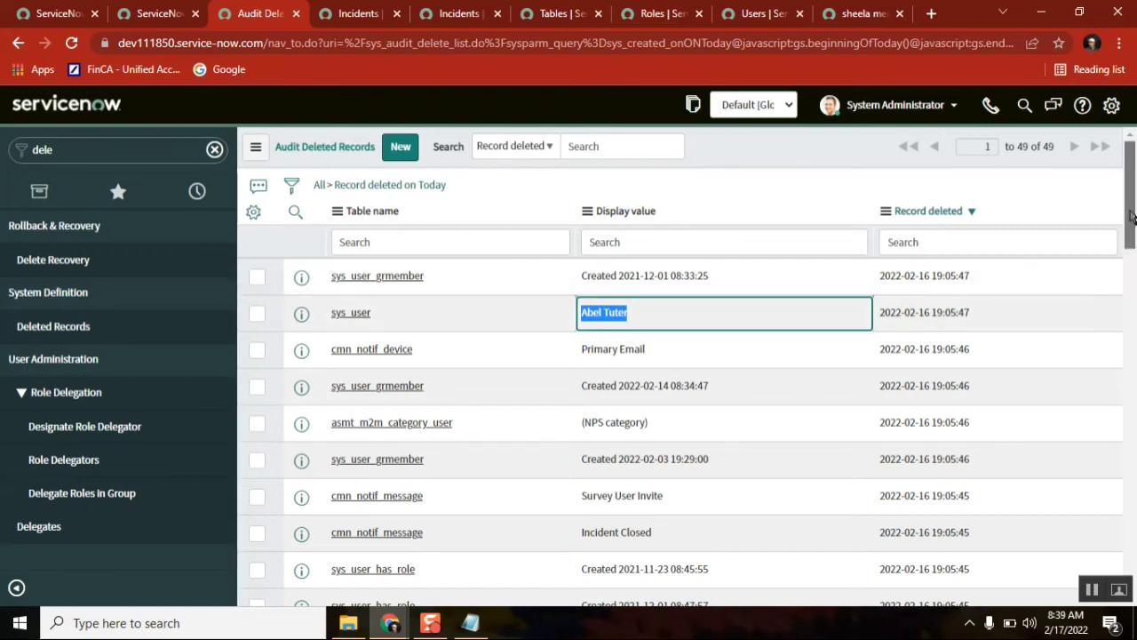
pyautogui.scroll(-3)
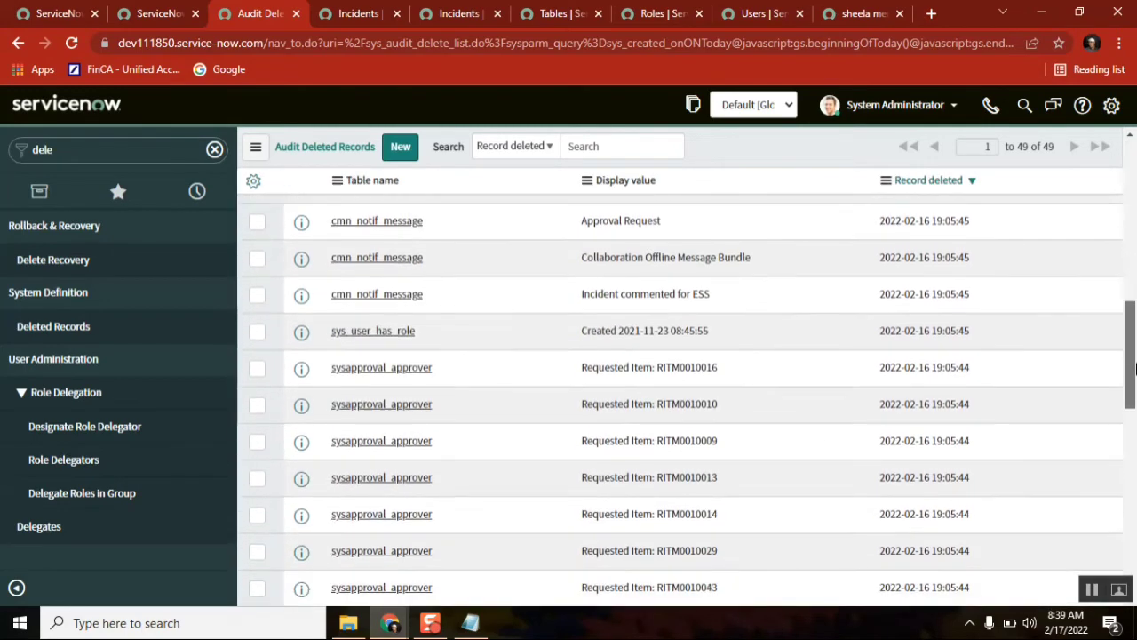
pyautogui.scroll(-3)
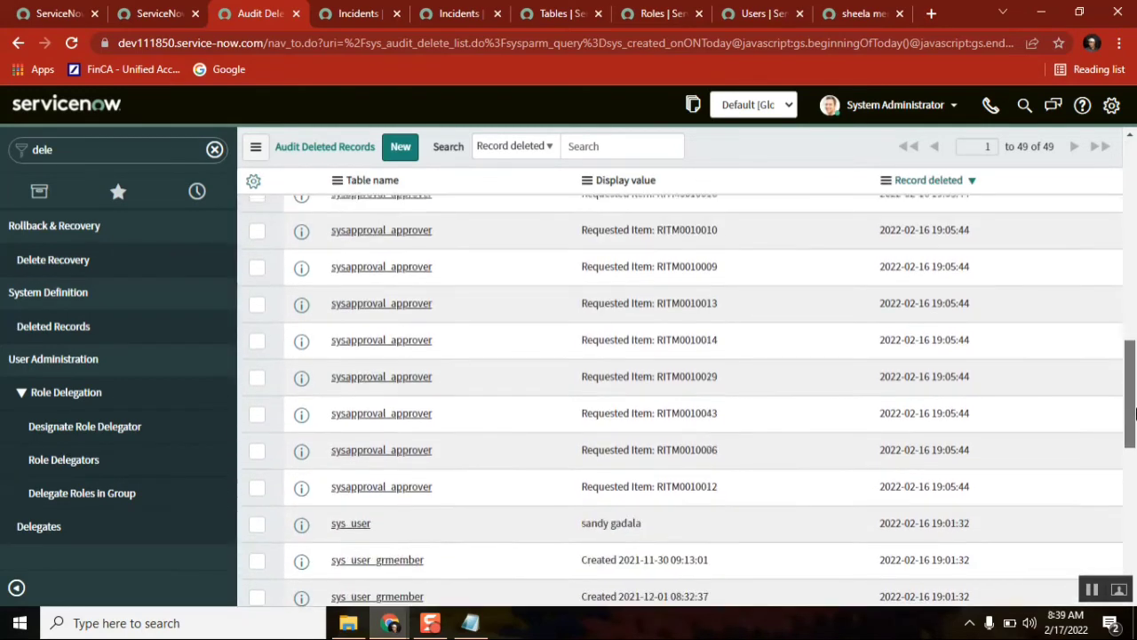
pyautogui.scroll(-3)
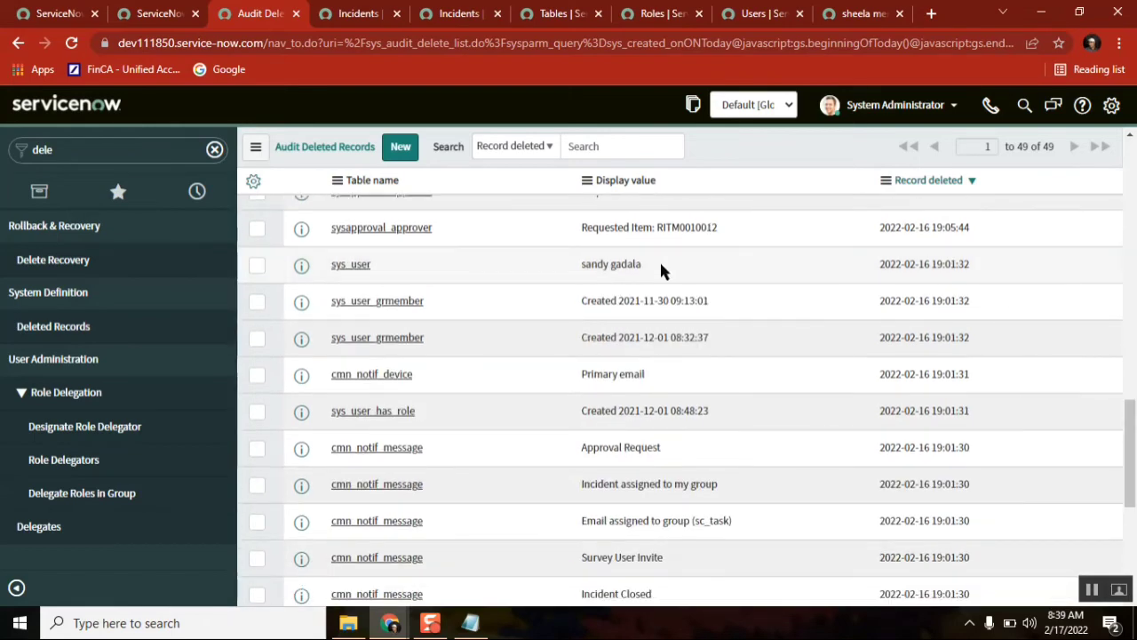
pyautogui.doubleClick(610, 264)
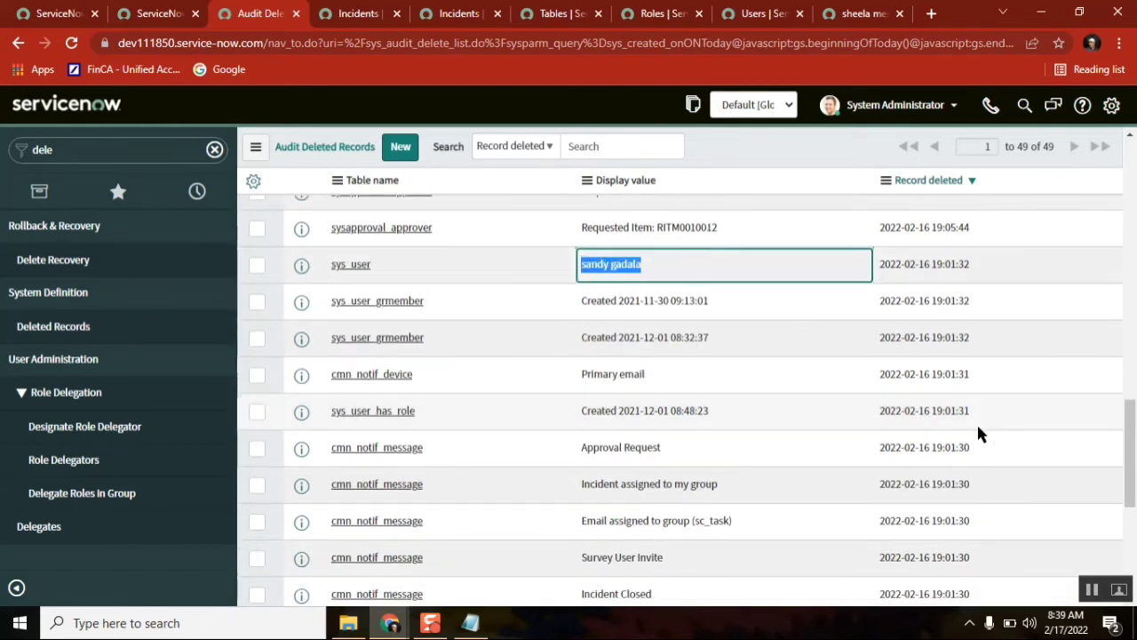
pyautogui.scroll(-3)
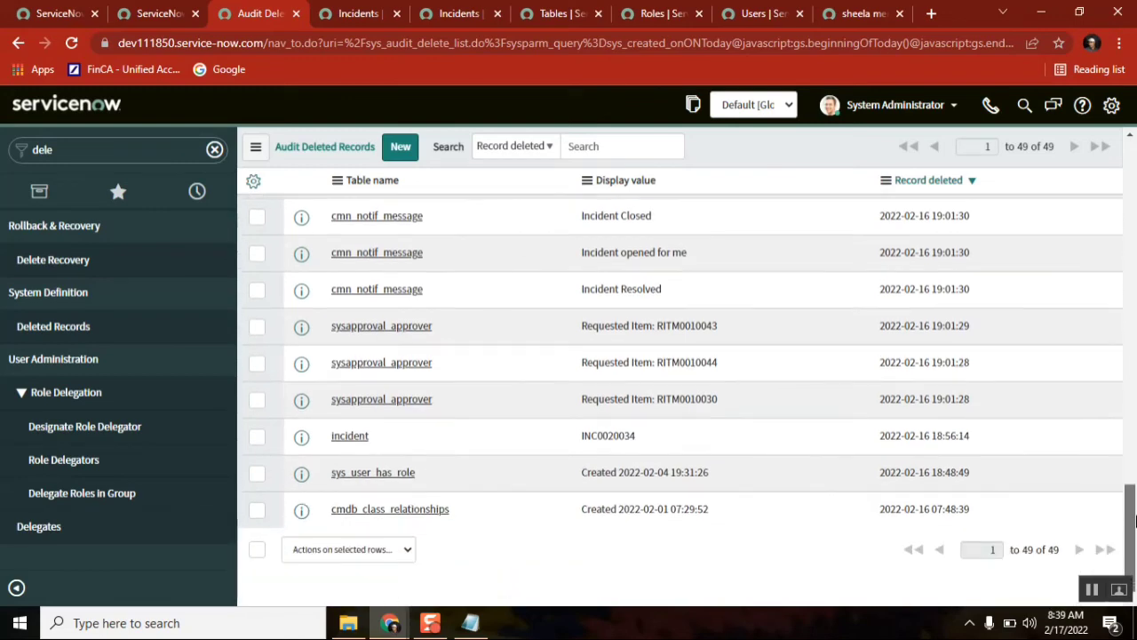
pyautogui.doubleClick(608, 435)
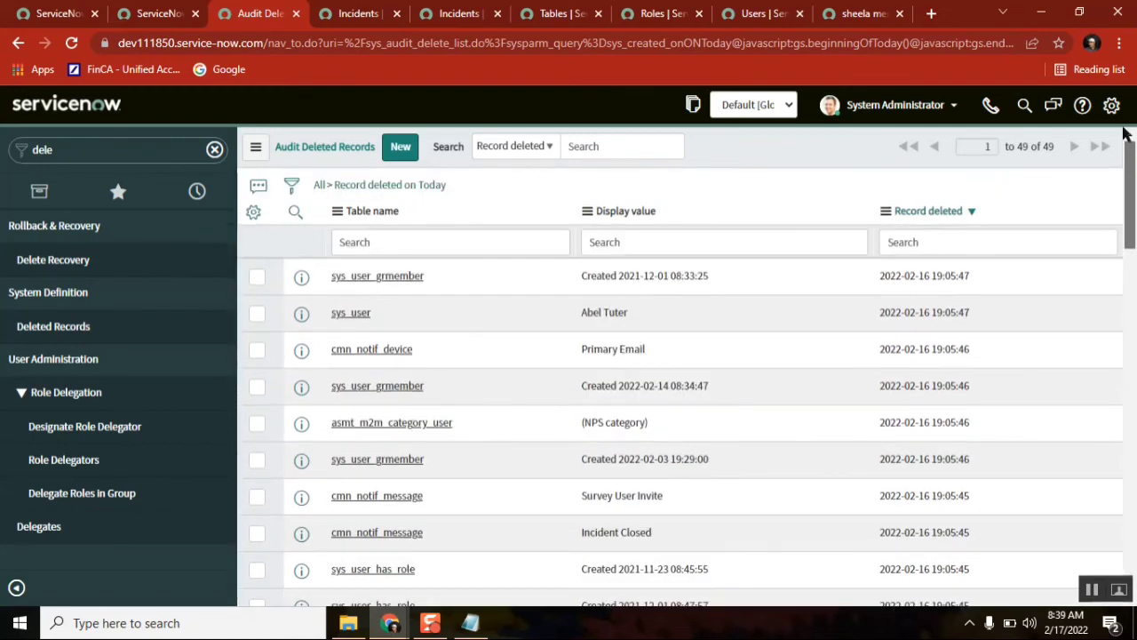
# Select all of today's deleted records, run Undelete Records, and dismiss the messages
pyautogui.click(256, 311)
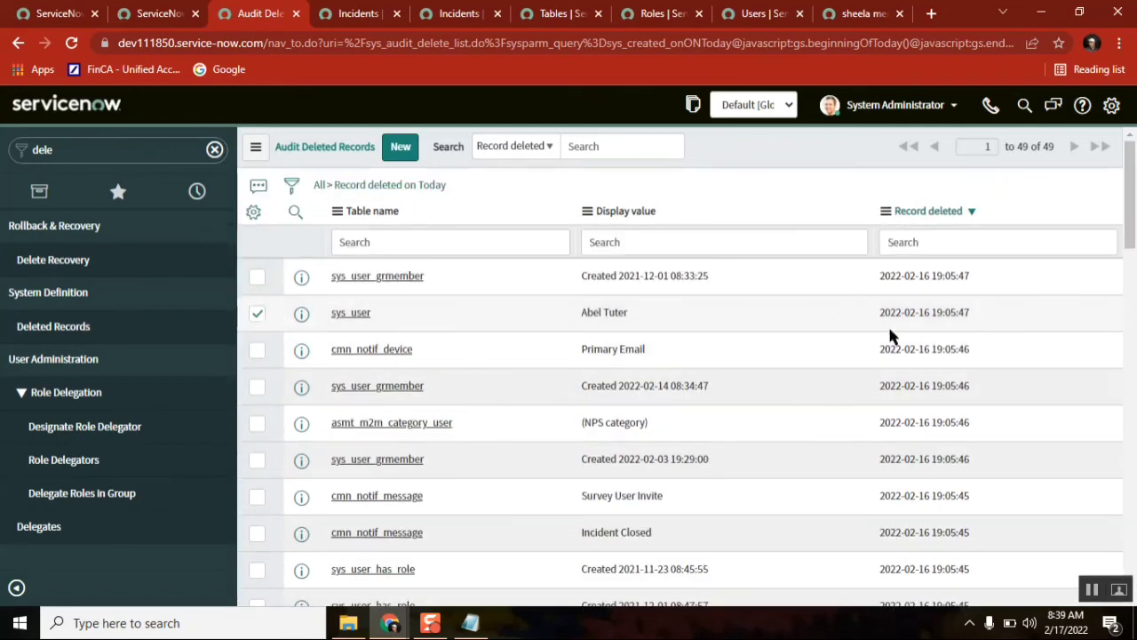
pyautogui.scroll(-3)
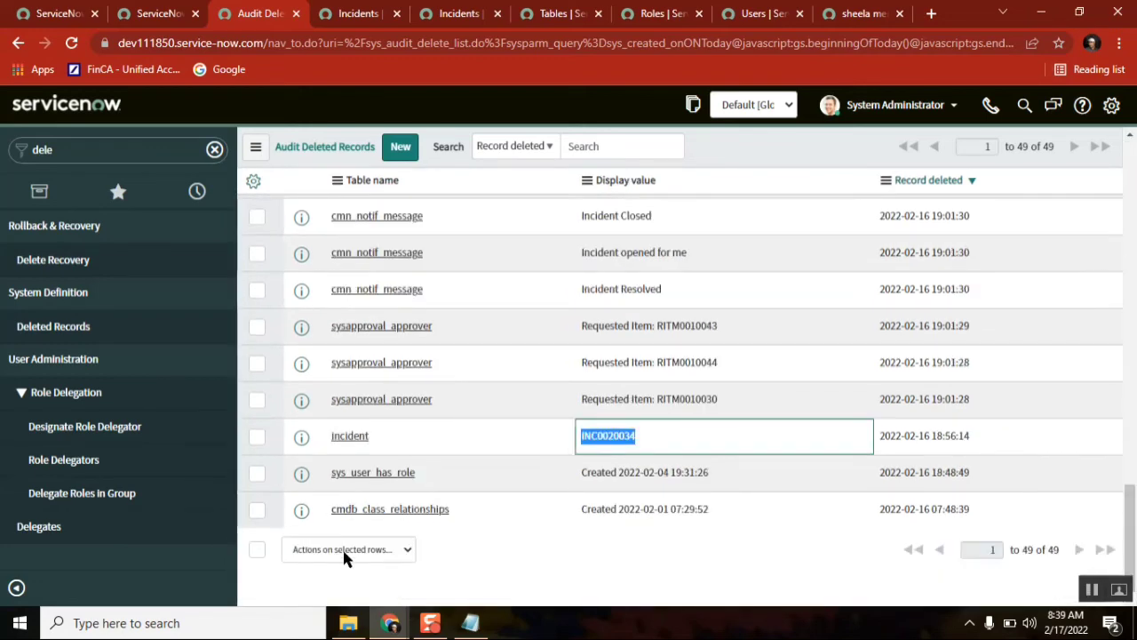
pyautogui.click(346, 549)
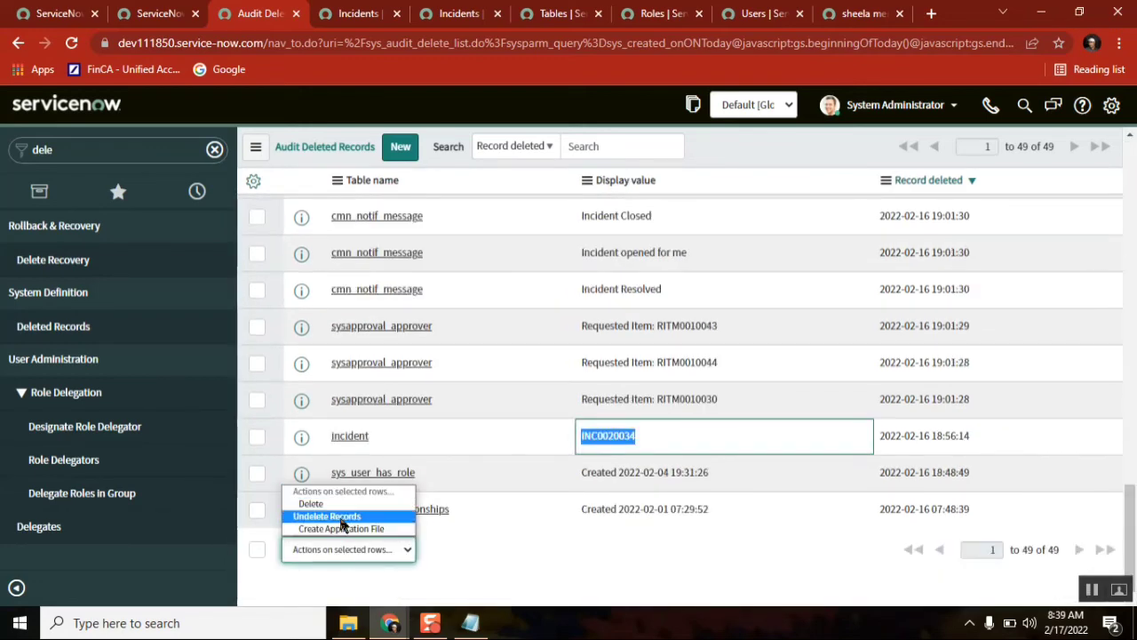
pyautogui.moveTo(327, 516)
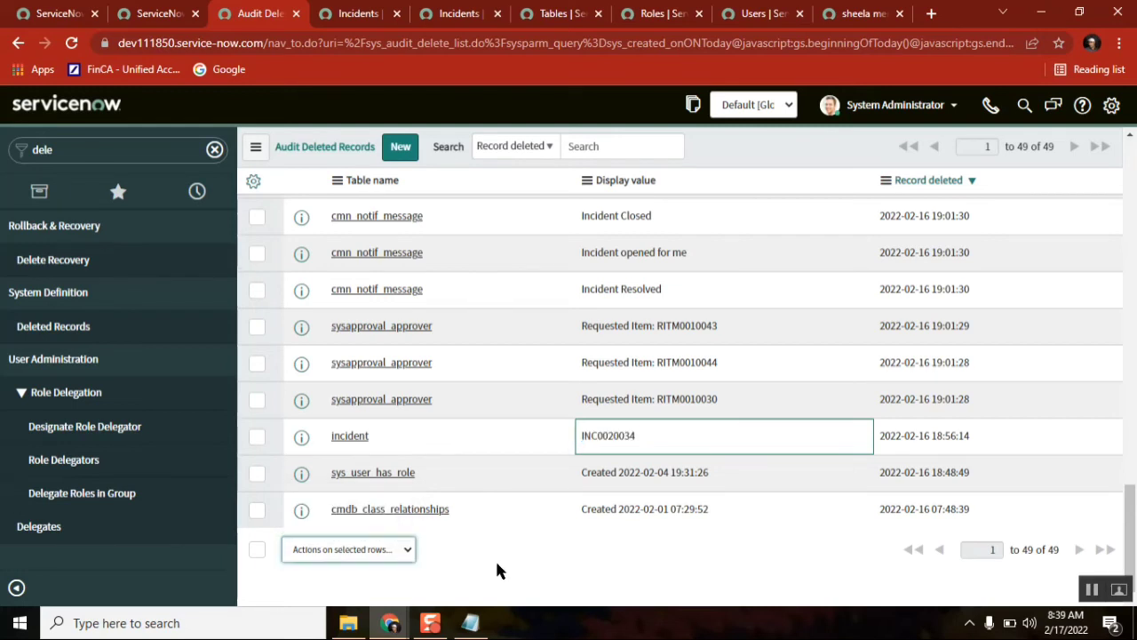
pyautogui.click(257, 549)
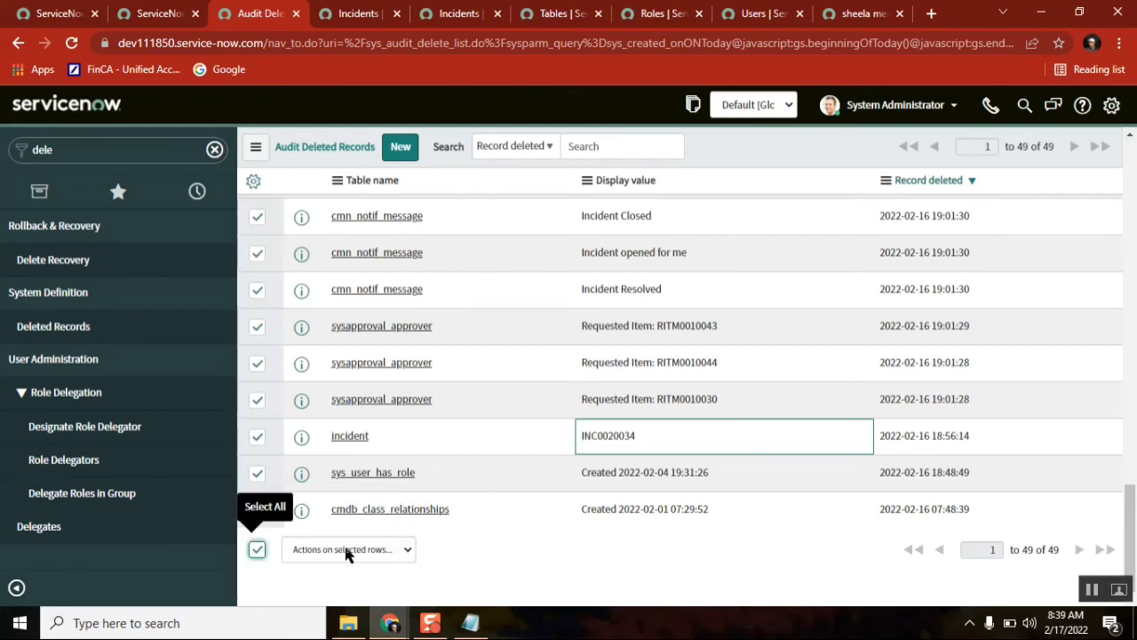
pyautogui.click(347, 549)
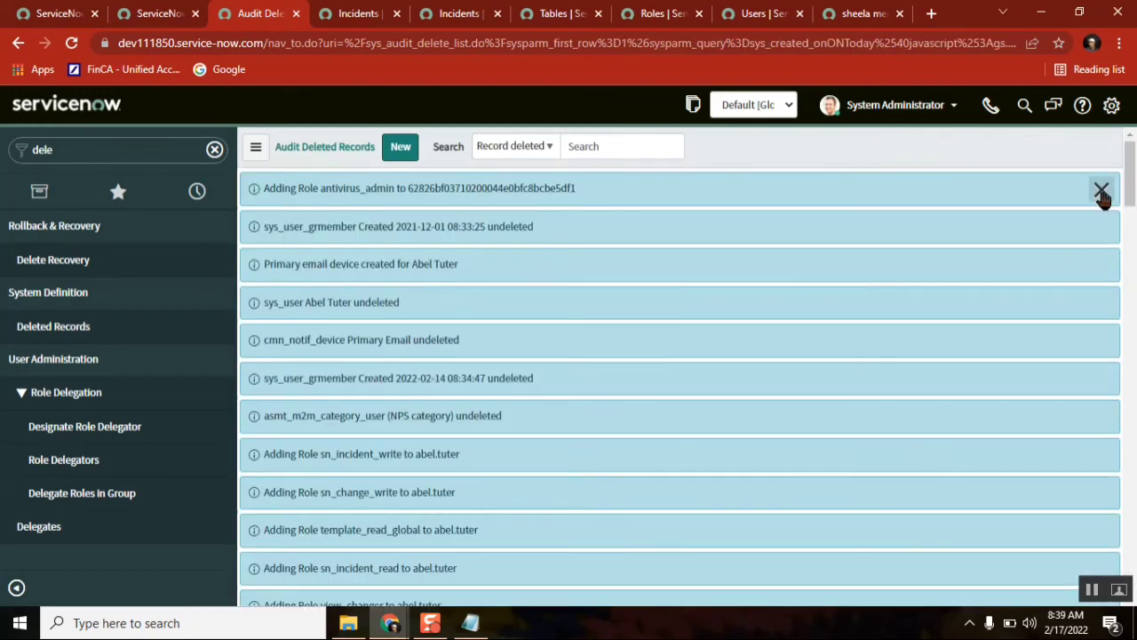
pyautogui.click(1102, 187)
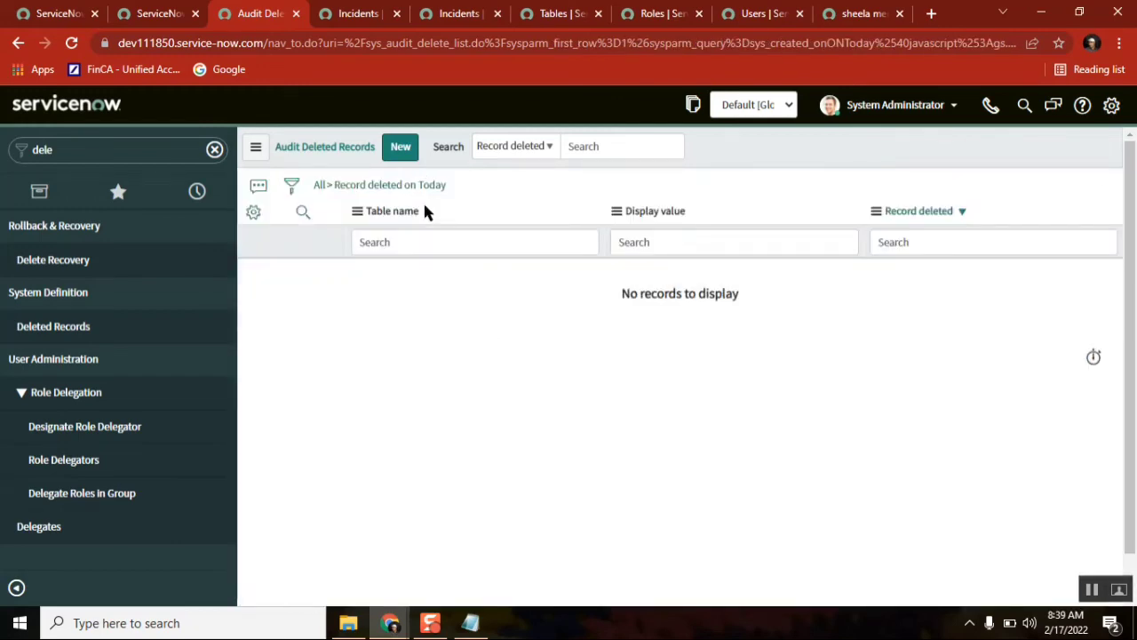
# Reload the 'Number starts with INC0020001' list; Customer remains empty
pyautogui.click(357, 14)
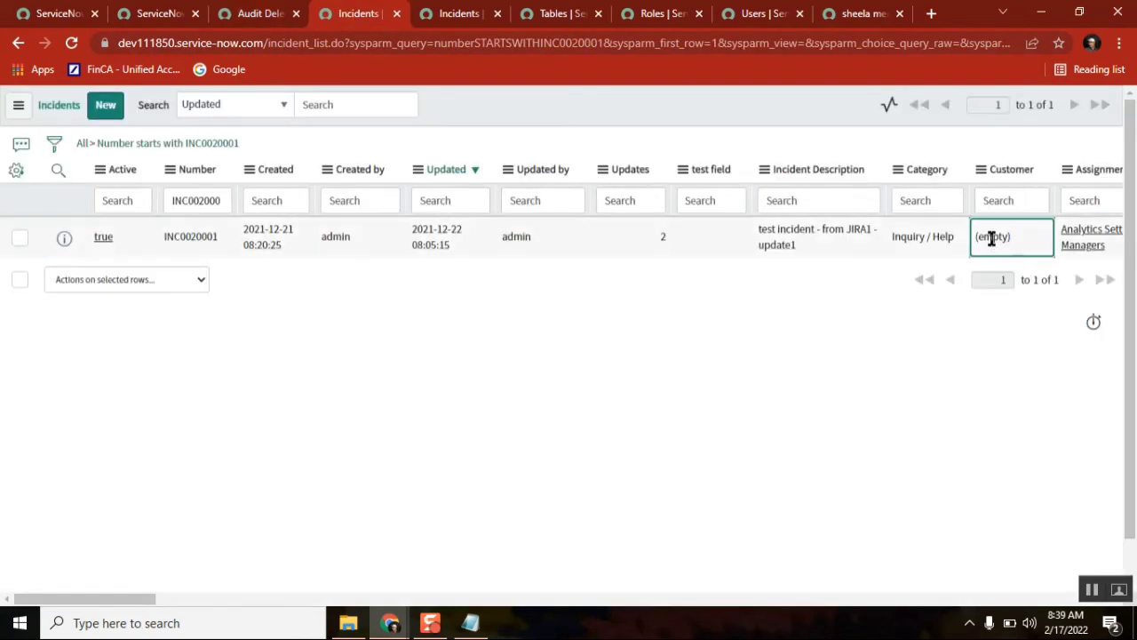
pyautogui.moveTo(196, 156)
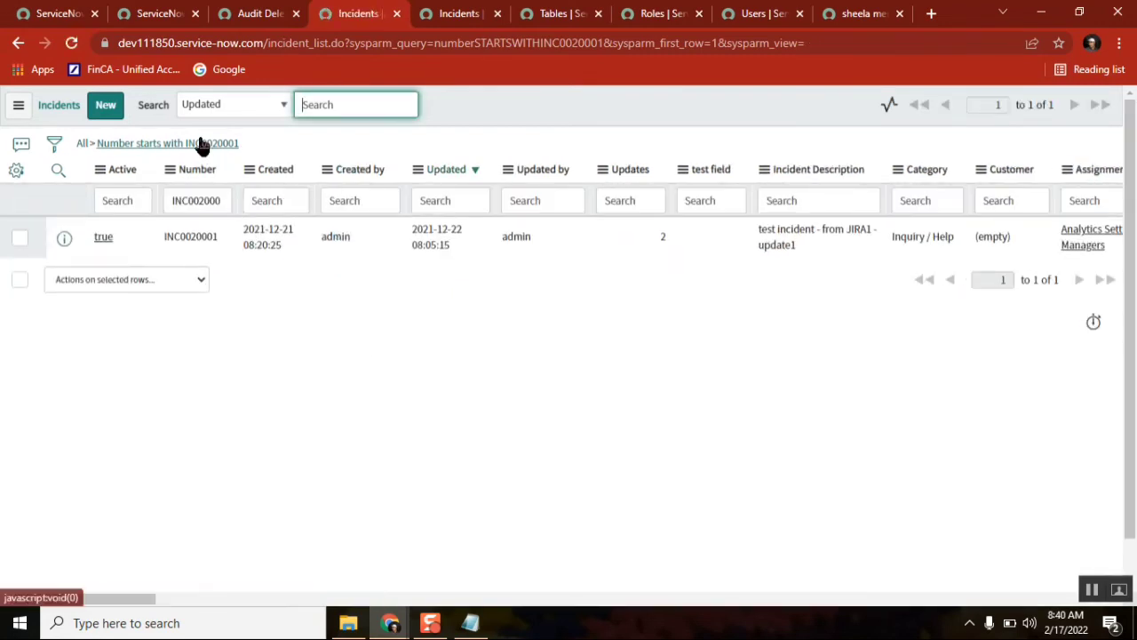
pyautogui.click(167, 143)
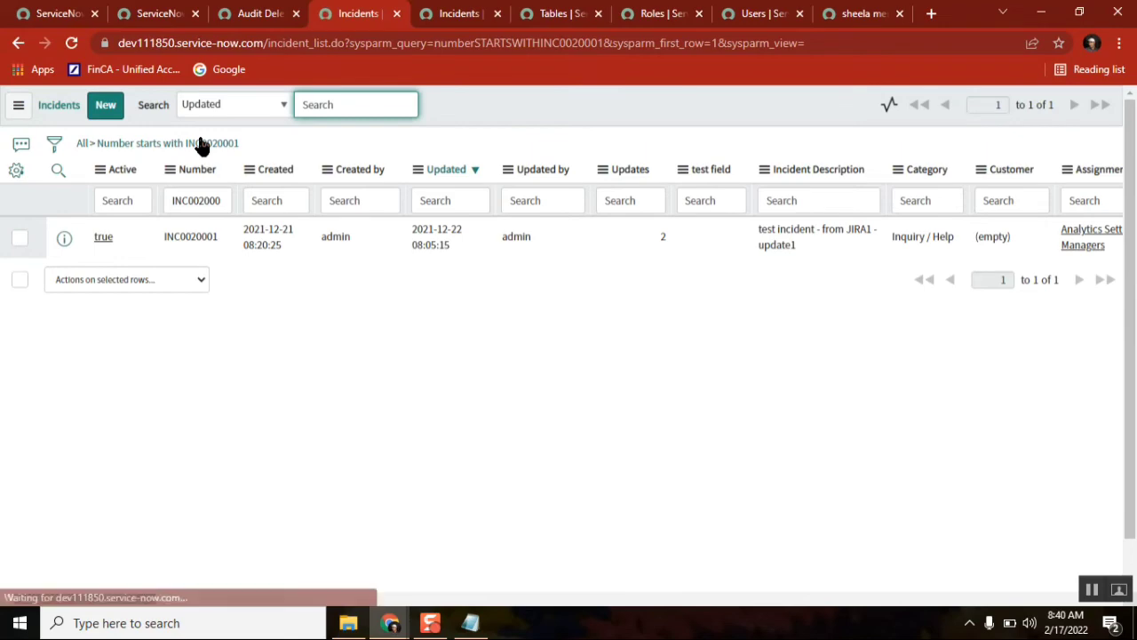
pyautogui.click(258, 13)
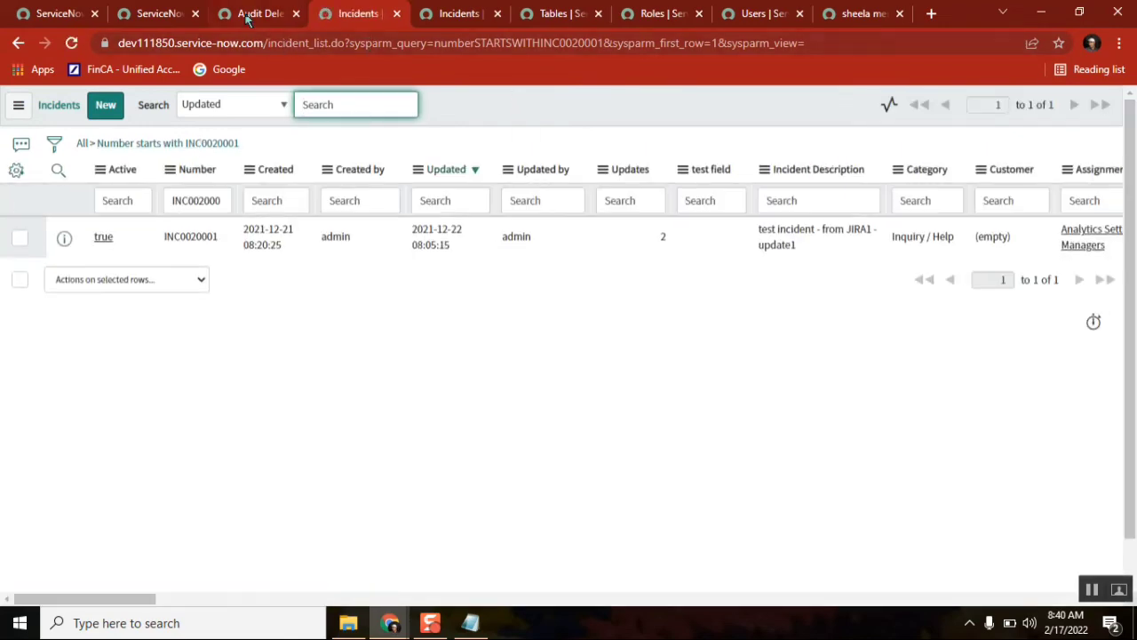
pyautogui.click(756, 14)
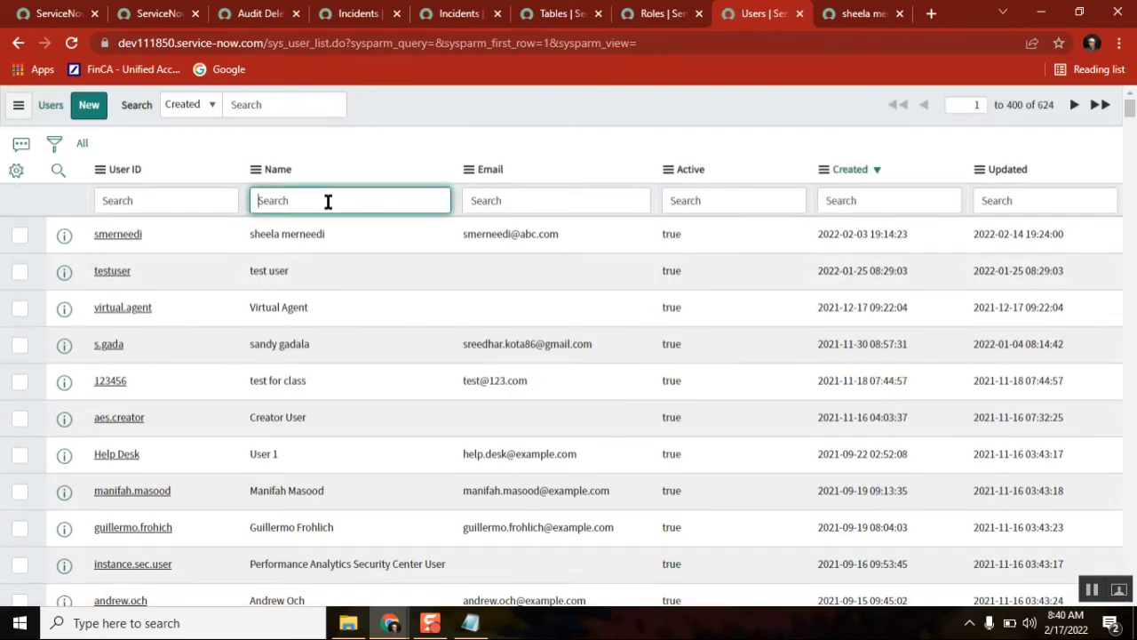
# Search user names for 'ab', showing Abel Tuter among 2 users, then return to incidents
pyautogui.write('ab')
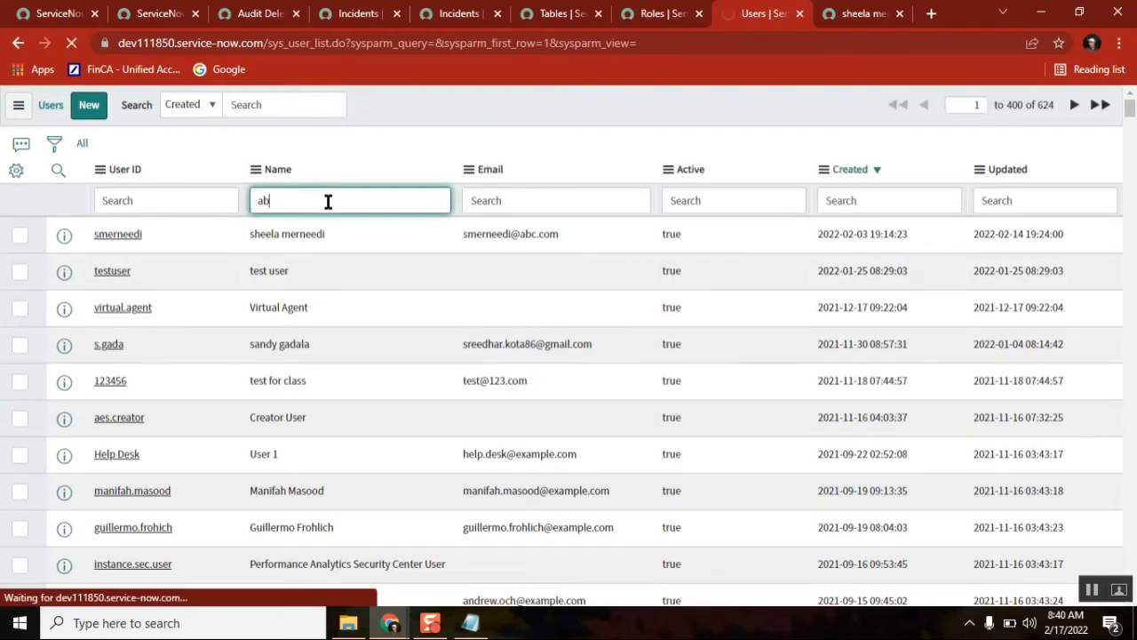
pyautogui.press('Enter')
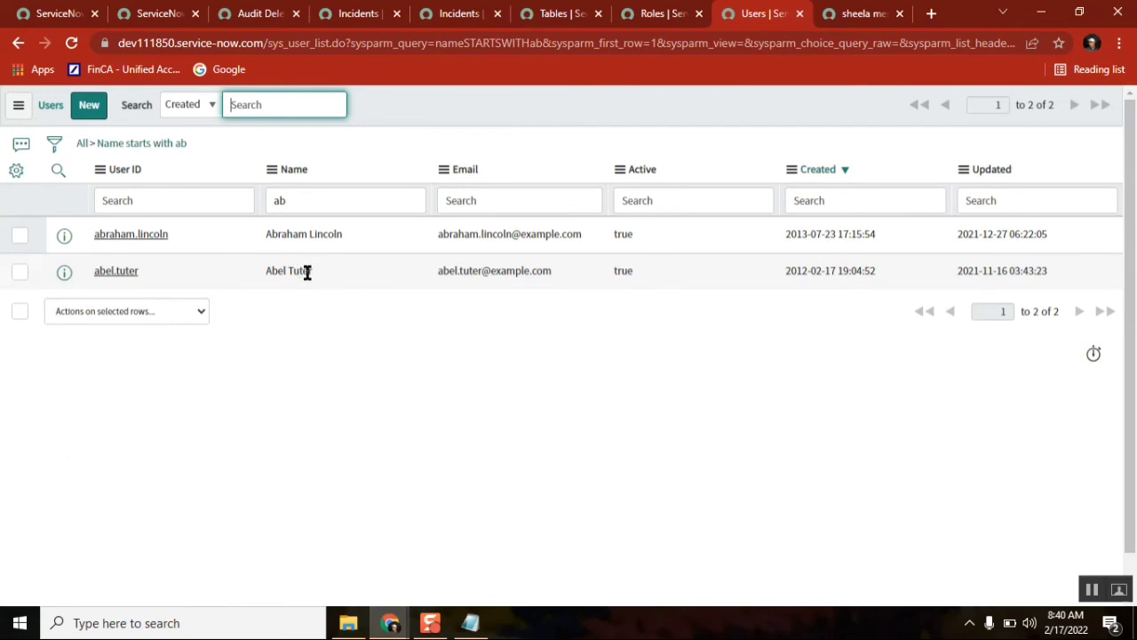
pyautogui.click(459, 14)
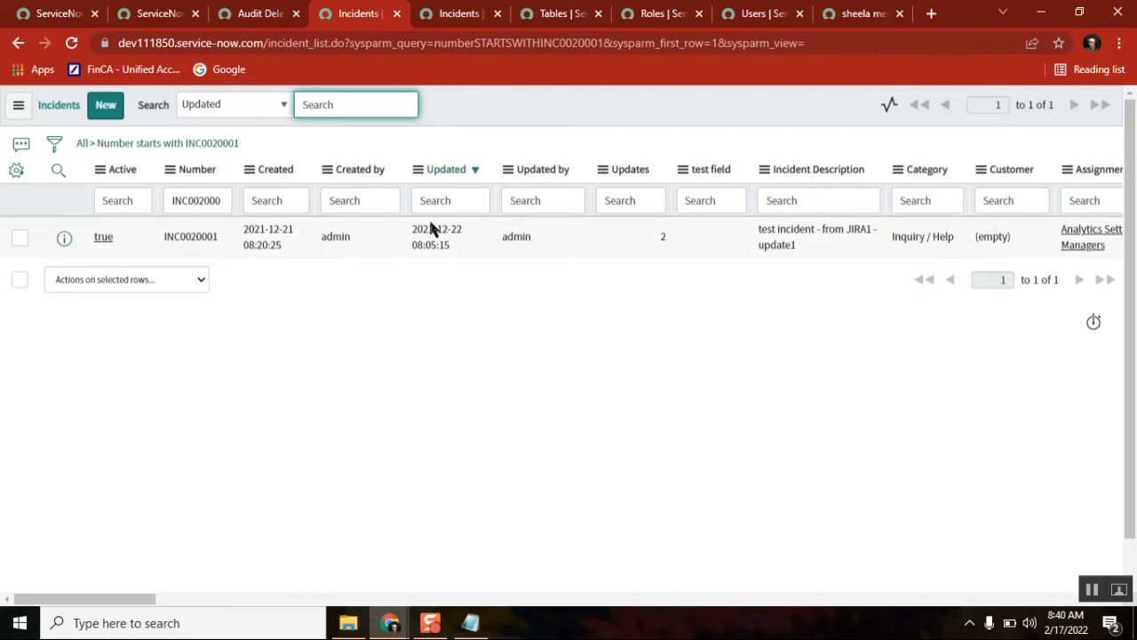
# Reload the incident list and open INC0020001, whose required Customer field is still blank
pyautogui.click(167, 143)
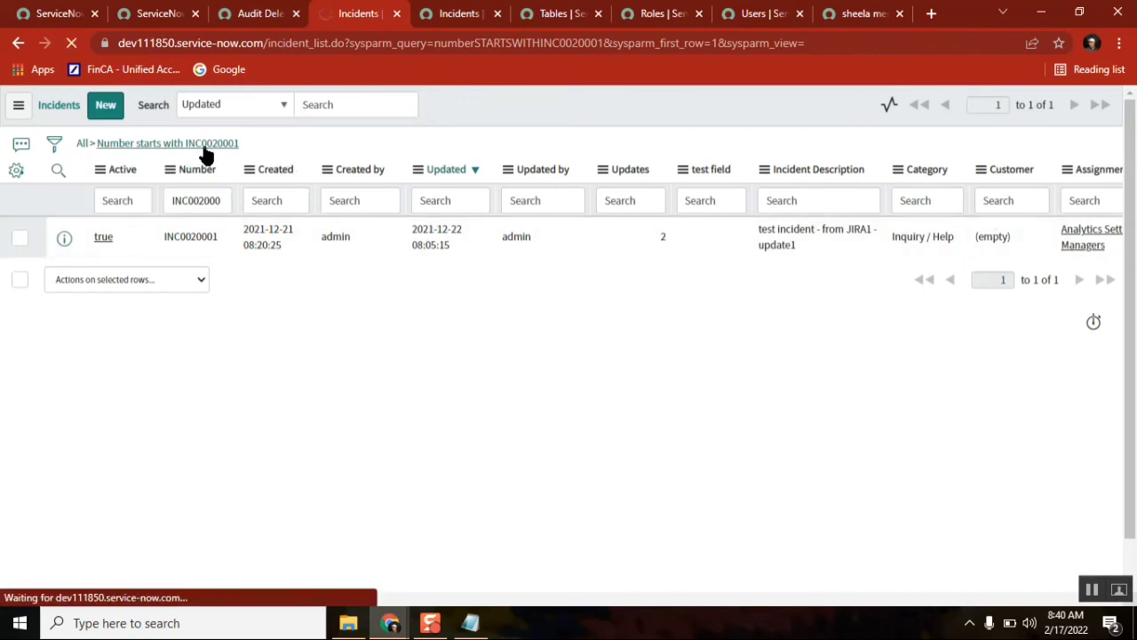
pyautogui.click(355, 103)
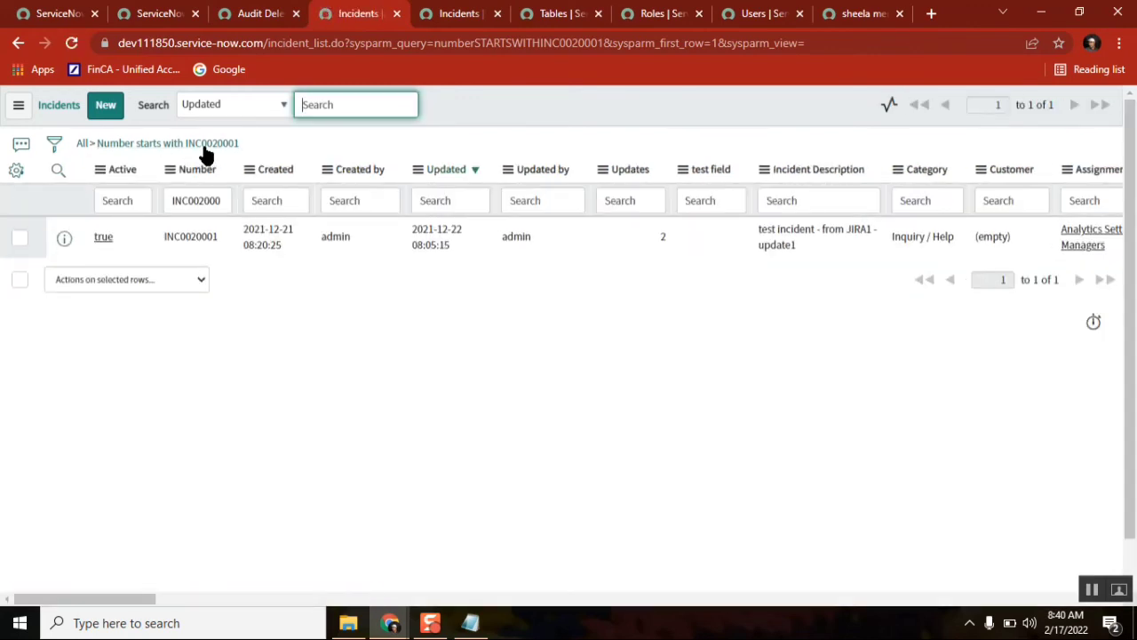
pyautogui.click(103, 236)
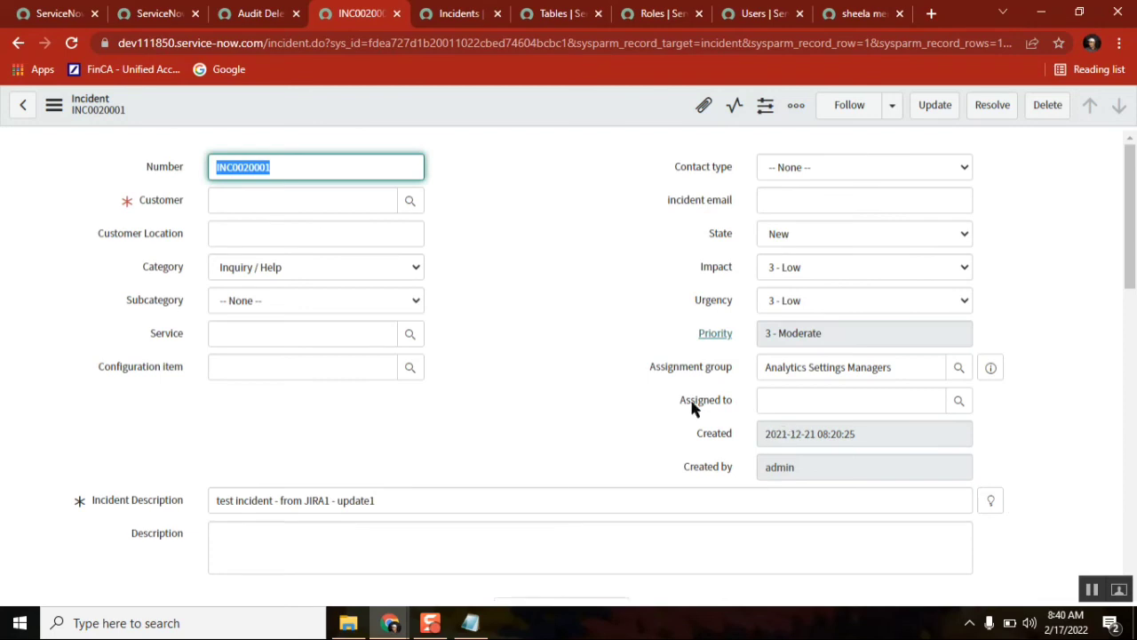
pyautogui.click(302, 199)
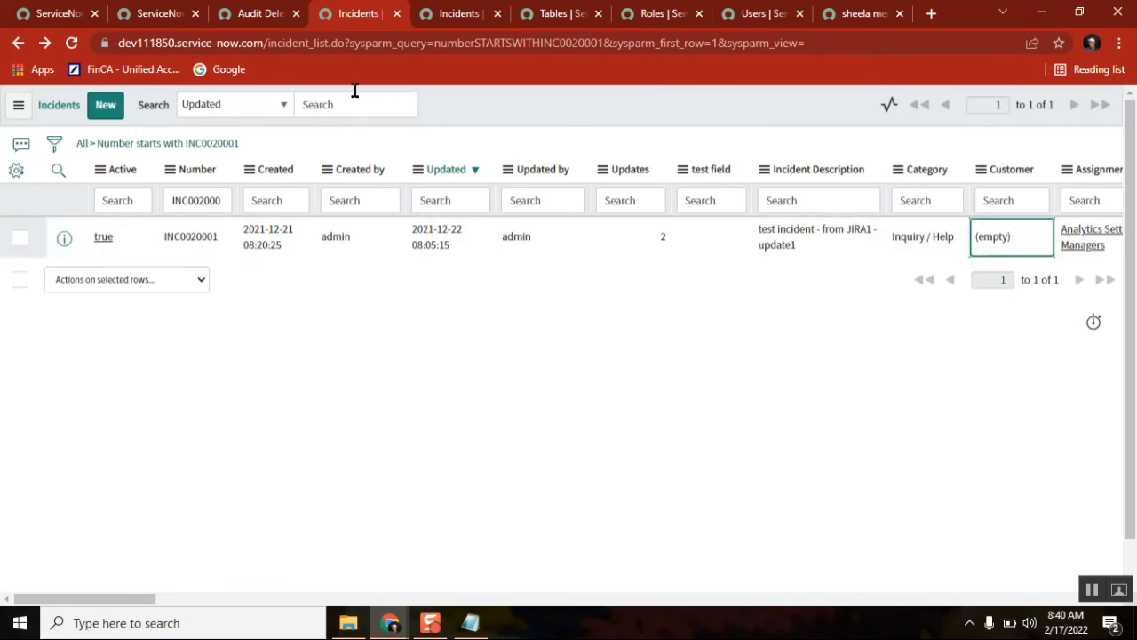
pyautogui.moveTo(369, 182)
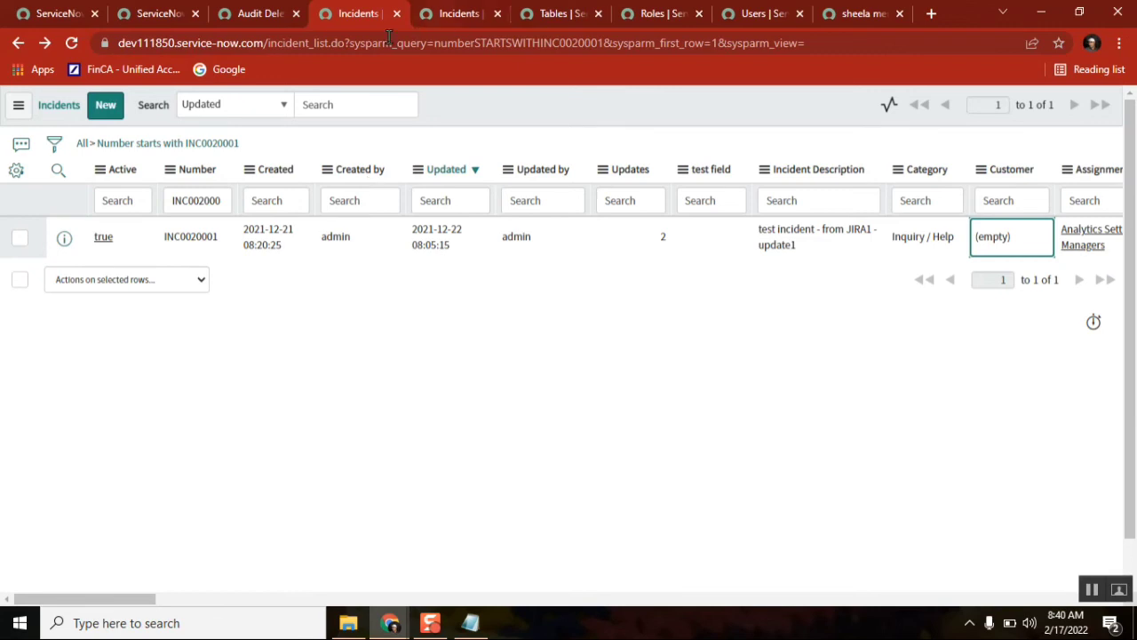
pyautogui.click(760, 13)
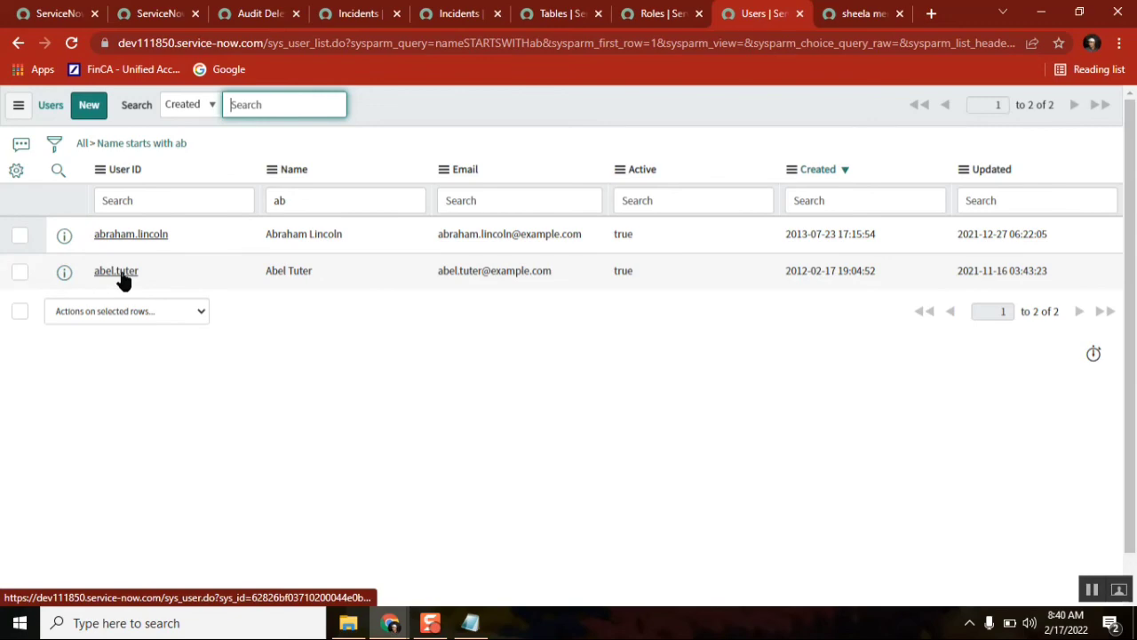
# Open the abel.tuter user record from the filtered Users list
pyautogui.click(116, 270)
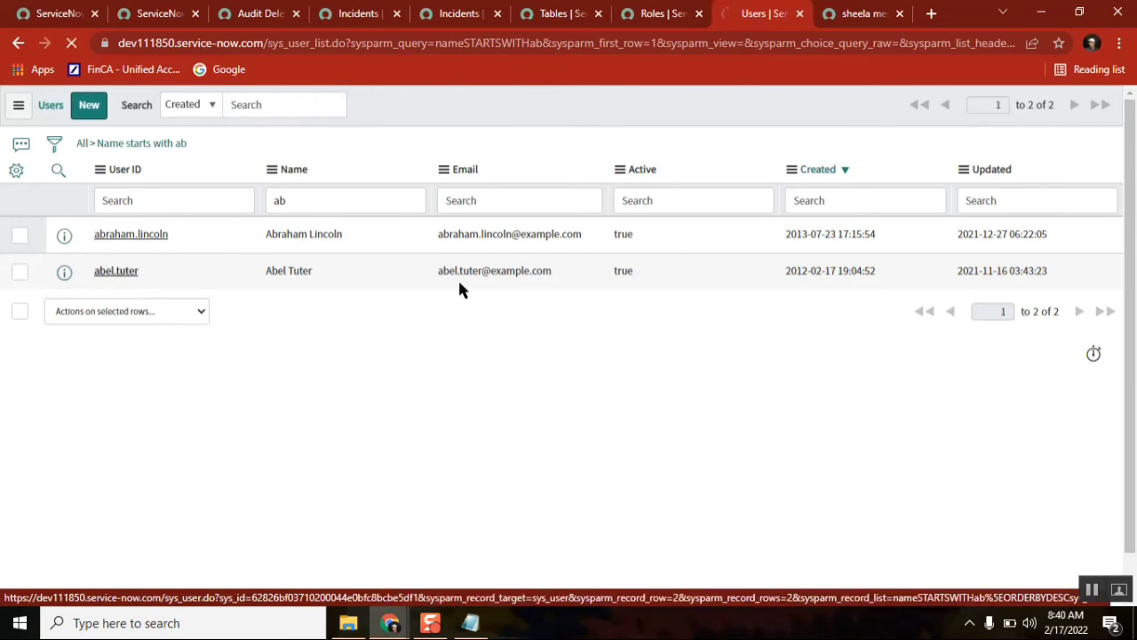
pyautogui.click(115, 270)
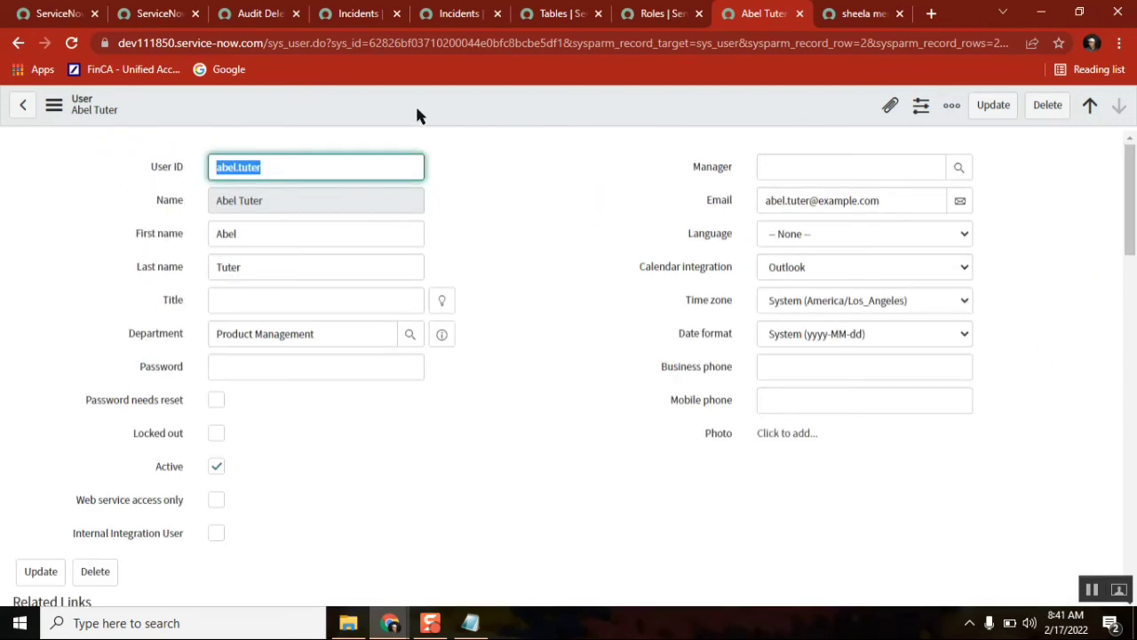
pyautogui.moveTo(355, 13)
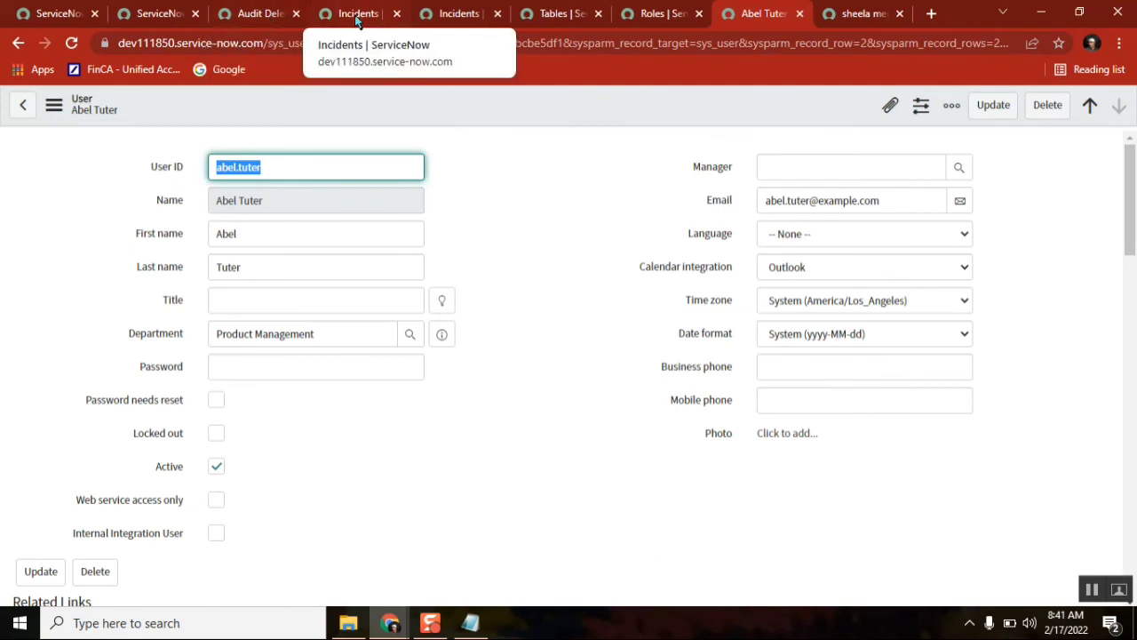
# Clear the incident number filter with the All breadcrumb, then bring up the class notes
pyautogui.click(356, 14)
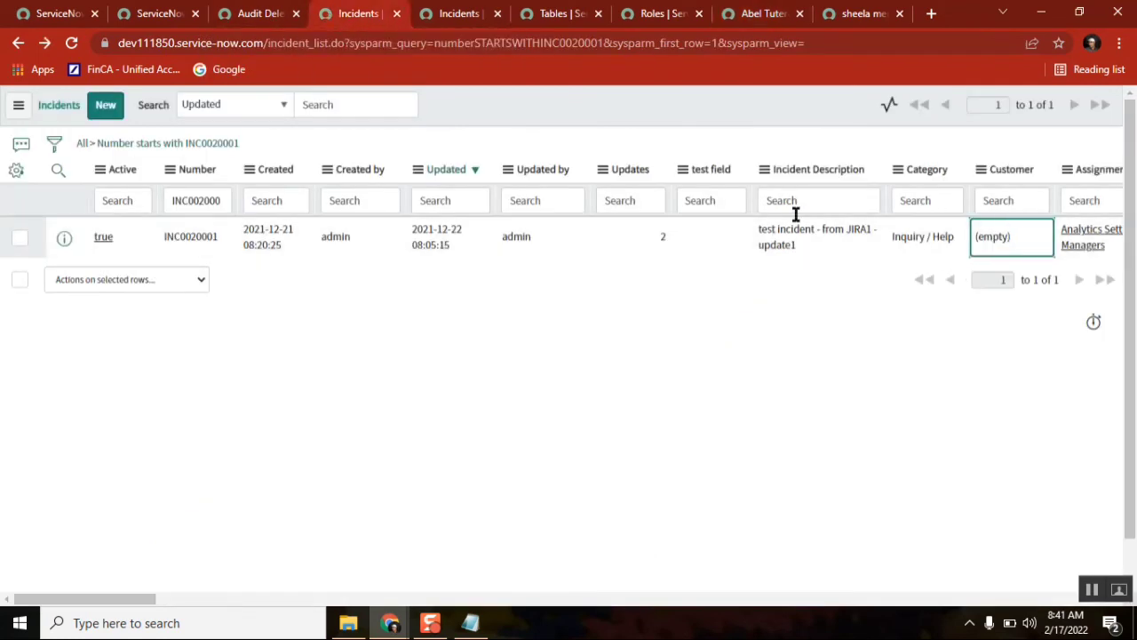
pyautogui.moveTo(320, 186)
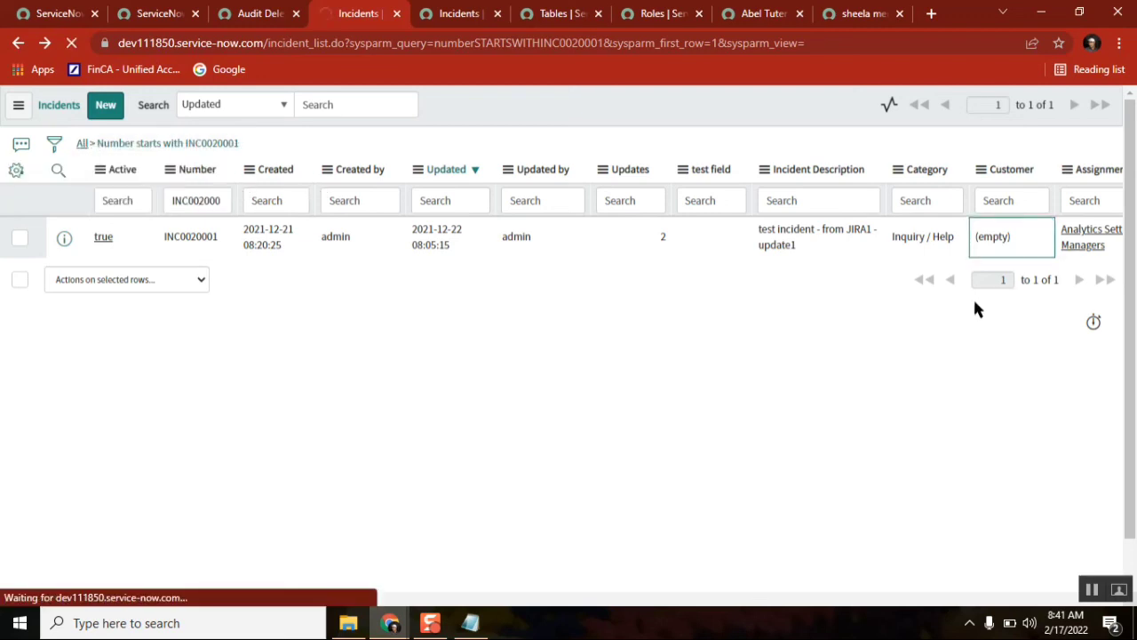
pyautogui.moveTo(1044, 269)
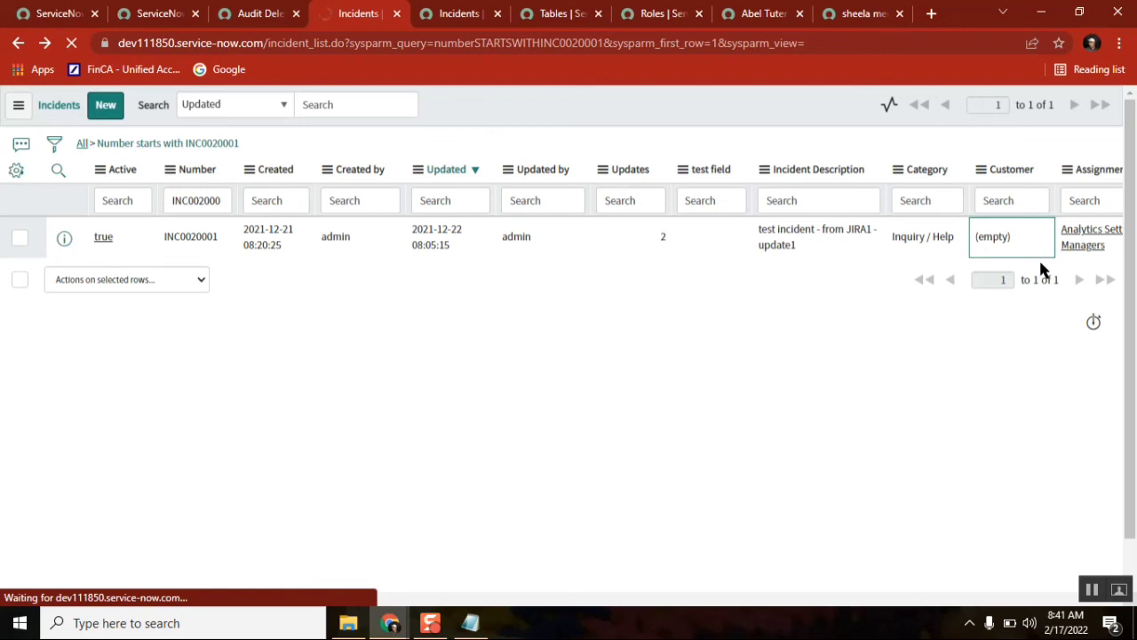
pyautogui.click(82, 143)
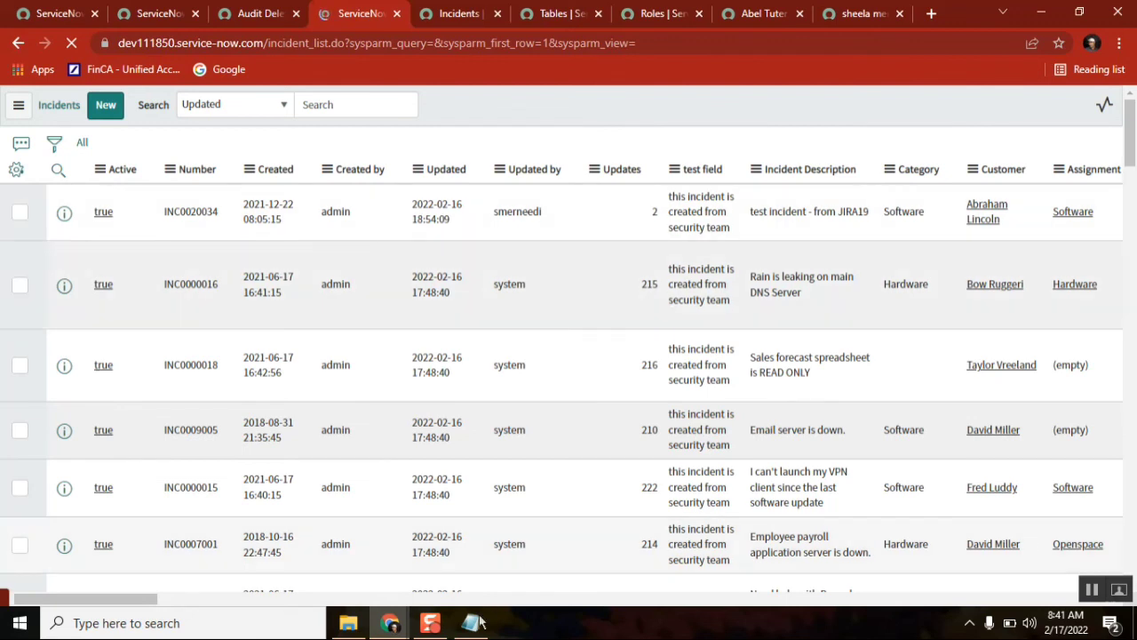
pyautogui.click(470, 622)
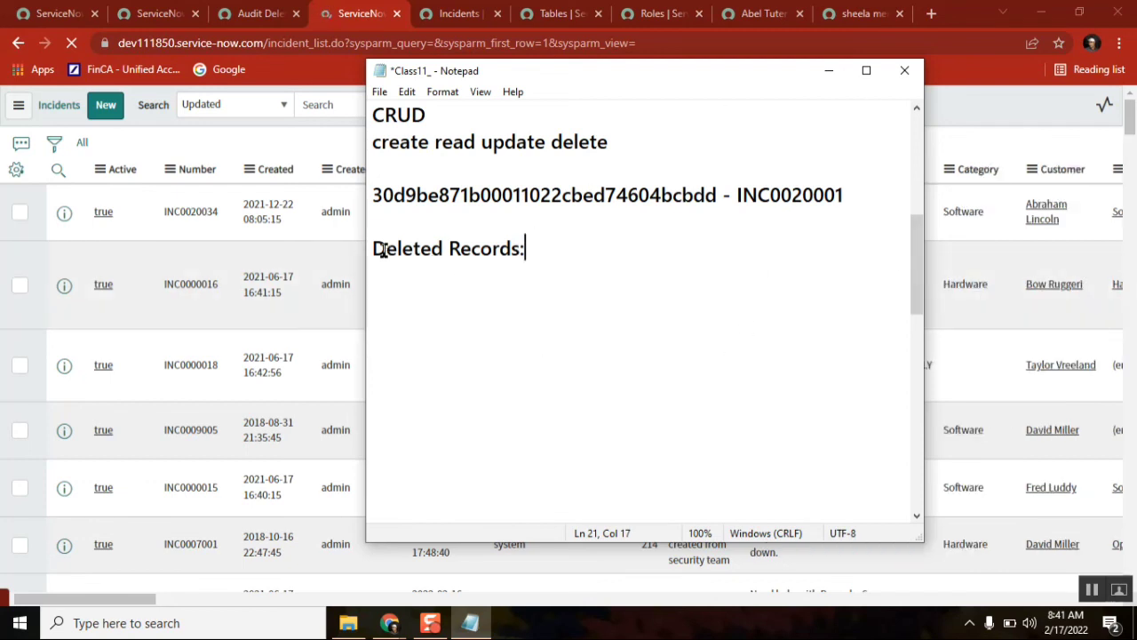
pyautogui.doubleClick(407, 248)
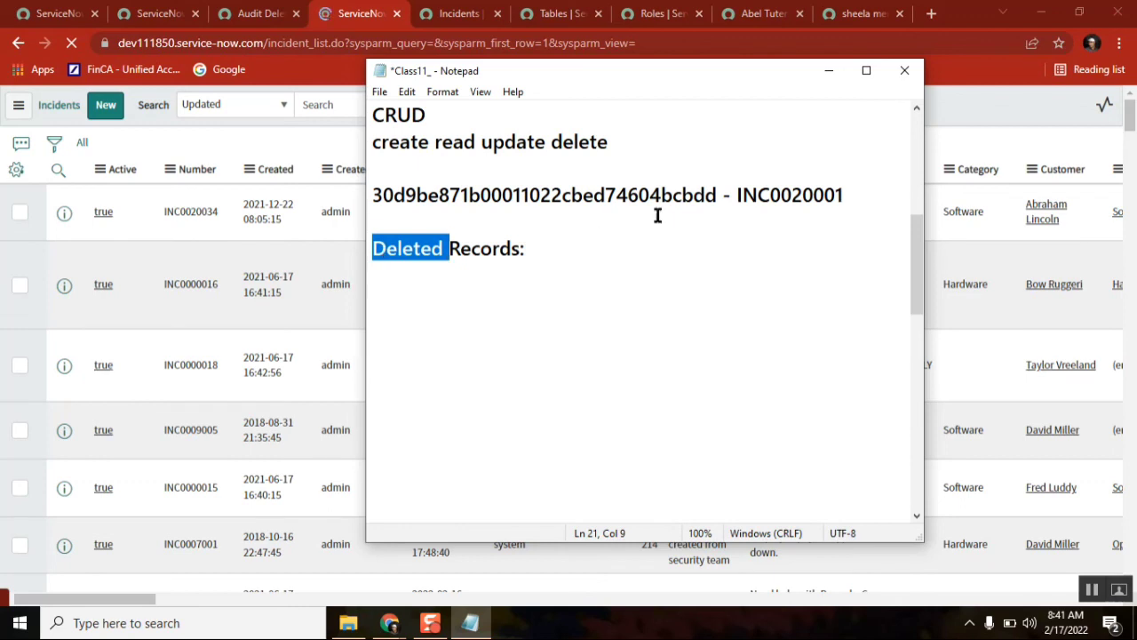